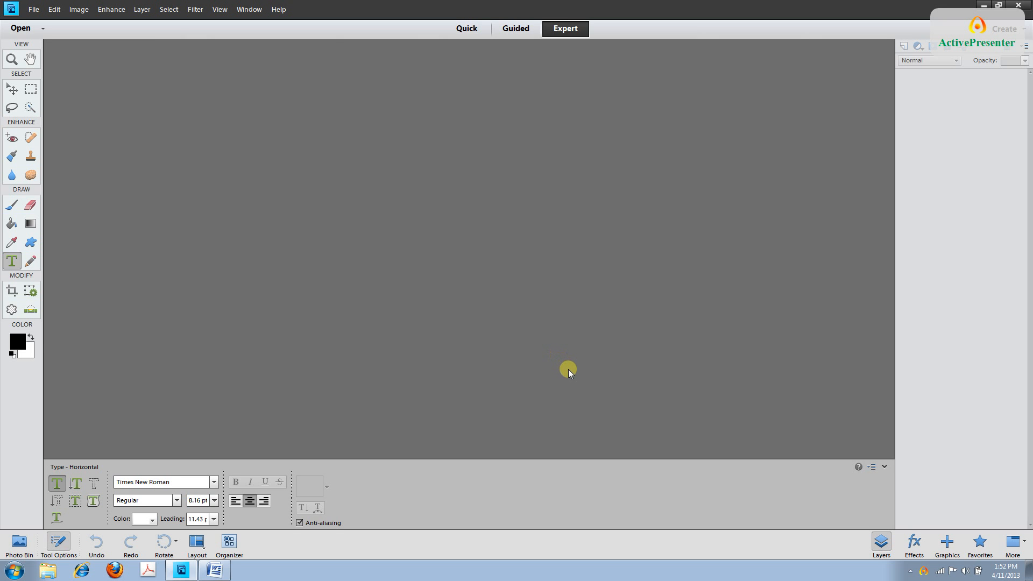
mouse_move(574, 380)
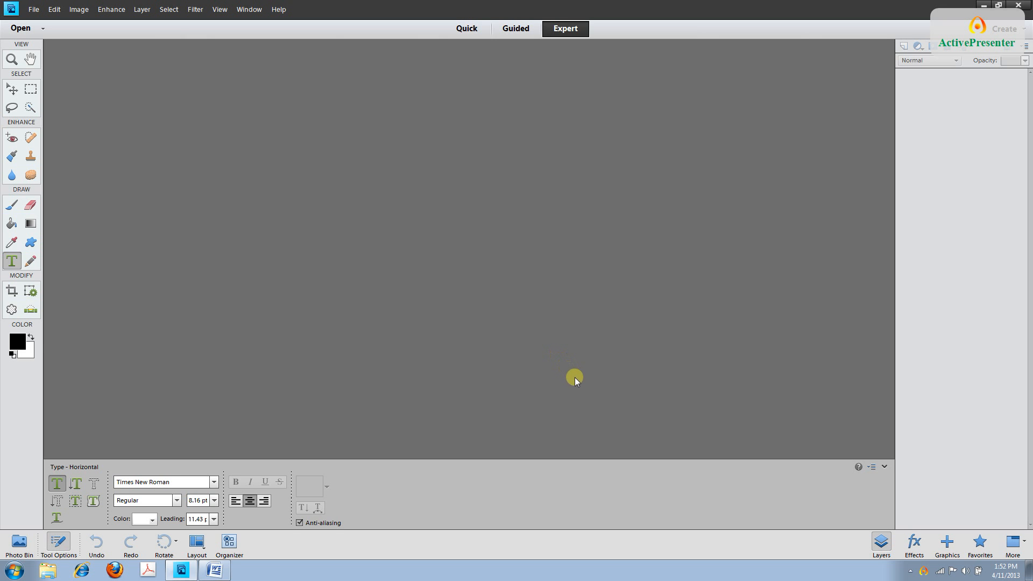
mouse_move(582, 388)
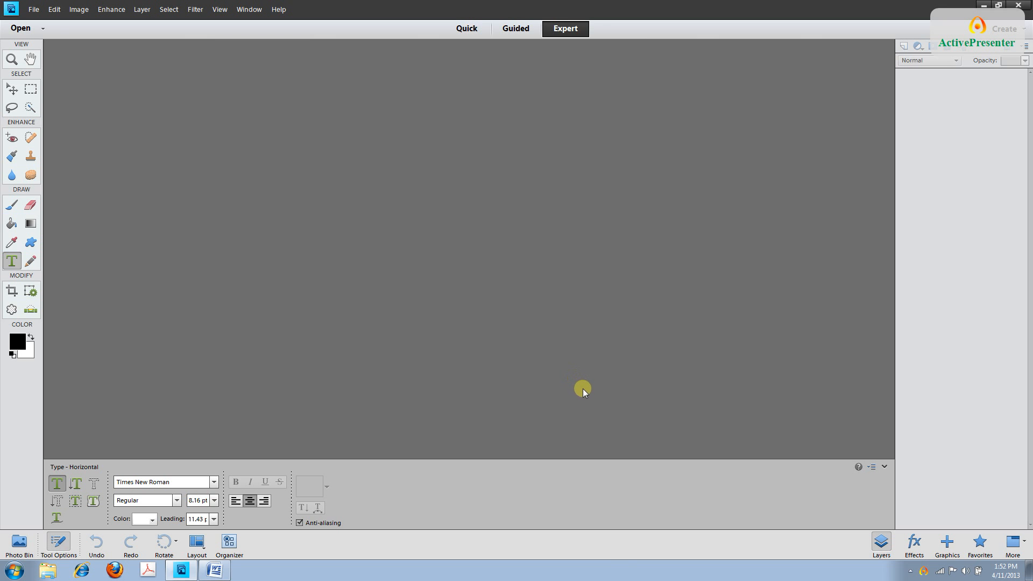
Open the ExampleKindle.tif cover template from the Tutorial folder
click(33, 9)
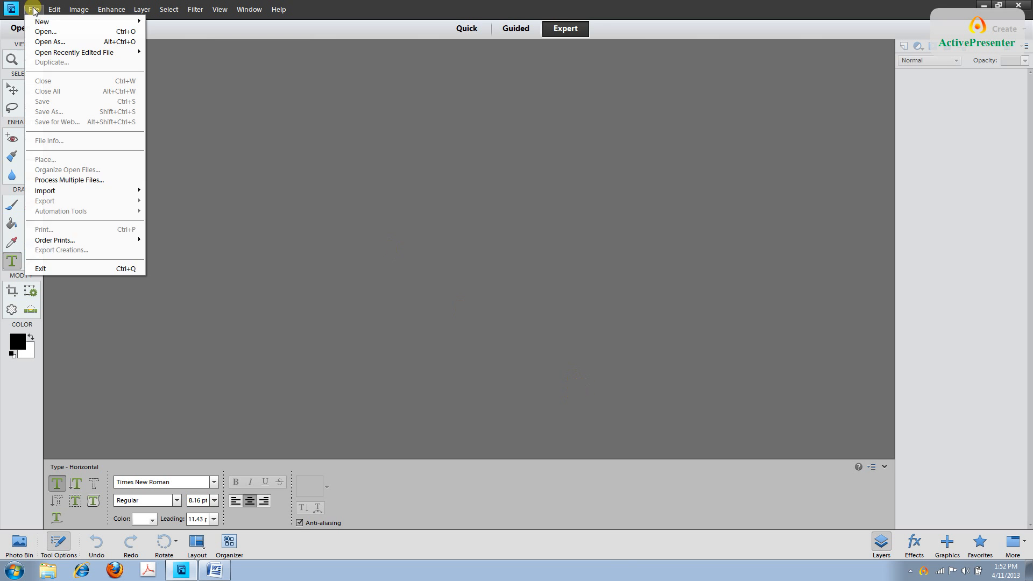
click(45, 31)
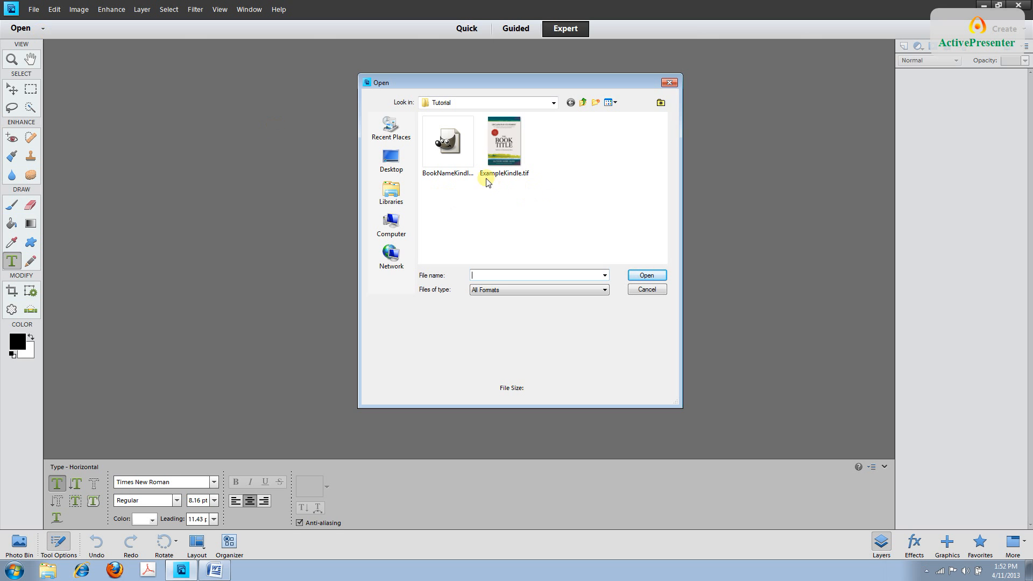
click(504, 142)
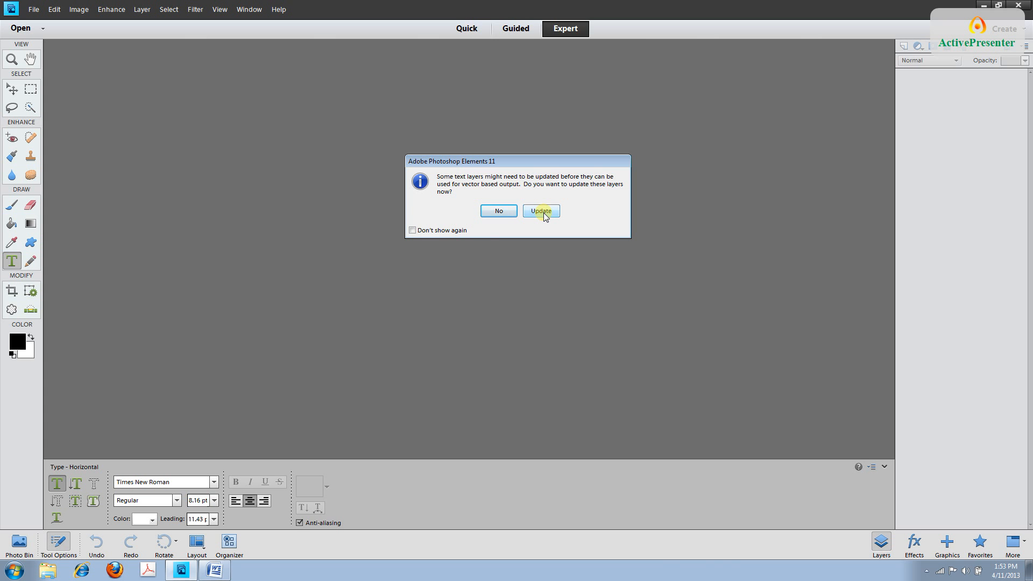
Update the template's text layers and dismiss the Organizer notice
click(539, 211)
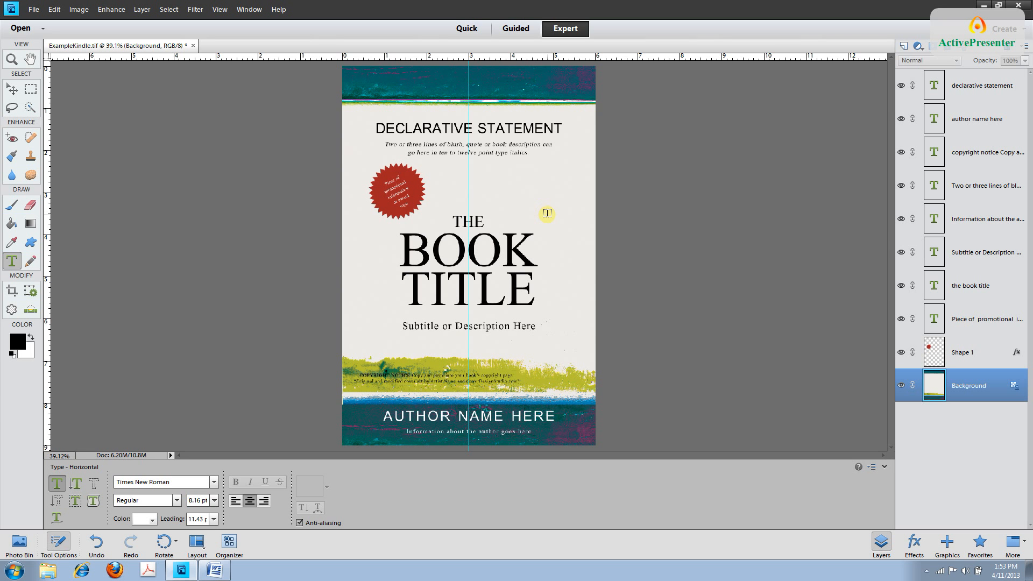
mouse_move(428, 216)
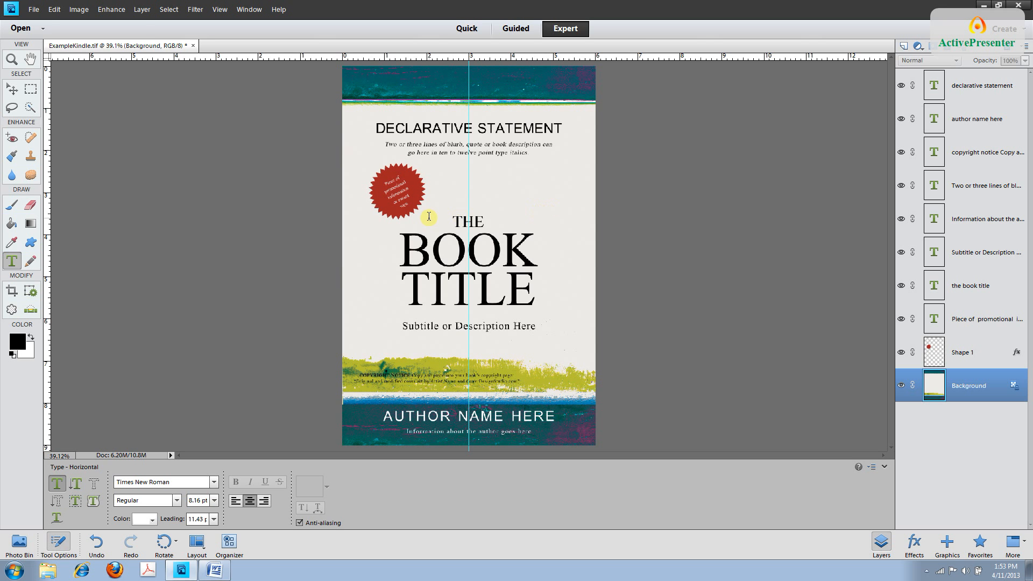
click(33, 9)
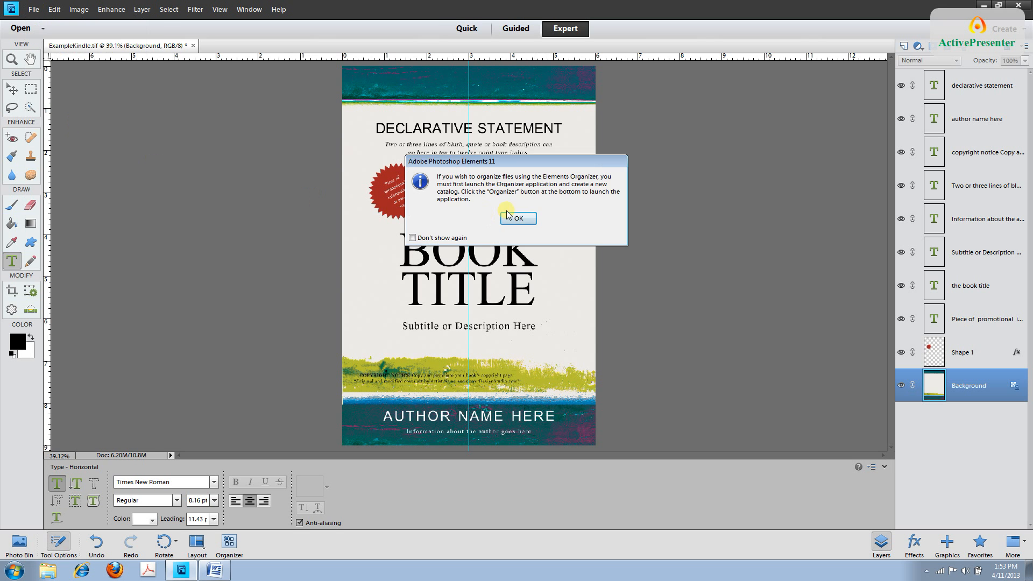
click(517, 219)
text(TheStarBookKindle.tif)
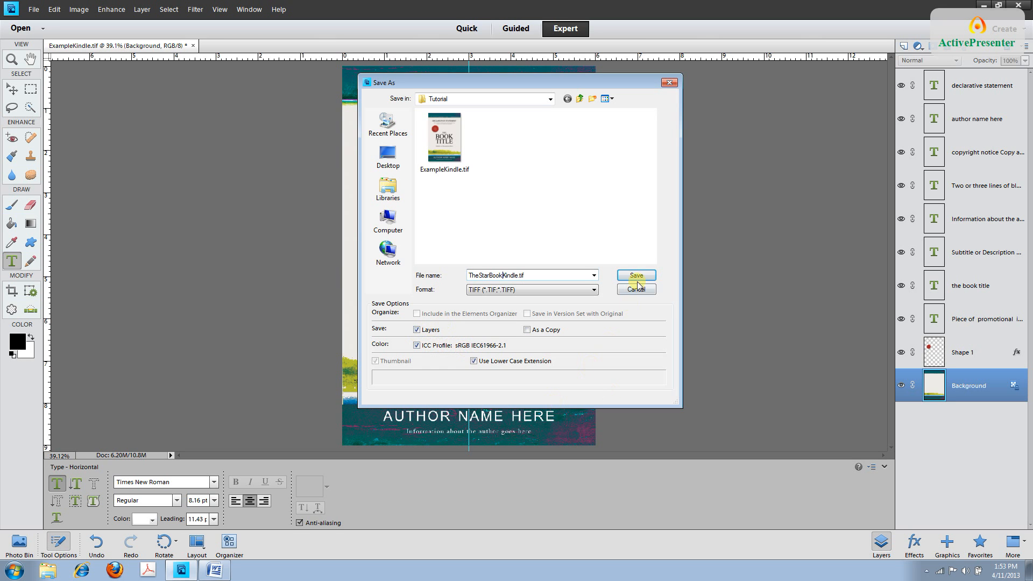
Save the cover as a layered TIFF named TheStarBookKindle.tif, accepting the TIFF options
click(634, 275)
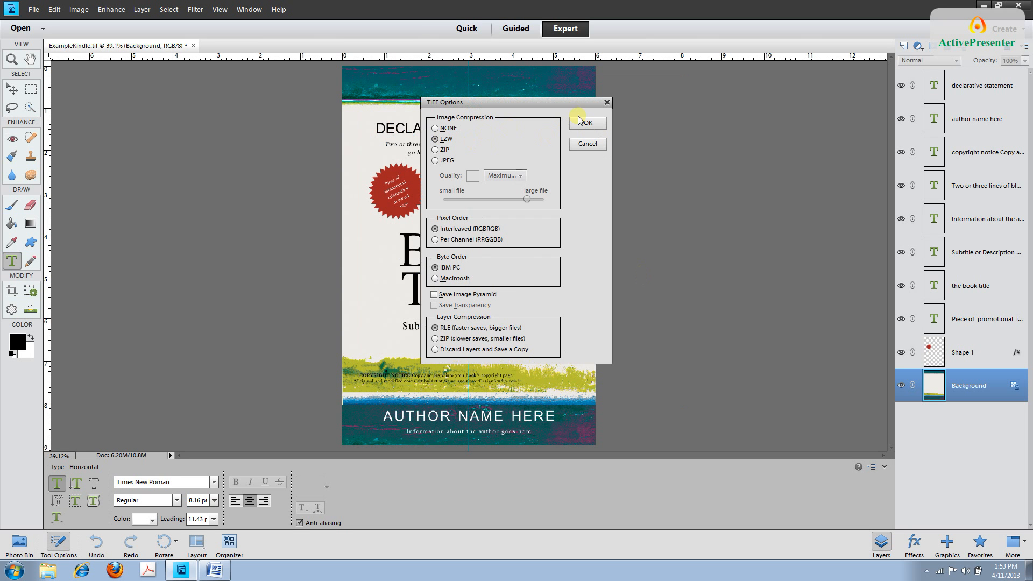
click(585, 123)
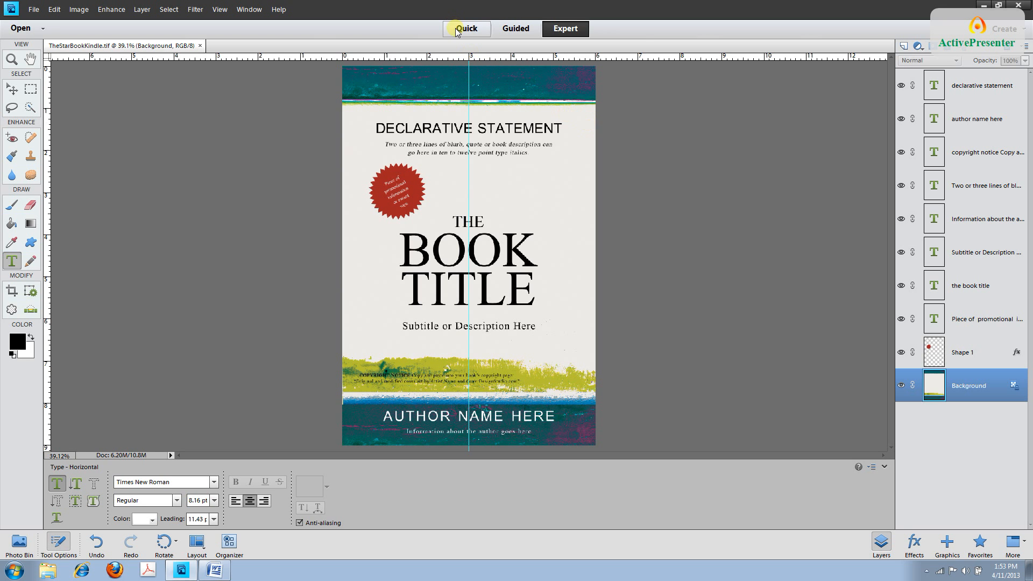
click(565, 28)
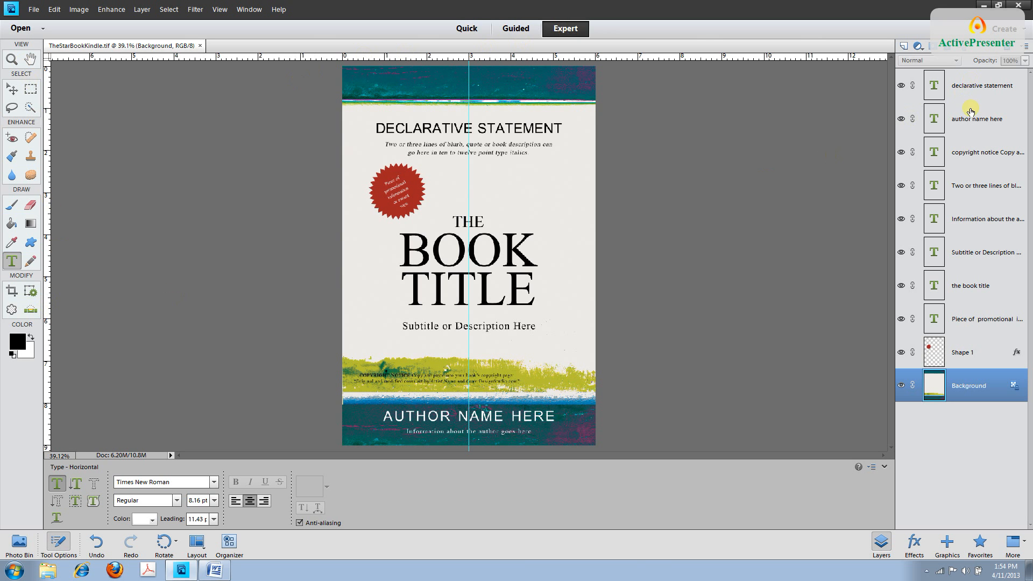
mouse_move(251, 68)
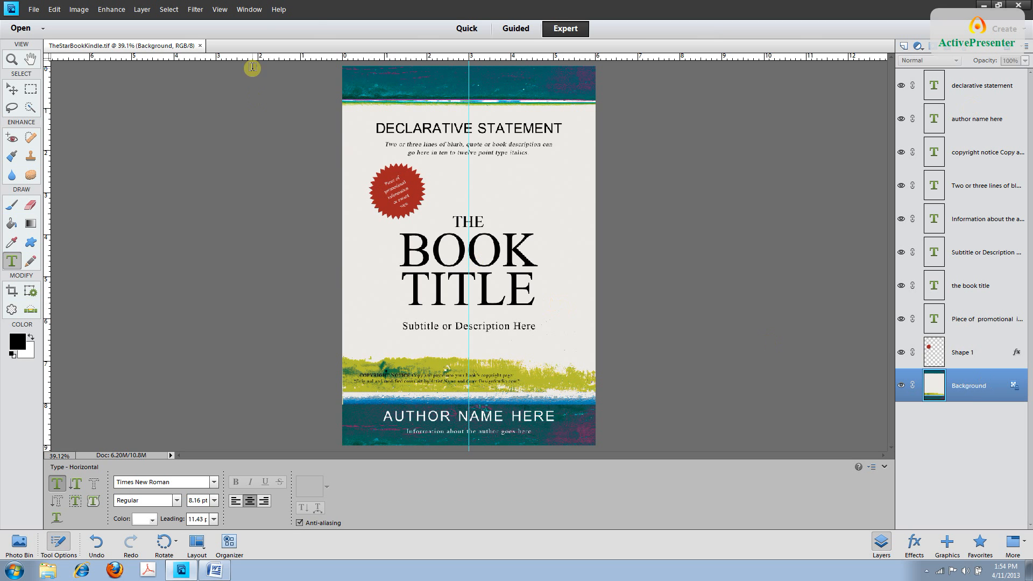
click(249, 10)
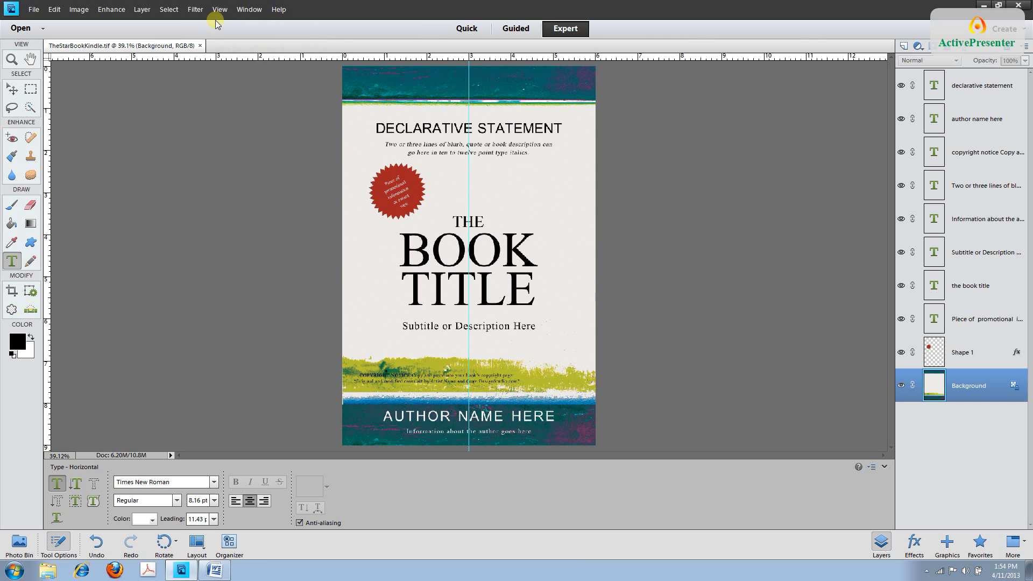
click(220, 10)
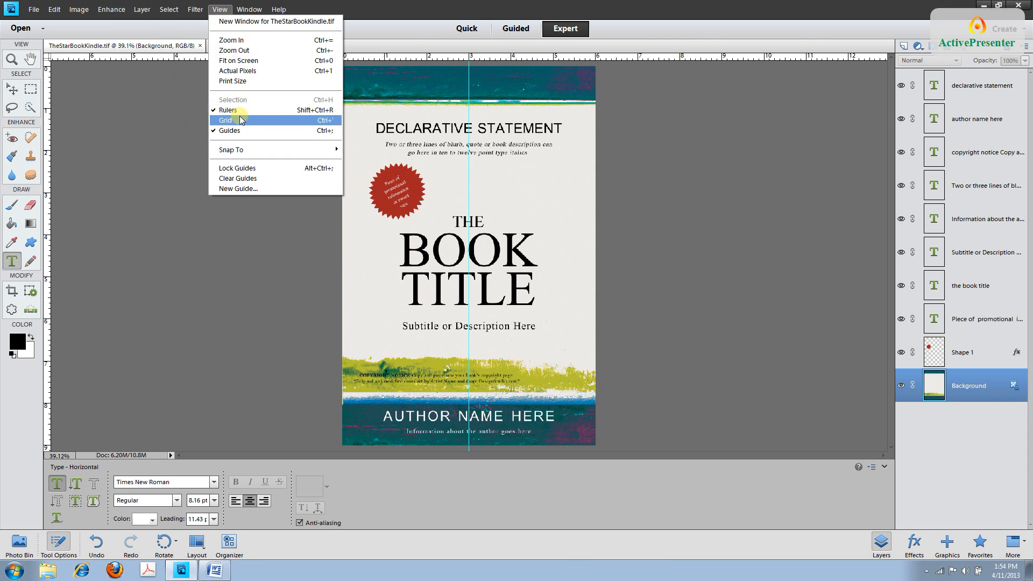
mouse_move(242, 109)
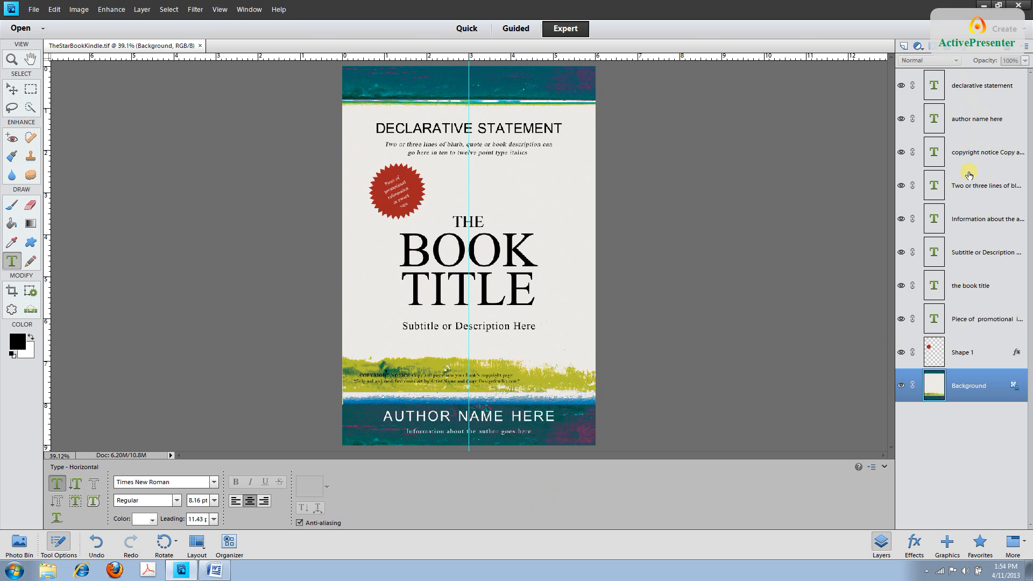
Browse the layers, toggle the Shape 1 starburst visibility, and select the copyright notice layer at 100% zoom
click(981, 86)
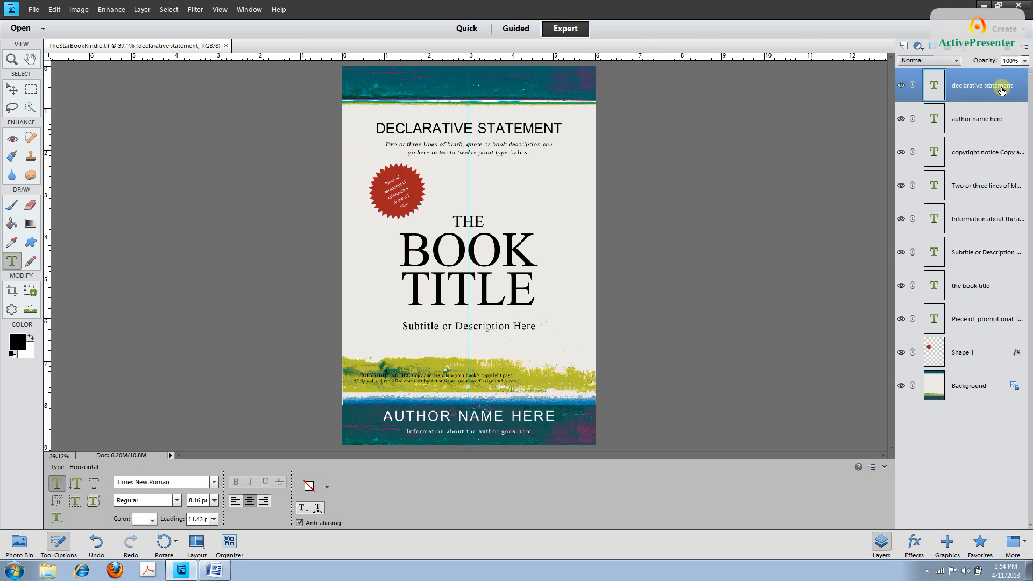
click(377, 128)
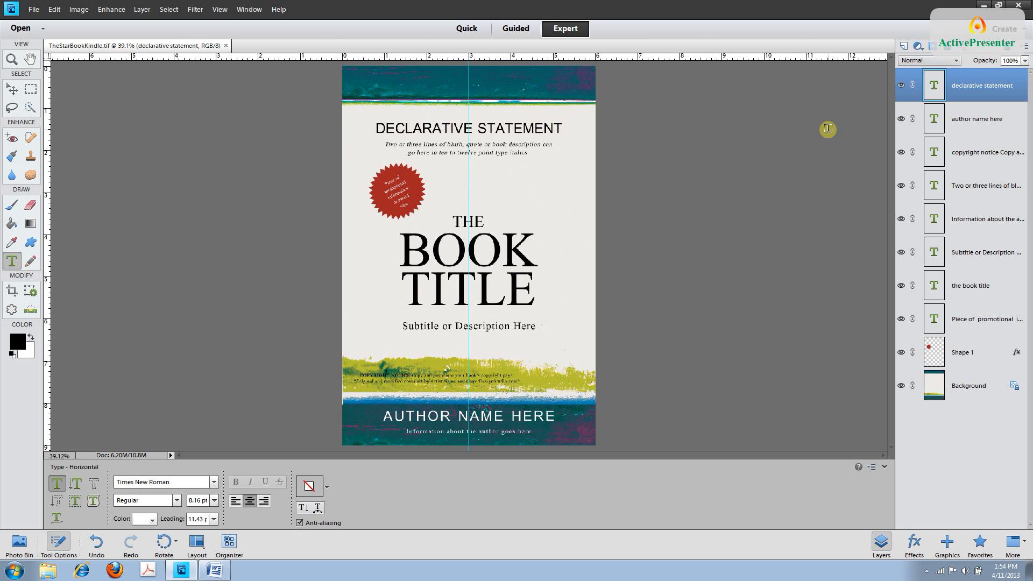
click(978, 118)
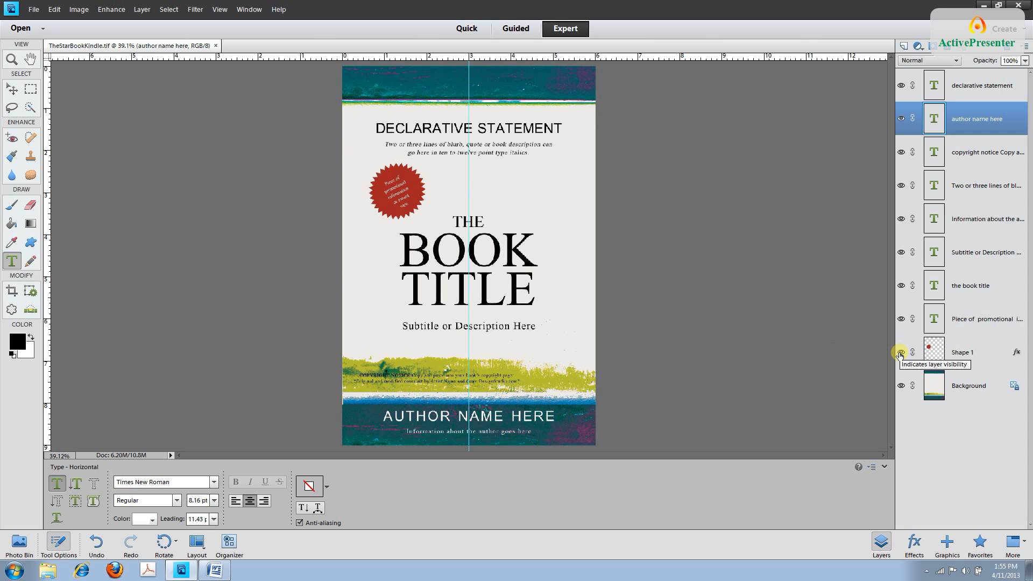
click(899, 353)
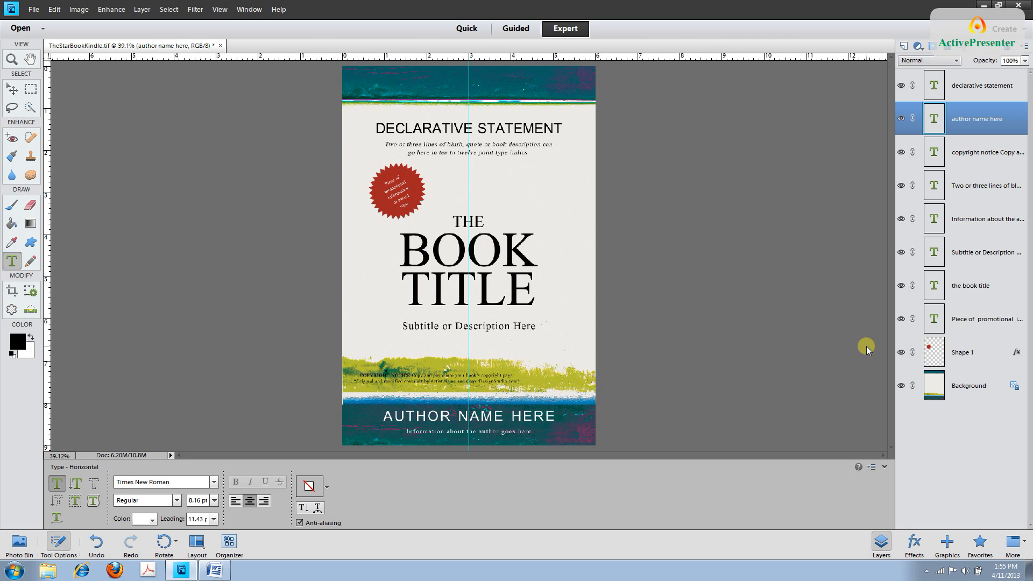
mouse_move(954, 227)
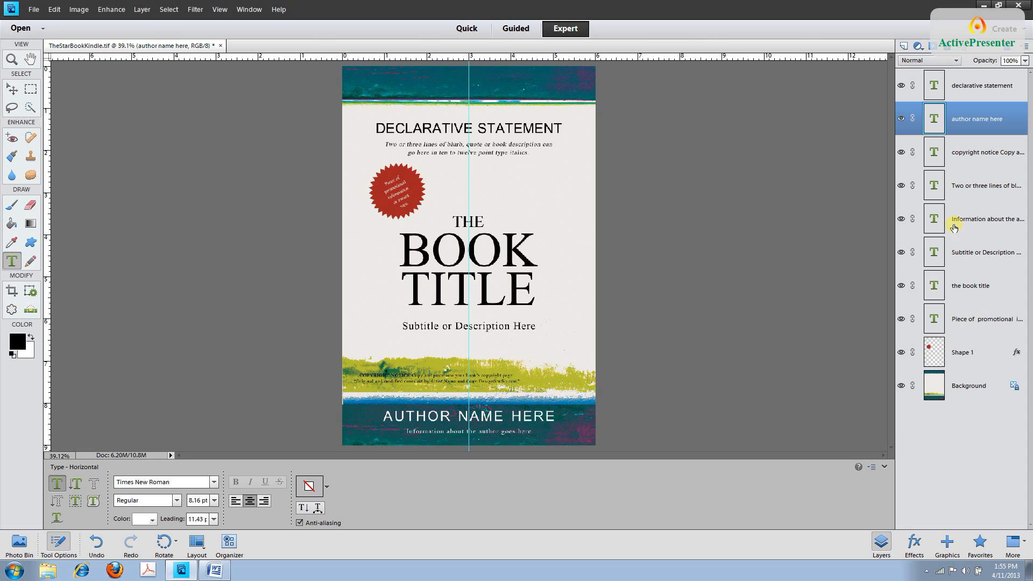
mouse_move(964, 129)
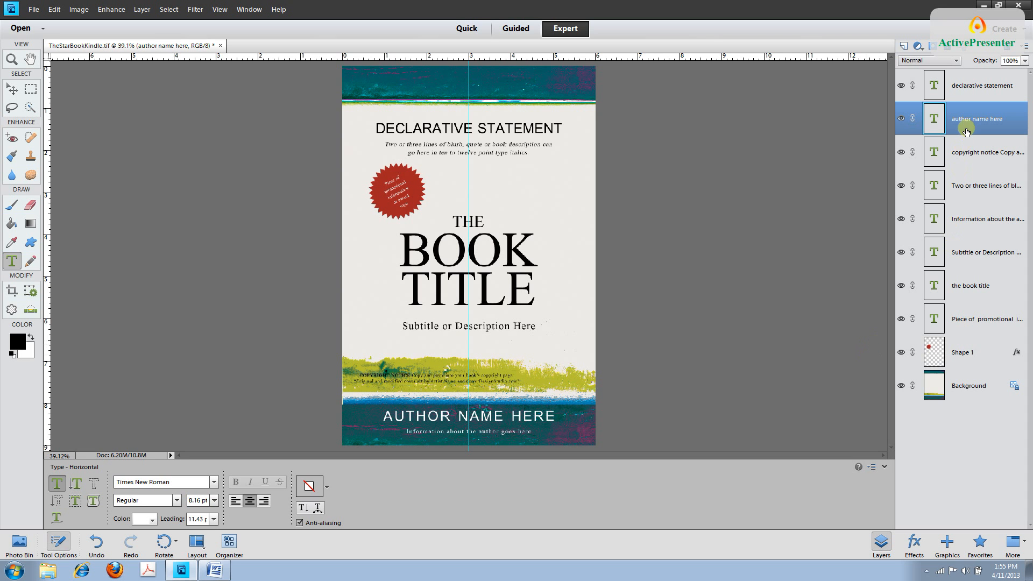
click(986, 152)
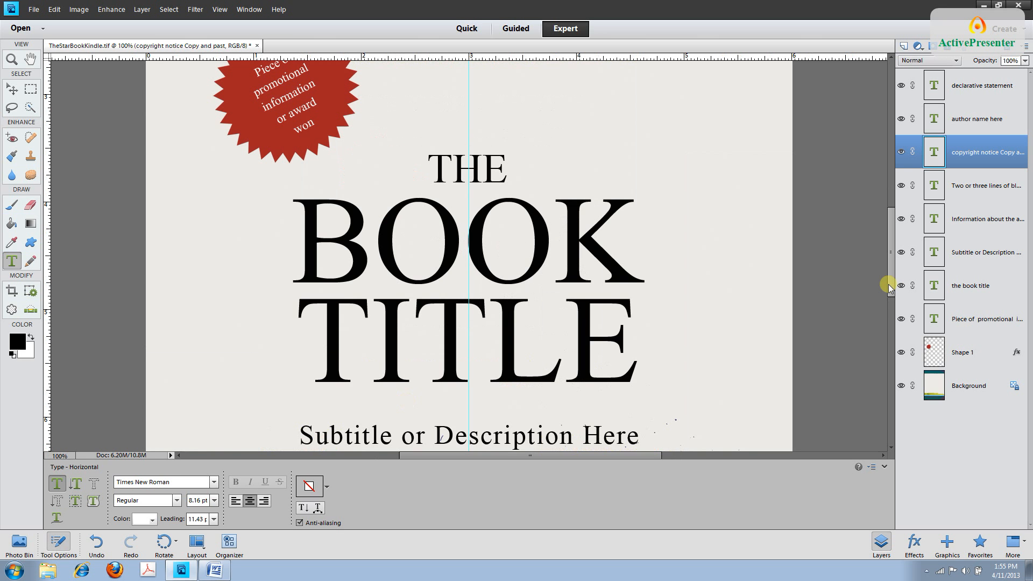
Select the cover-art credit line of the copyright notice and copy it
scroll(down, 3)
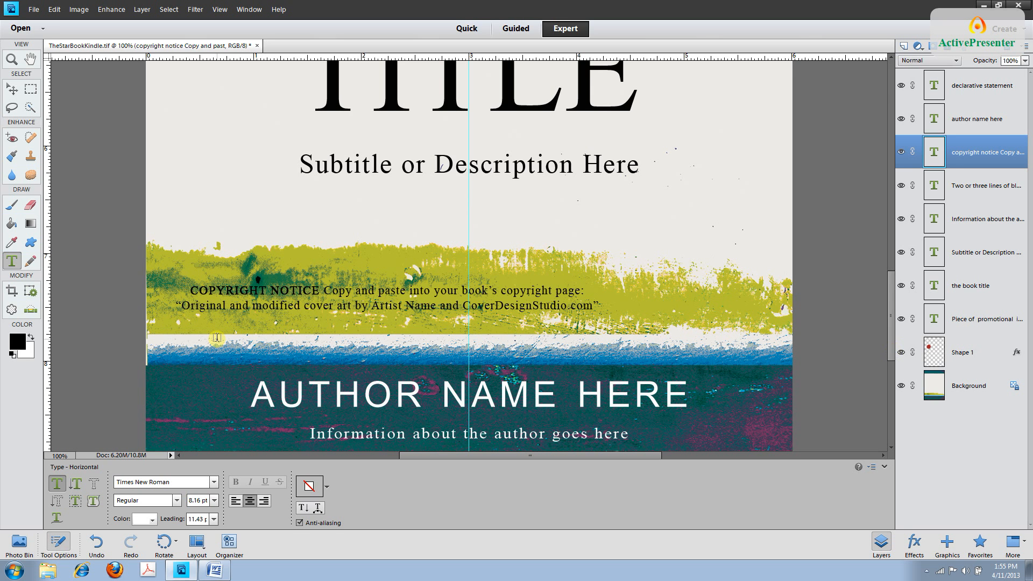
mouse_move(184, 310)
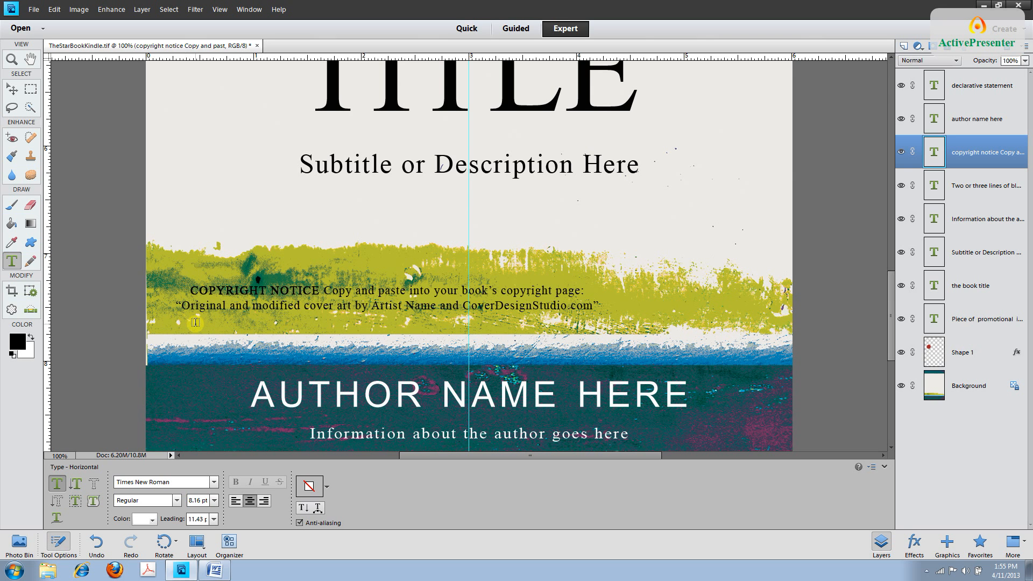
mouse_move(432, 320)
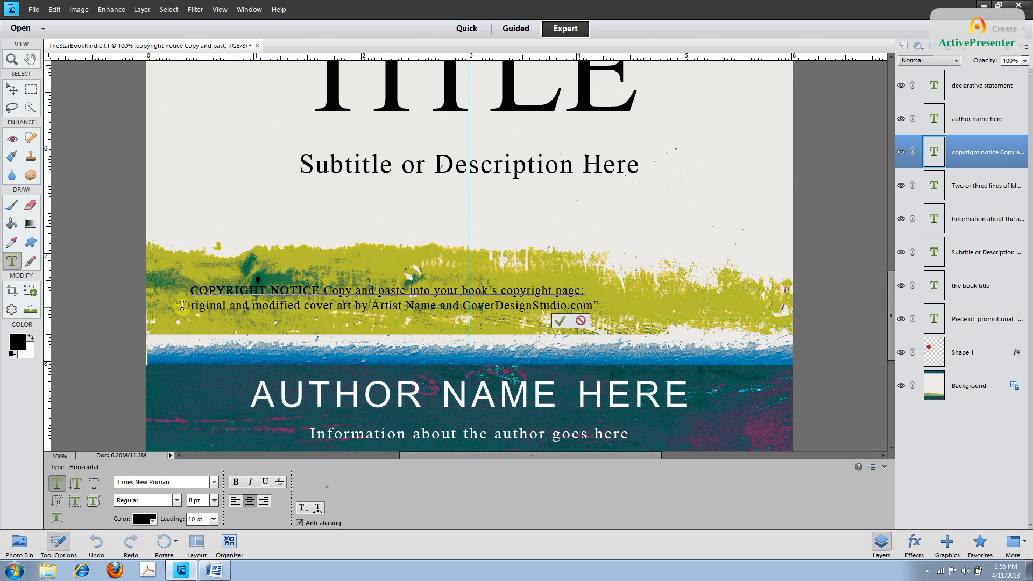
triple_click(386, 306)
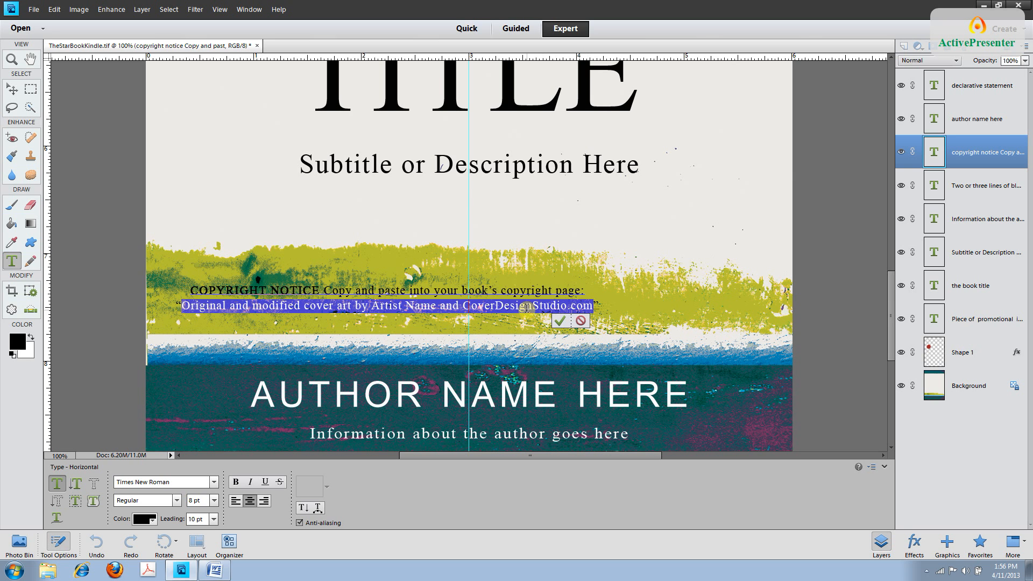
right_click(388, 306)
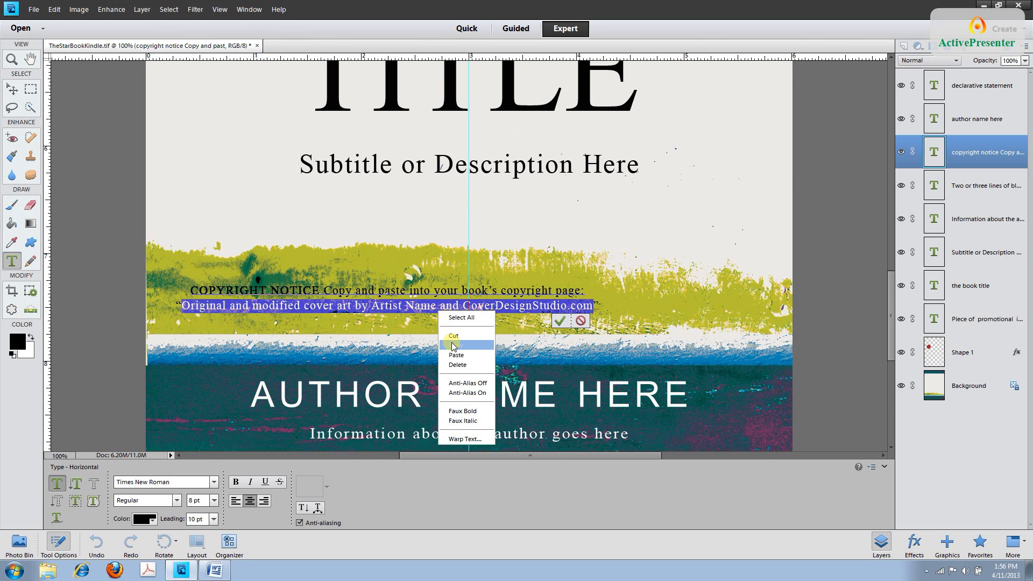
click(54, 9)
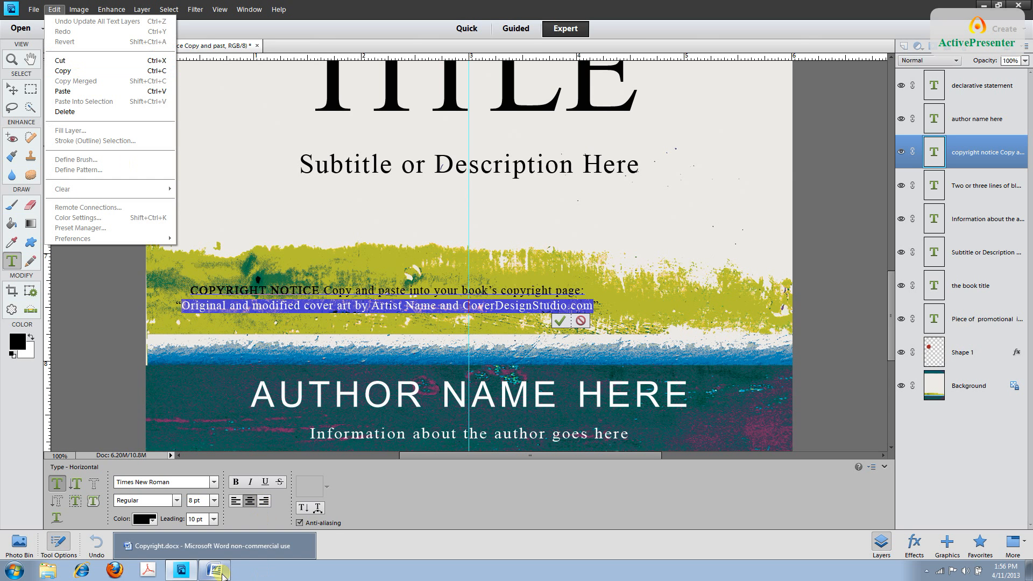
Paste the cover-art credit line under the special acknowledgement sentence in Copyright.docx
click(213, 570)
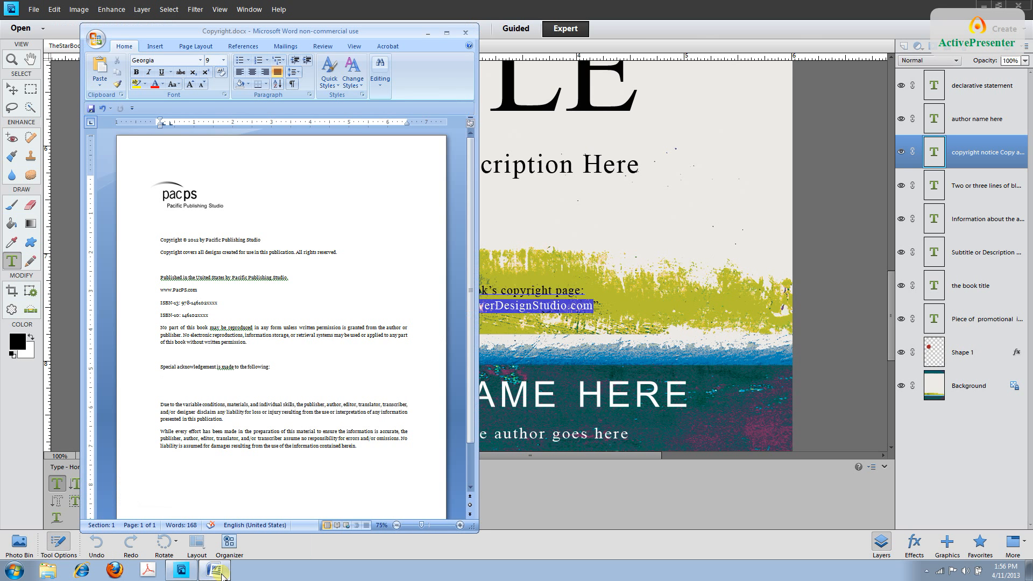
mouse_move(159, 382)
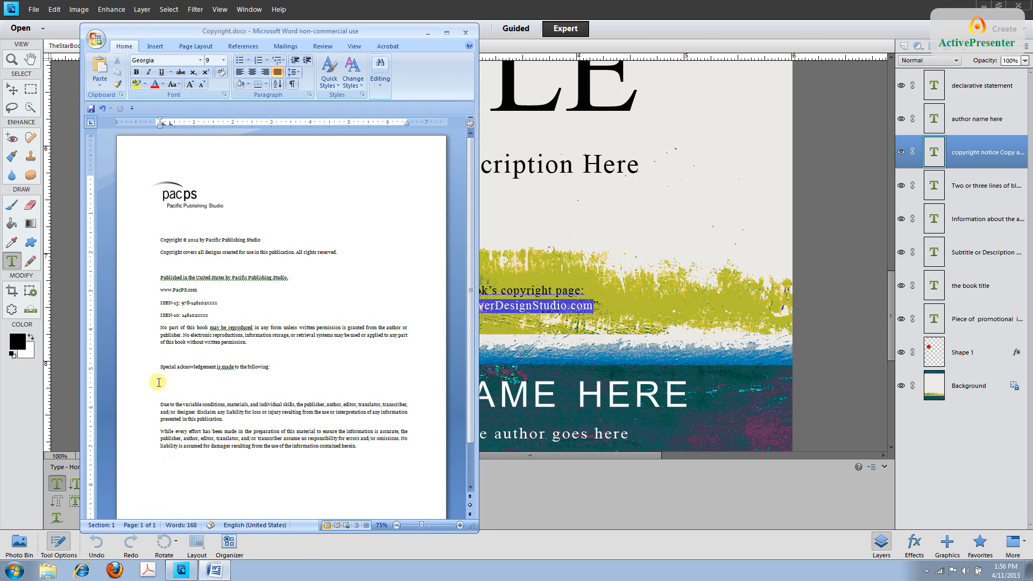
right_click(158, 382)
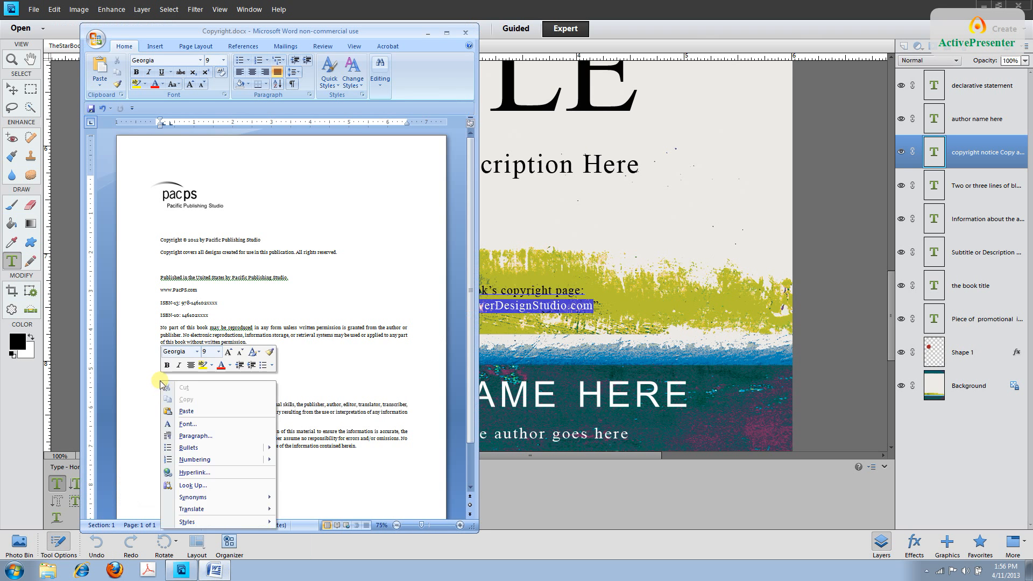
mouse_move(186, 411)
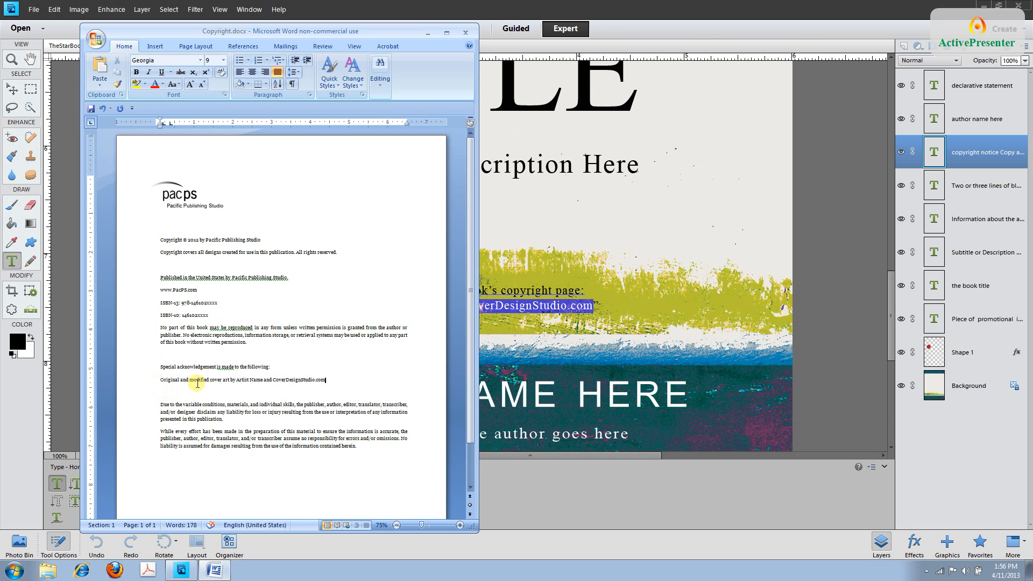
mouse_move(331, 381)
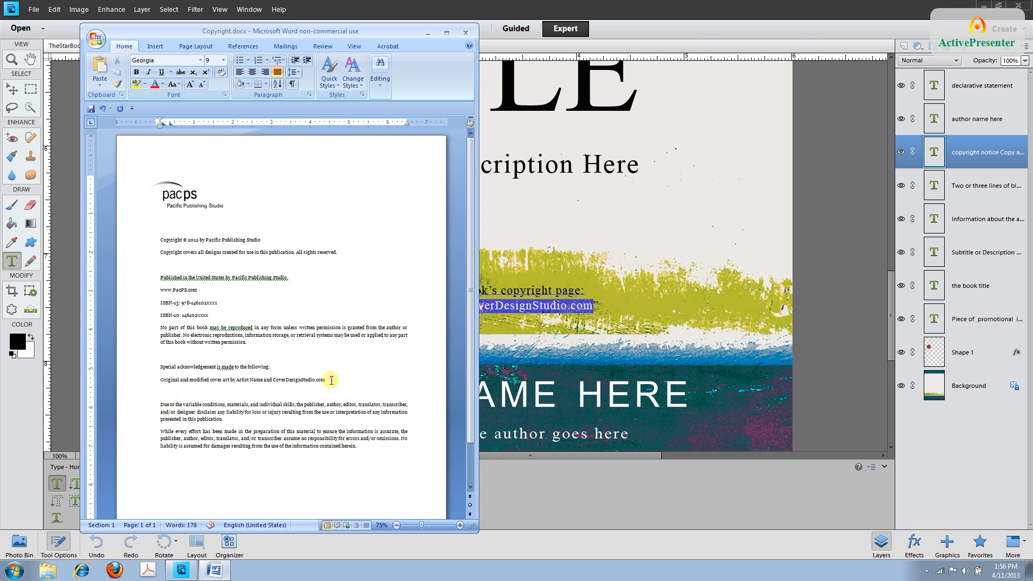
double_click(297, 379)
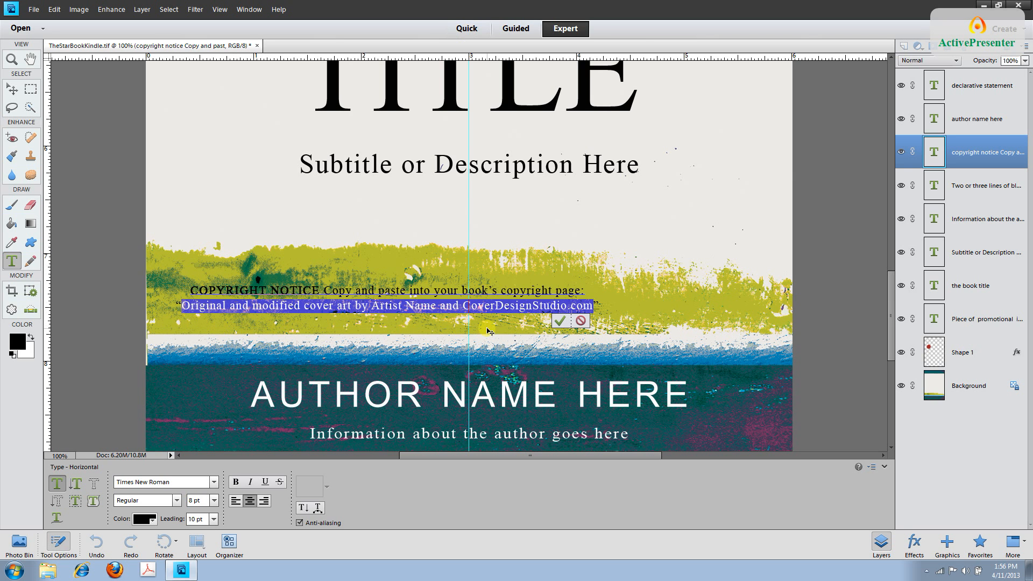
mouse_move(718, 297)
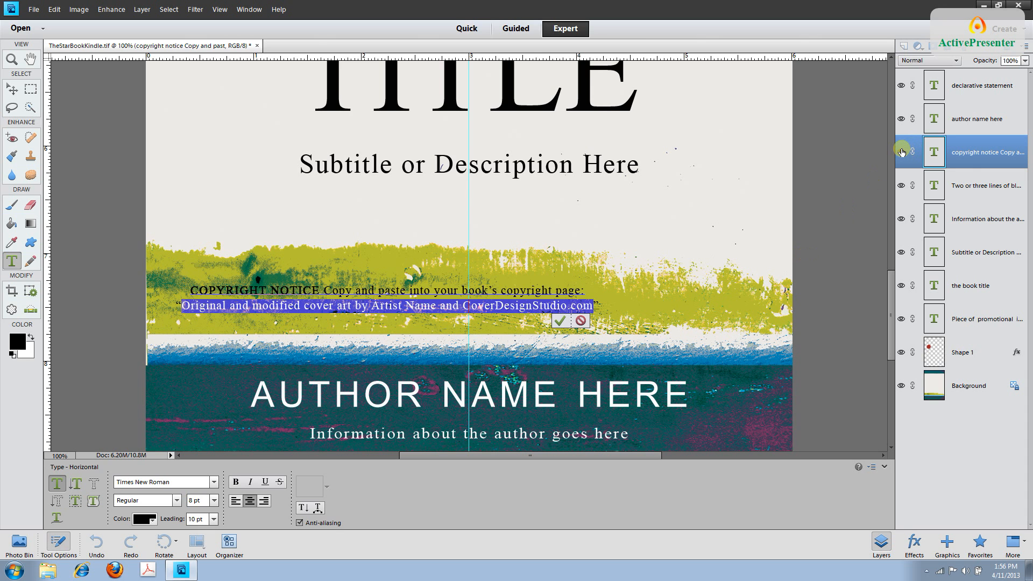
Commit the copyright notice edit and hide that layer from the cover
click(559, 321)
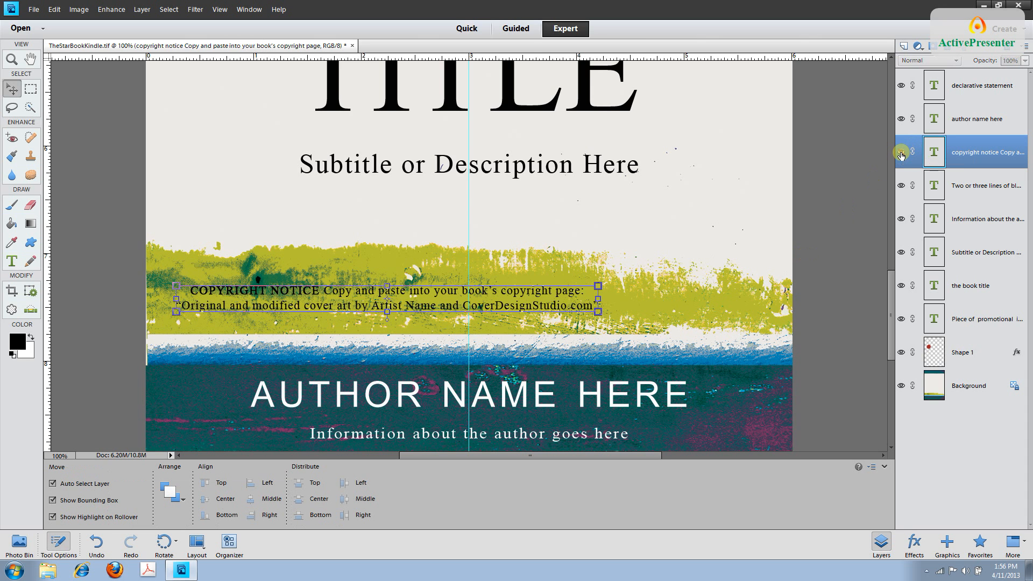
click(900, 155)
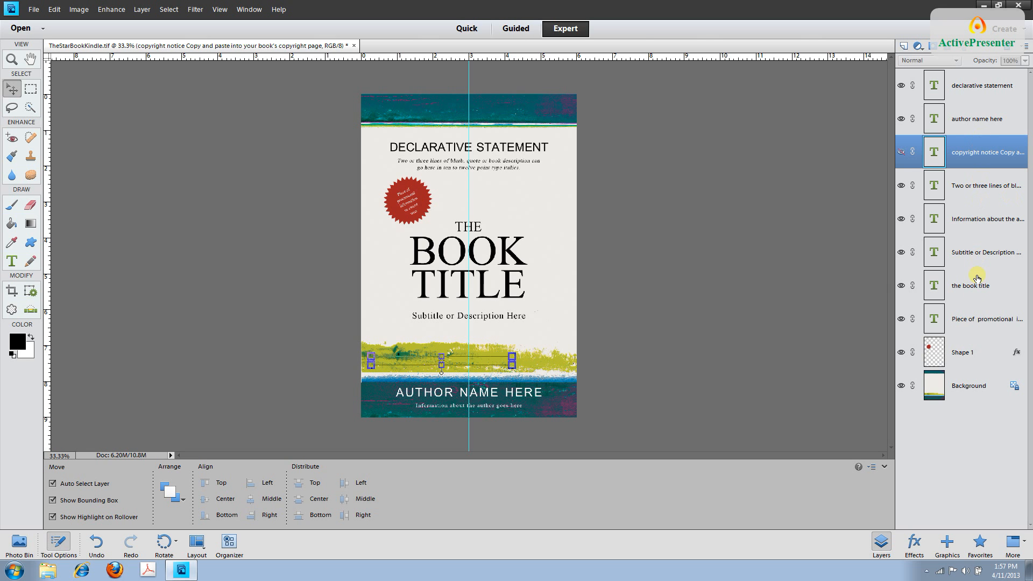
Edit the book title layer so the cover title reads THE STAR BOOK and commit it
click(970, 285)
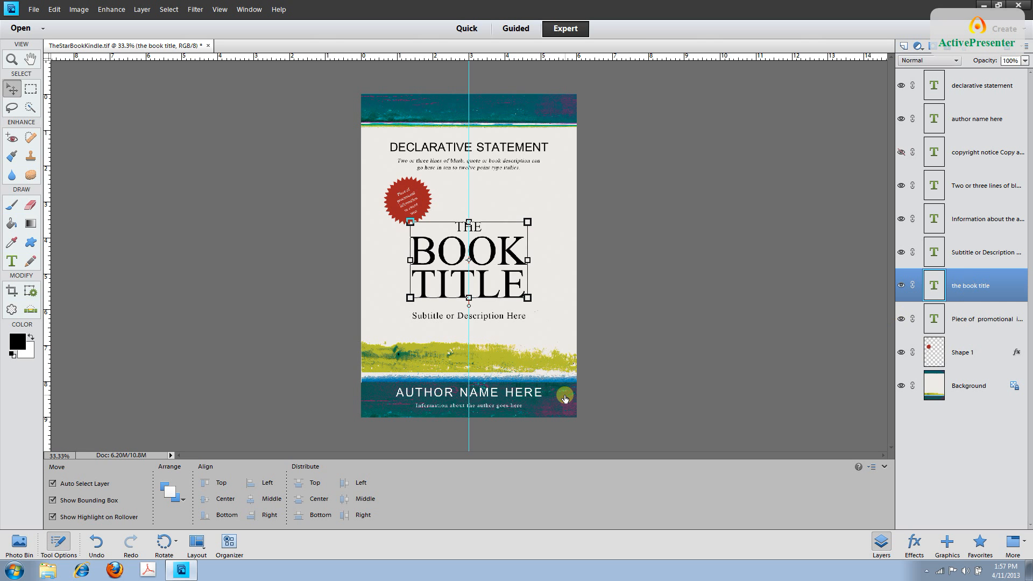
mouse_move(439, 283)
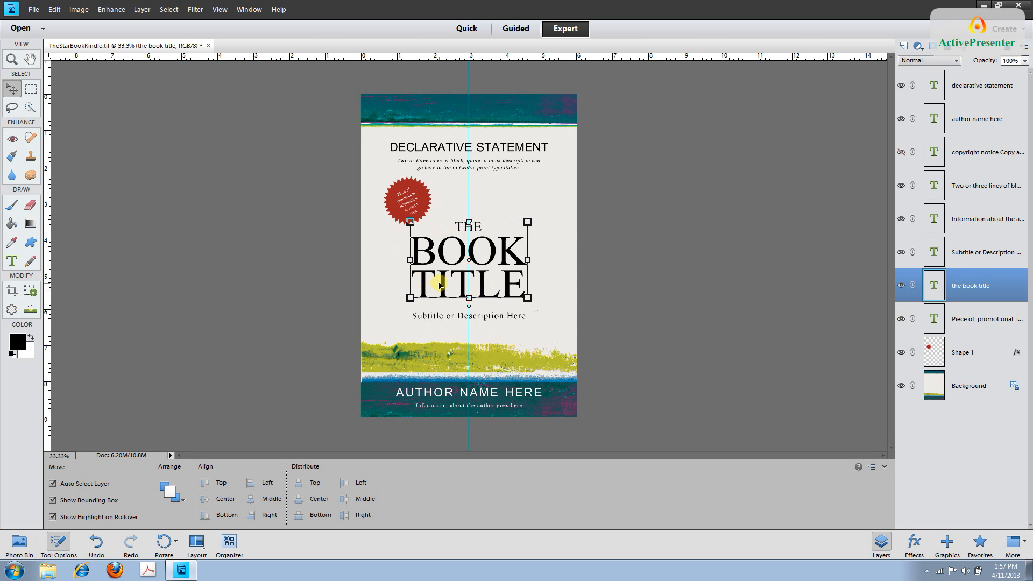
click(11, 262)
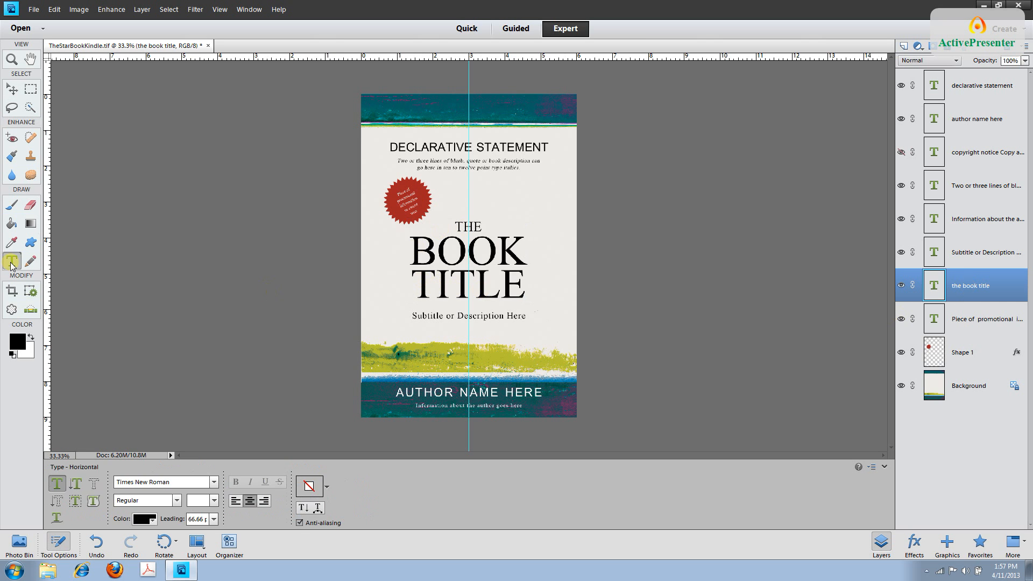
mouse_move(11, 262)
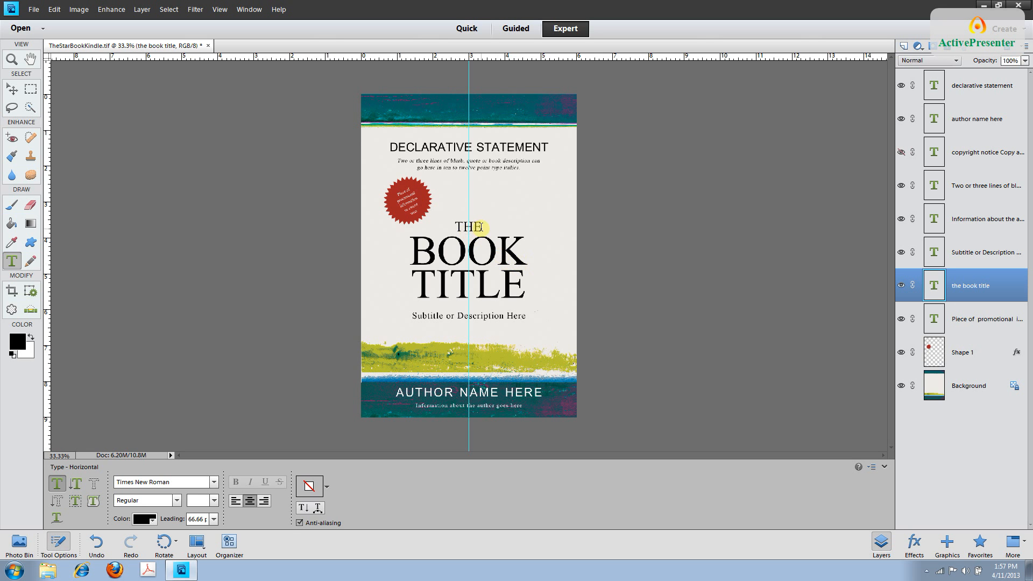
double_click(465, 227)
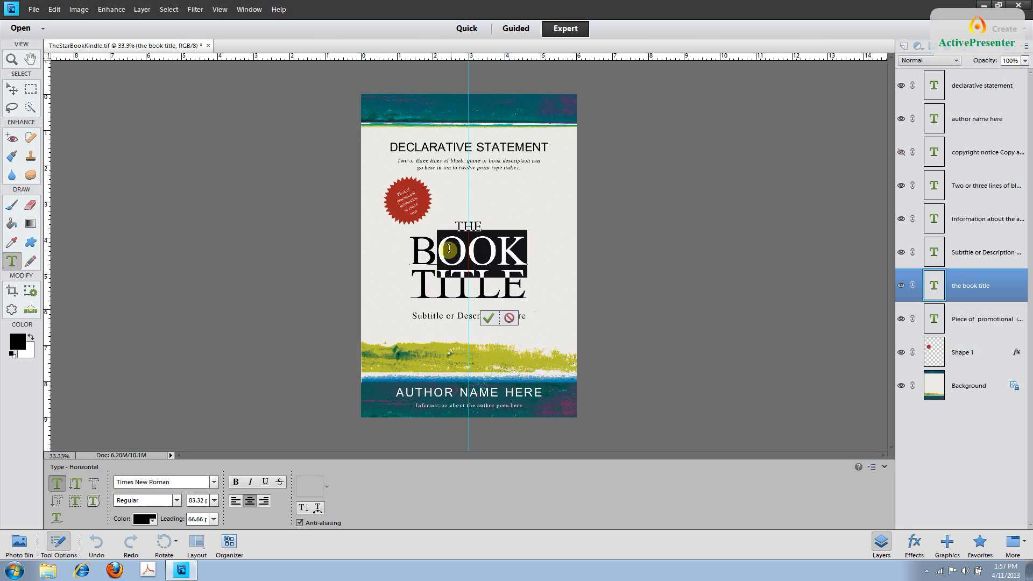
text(STA)
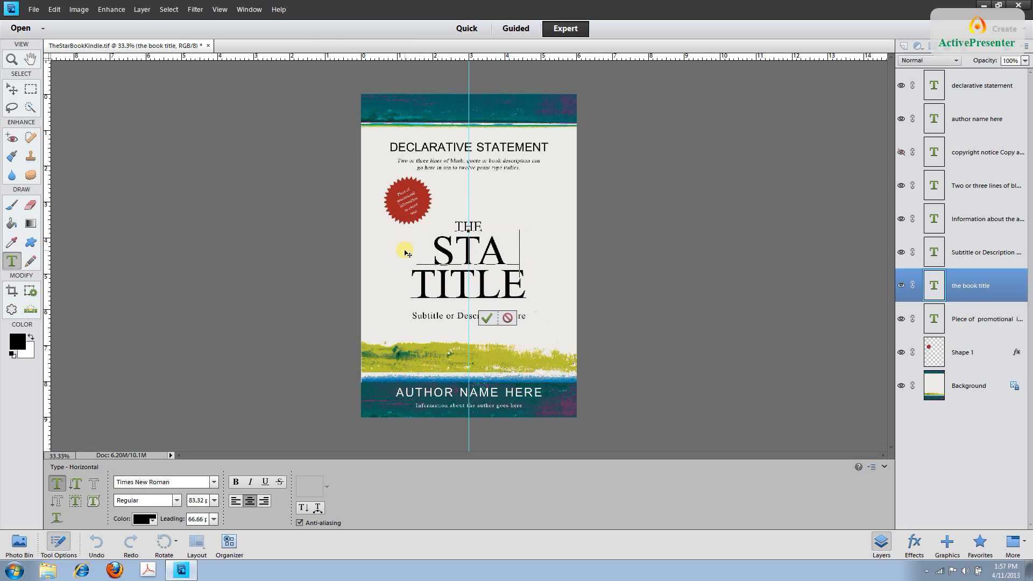
text(R)
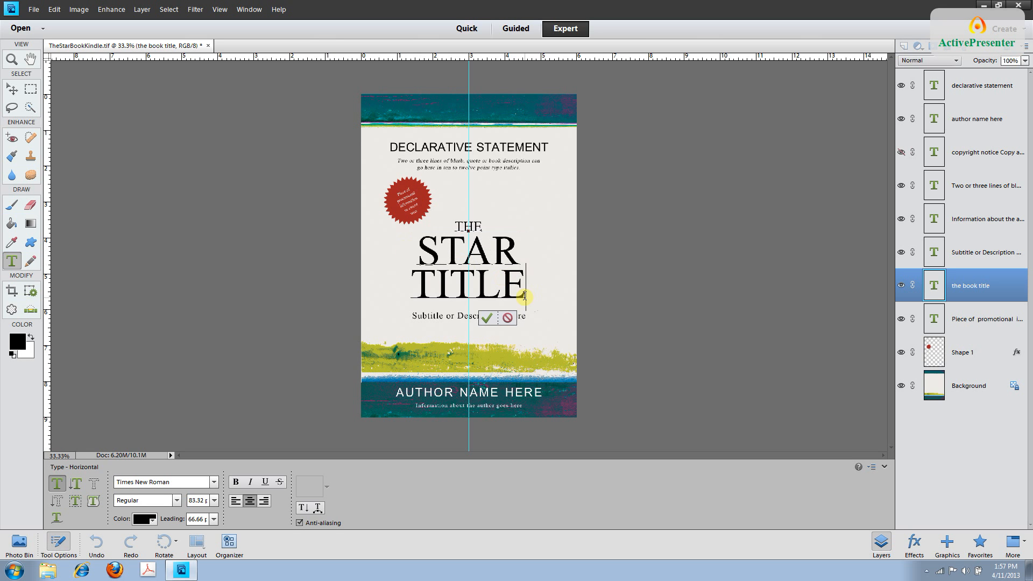
text(B)
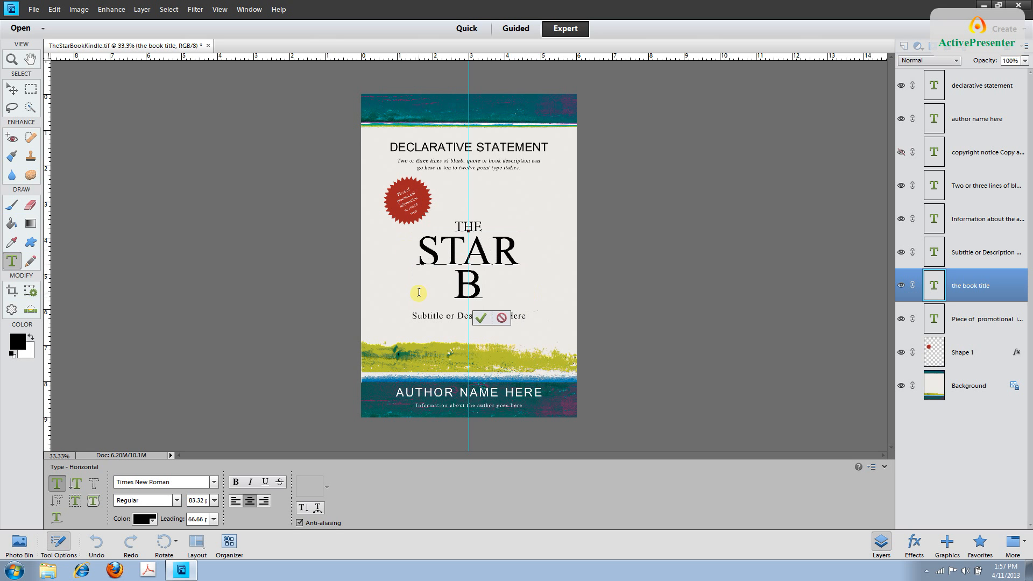
text(OOK)
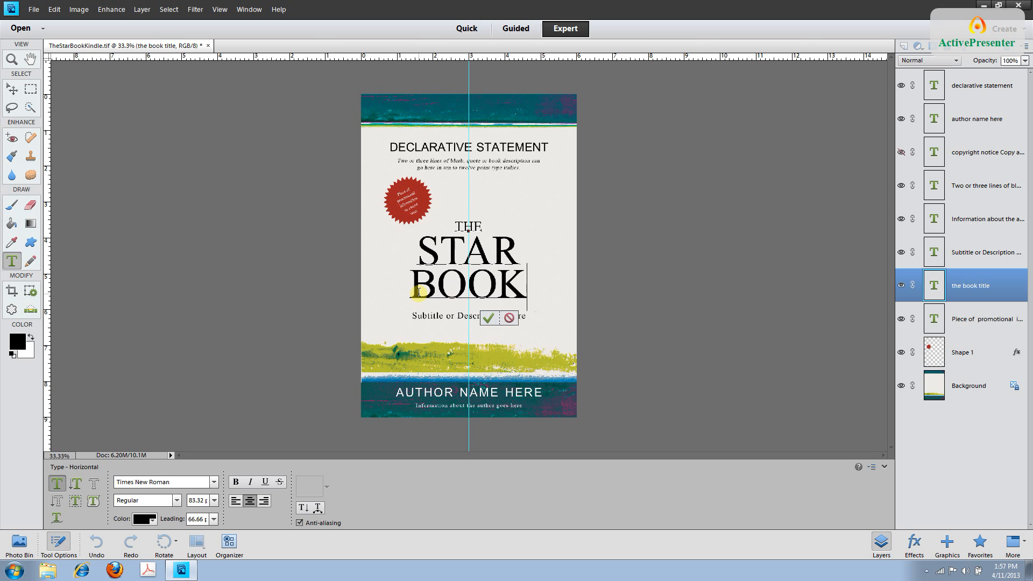
click(489, 318)
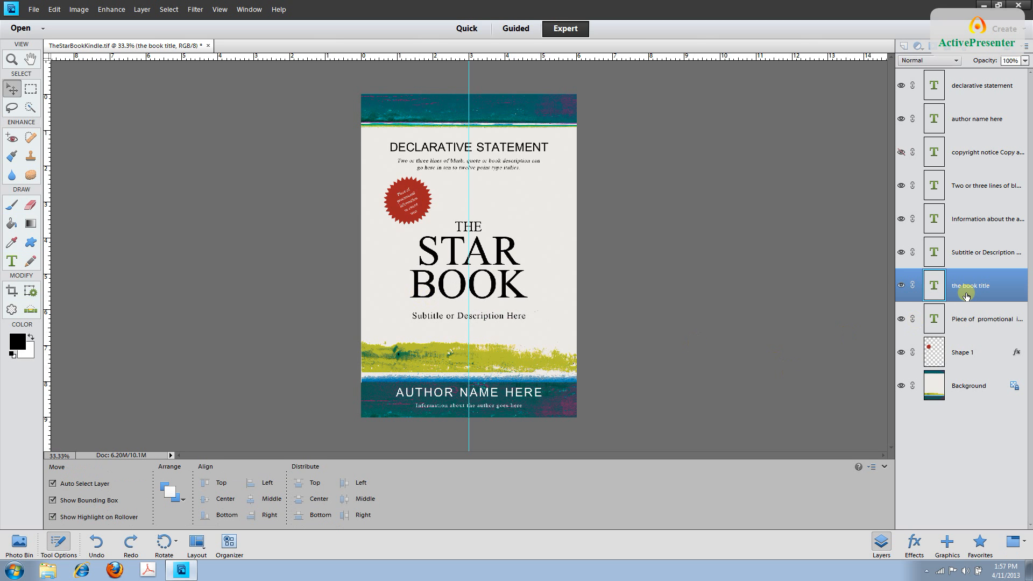
click(468, 259)
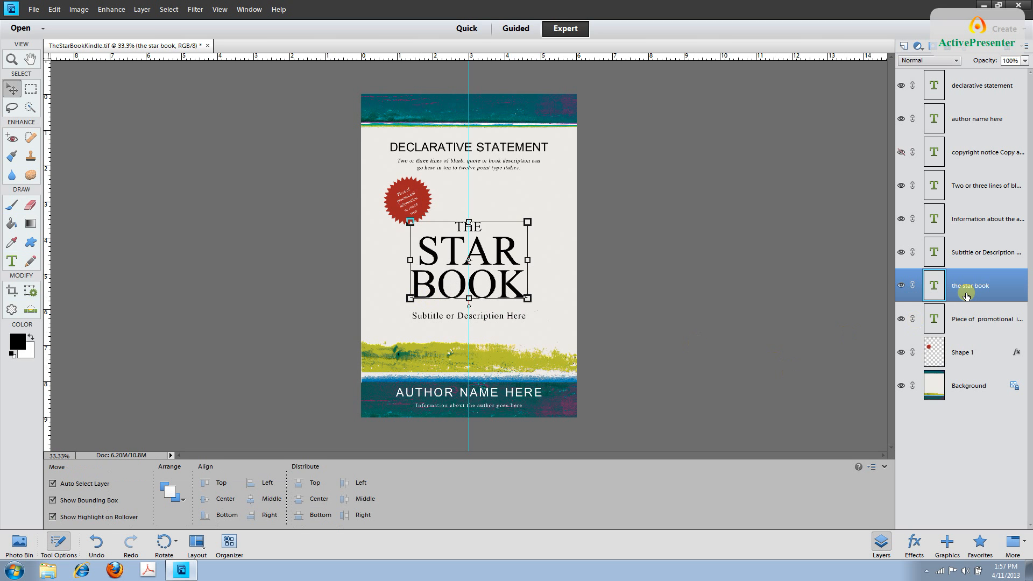
Replace the declarative statement text with THE DEFINITIVE GUIDE and commit it
click(981, 85)
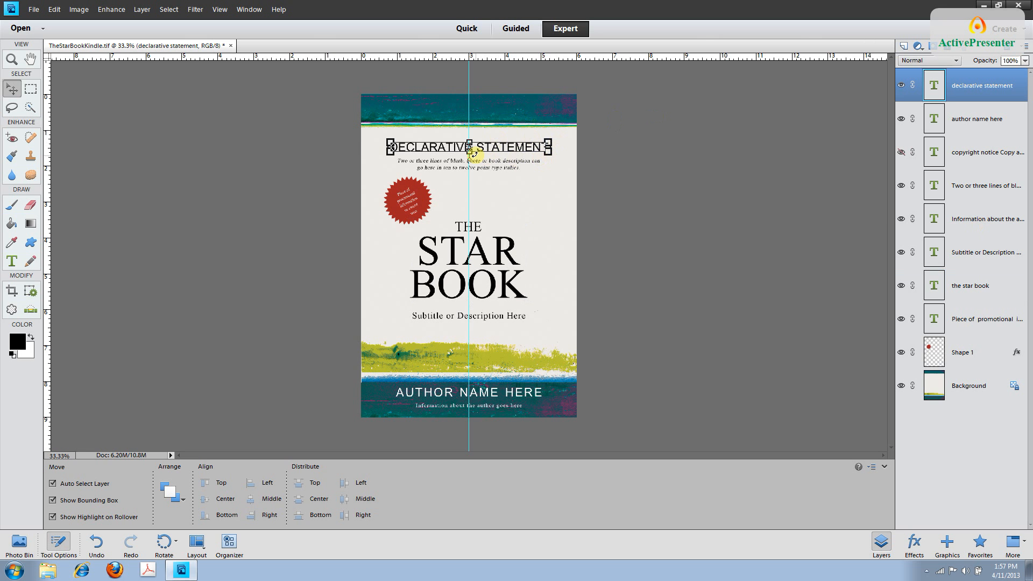
click(12, 260)
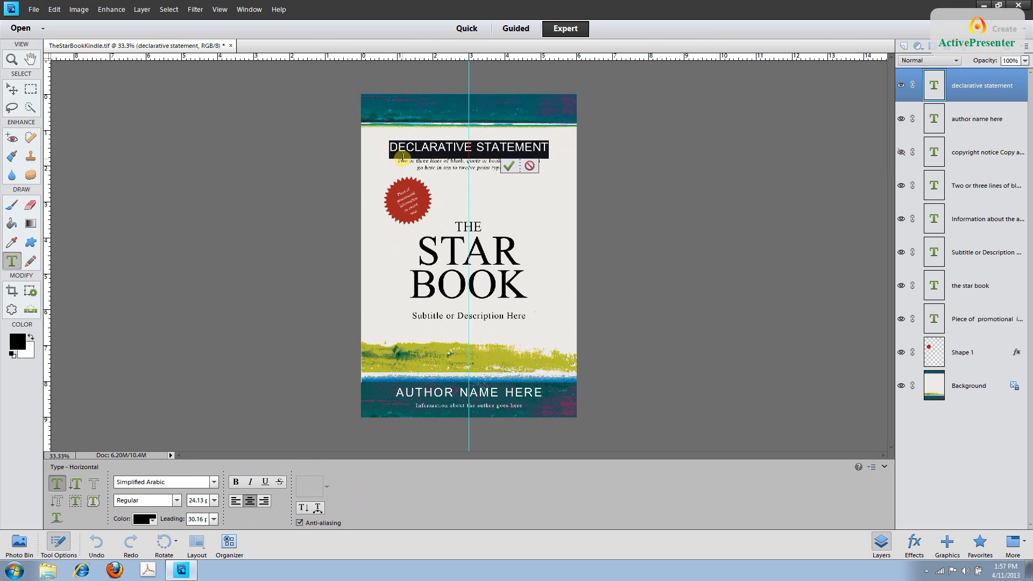
text(THE DEFINITIVE GUIDE)
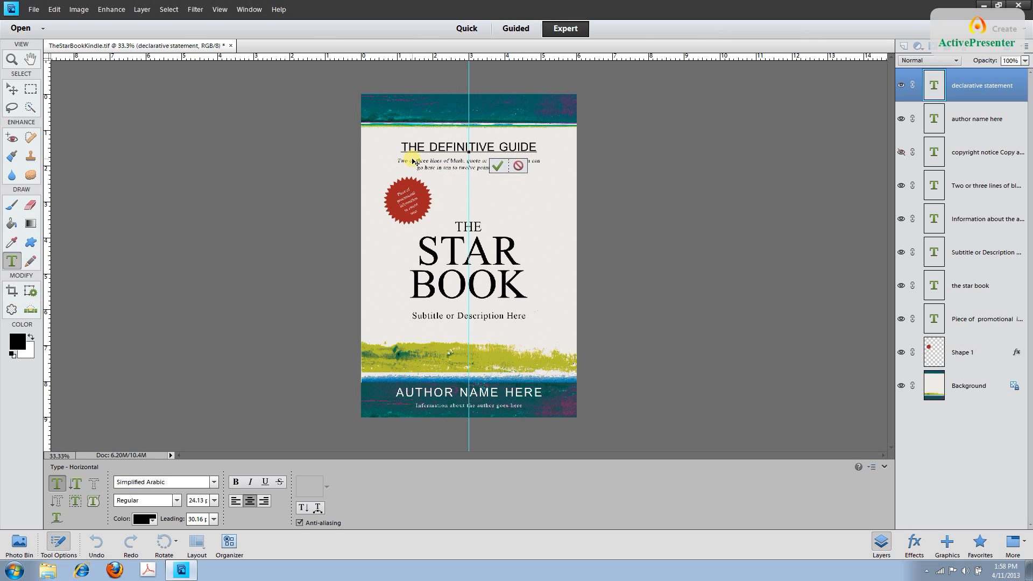
click(497, 166)
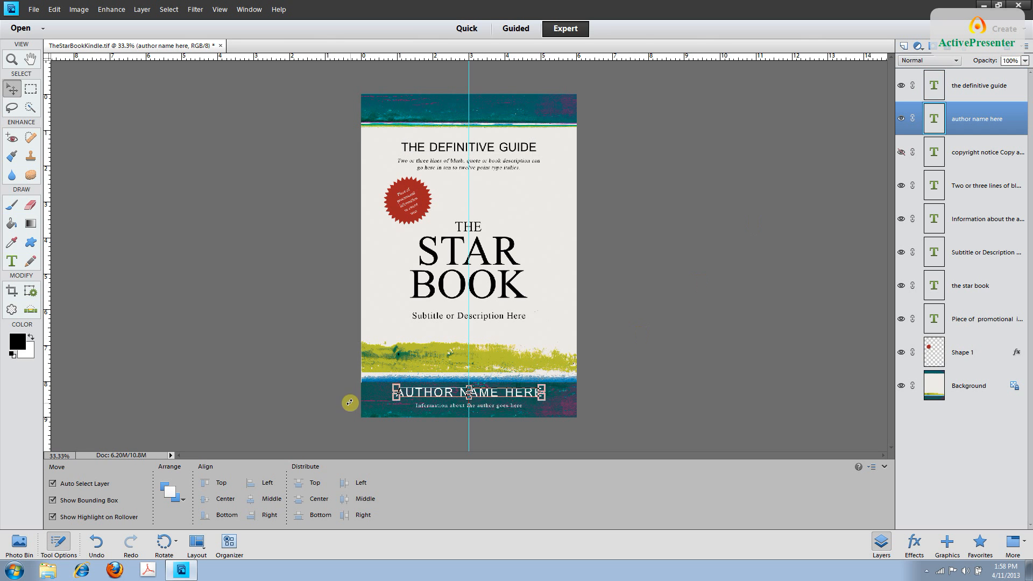
Replace AUTHOR NAME HERE with STACIE VANDER POL, commit it, and select the blurb layer
click(11, 260)
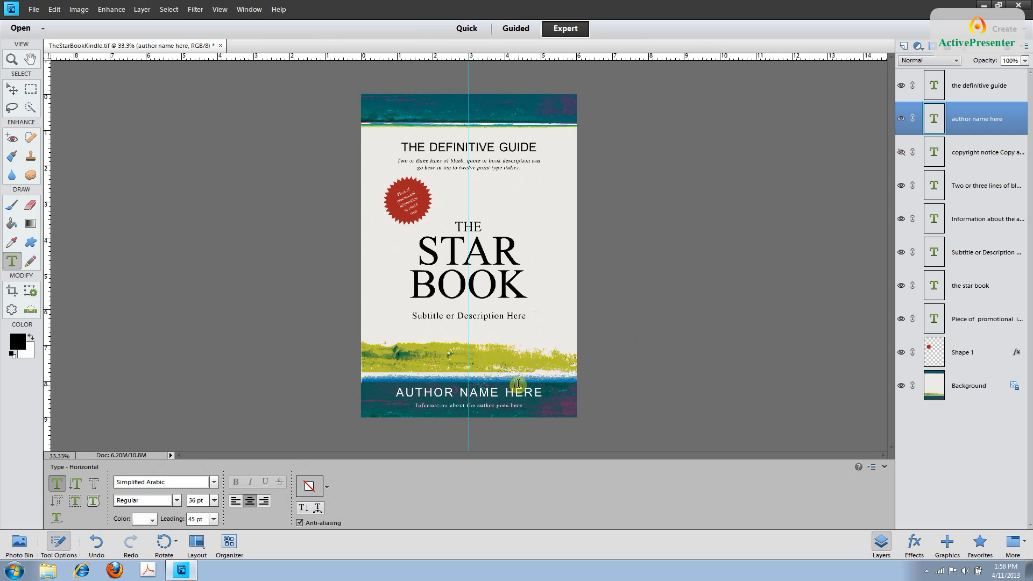
click(518, 382)
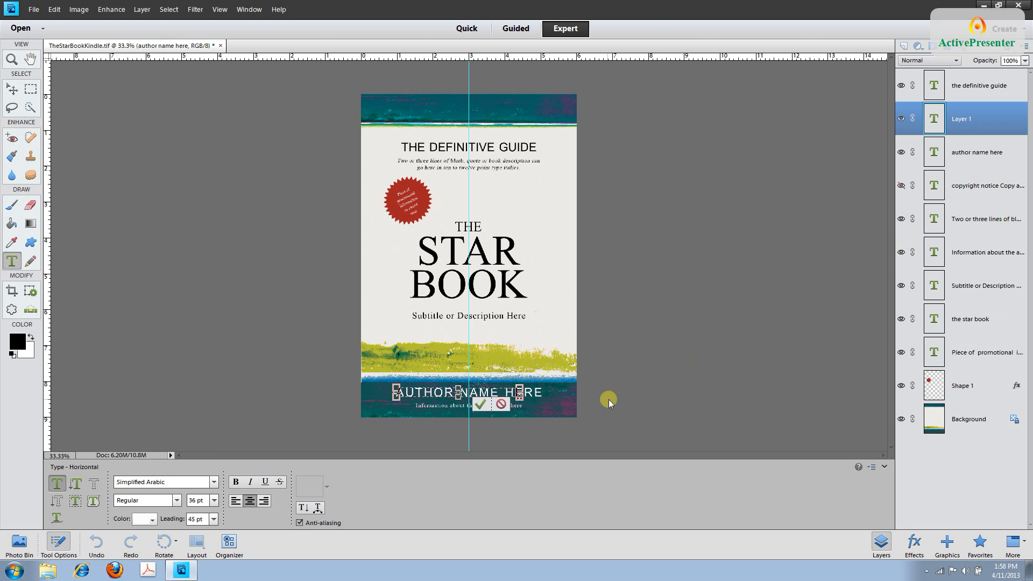
mouse_move(834, 259)
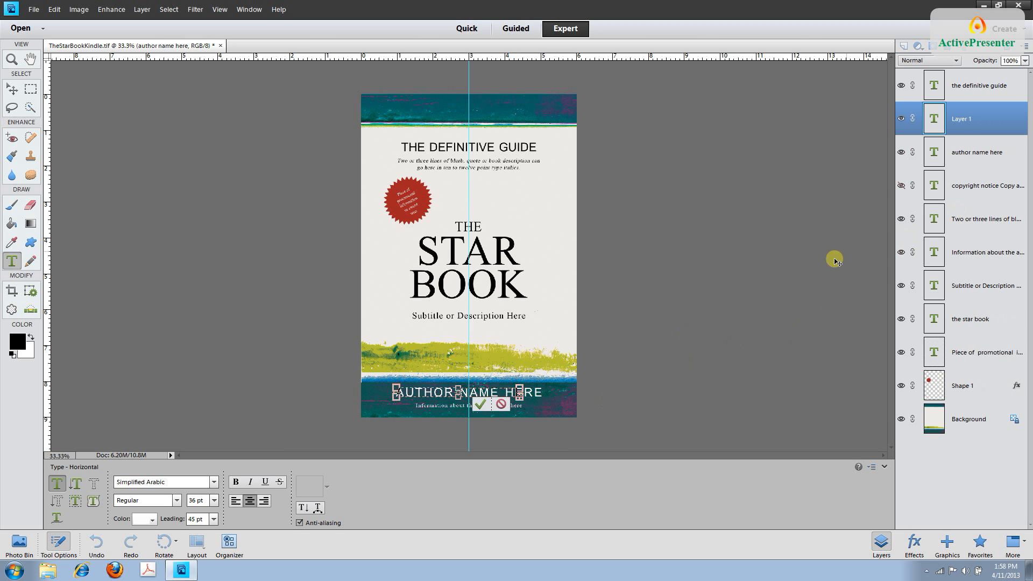
mouse_move(947, 126)
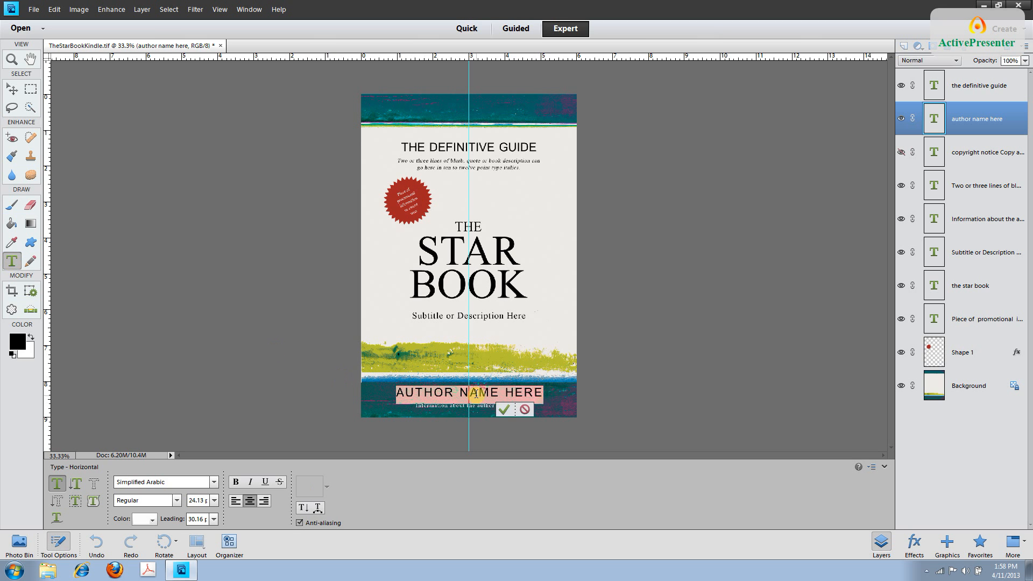
text(STACIE VANDER POL)
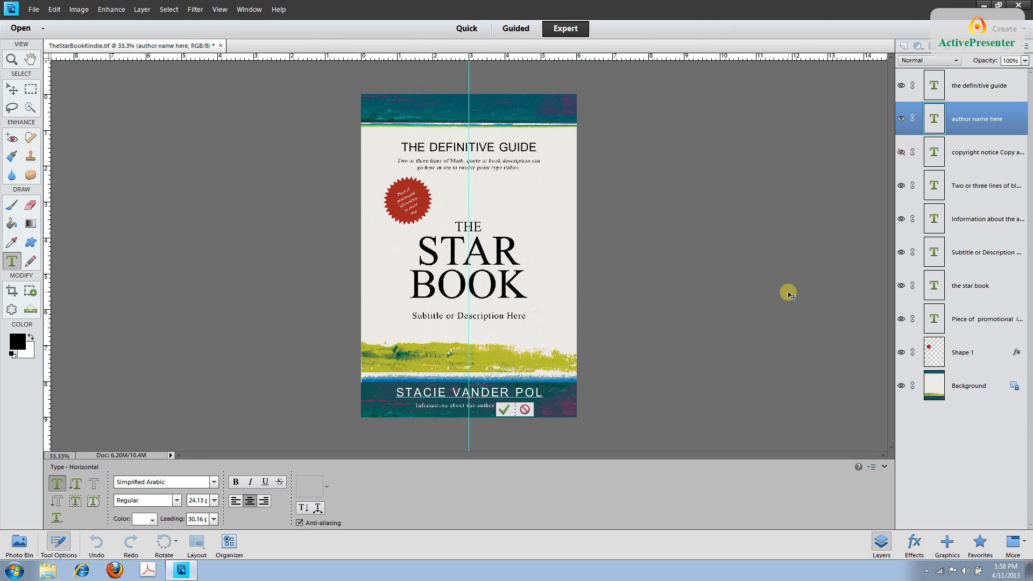
click(503, 409)
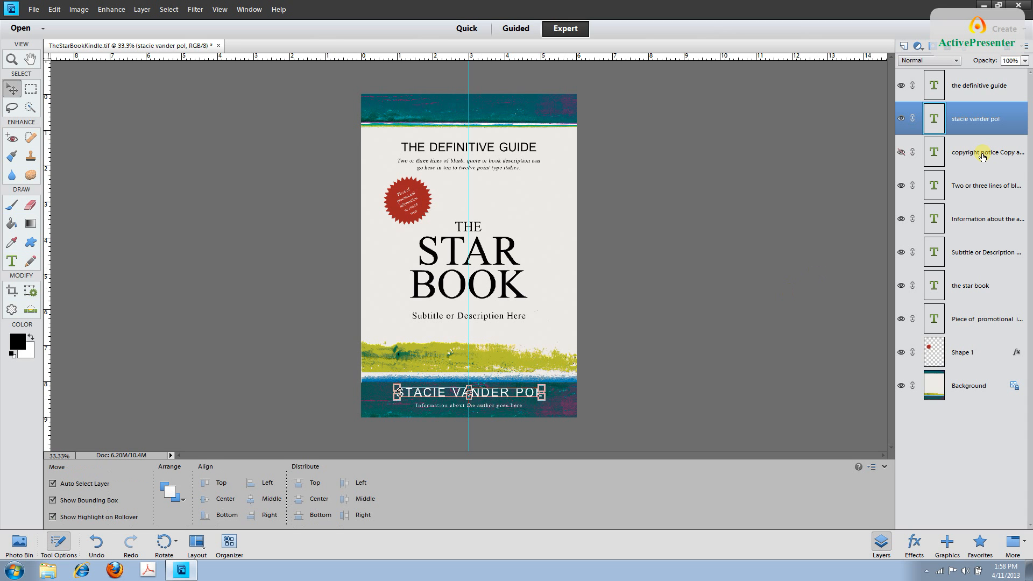
click(987, 152)
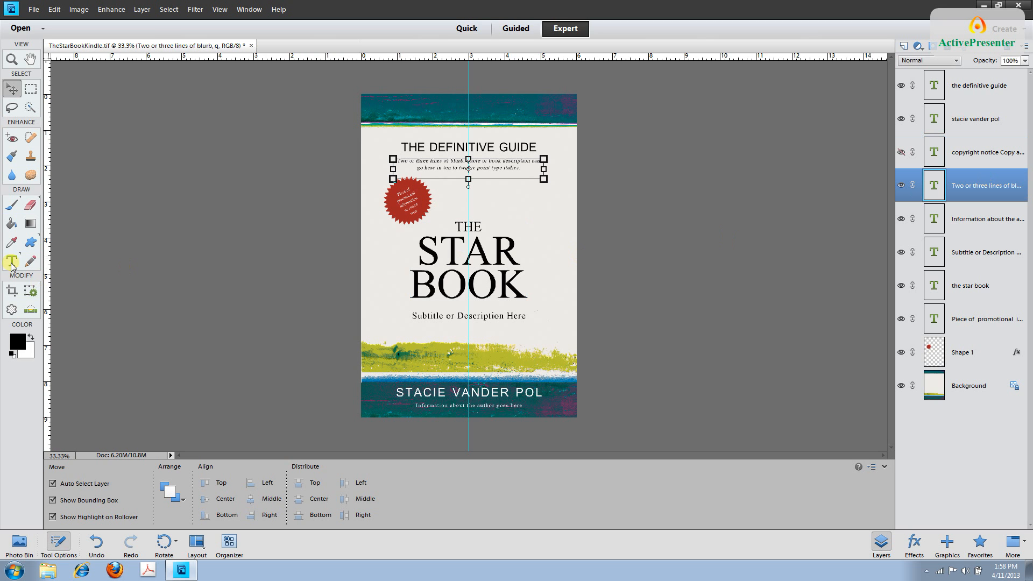
Rewrite the tagline as 'Everything you need to know about naming your own stars'
click(10, 261)
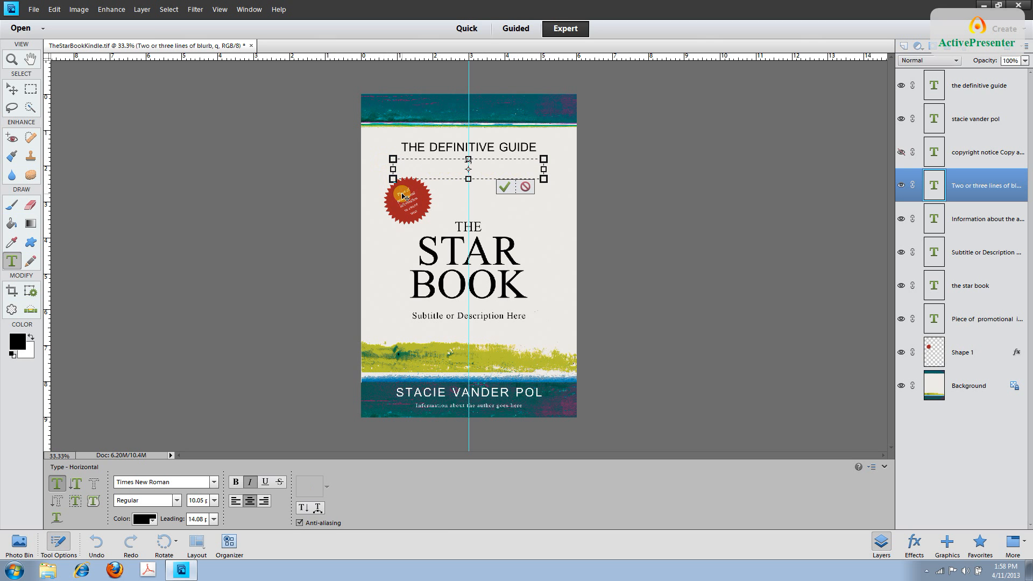
text(Everything you need.)
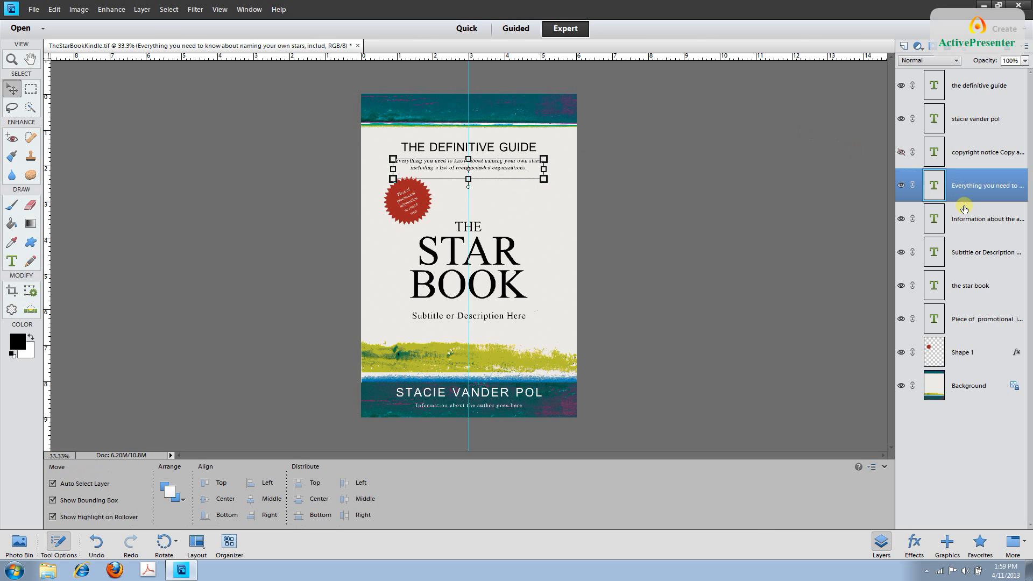
Retype the author info line as 'Night sky gazer and star naming expert' with the Type tool
click(986, 218)
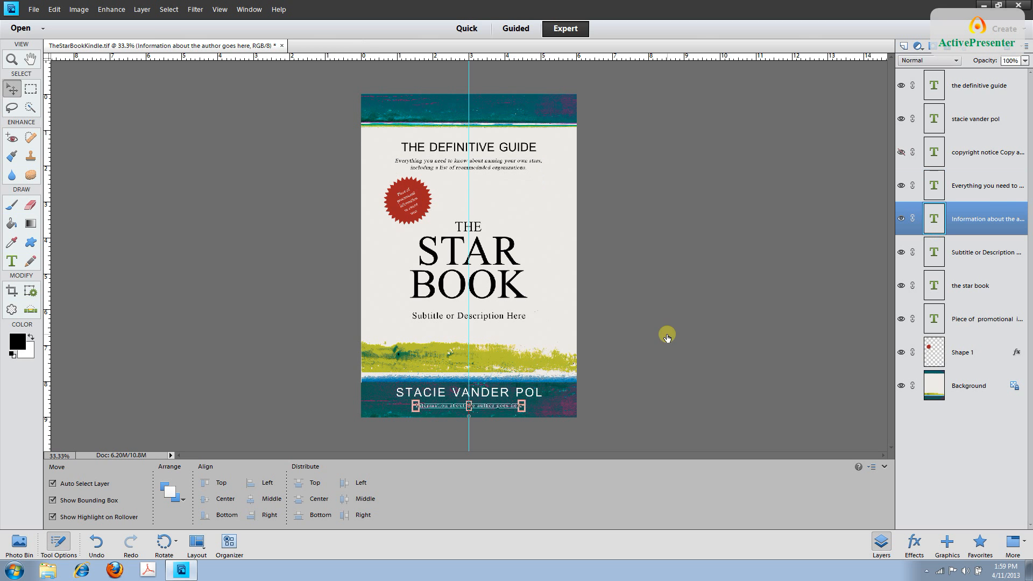
click(11, 262)
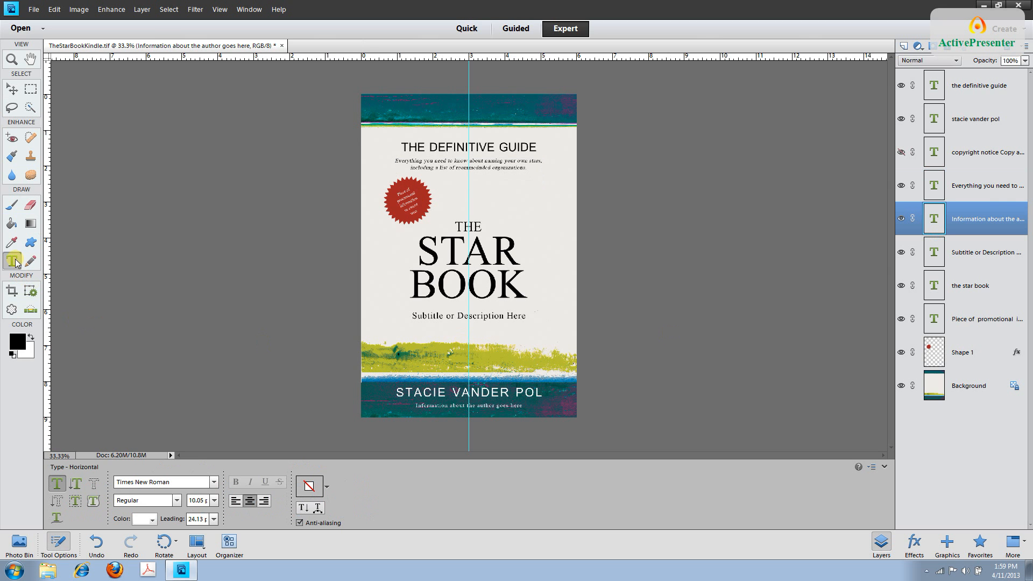
click(12, 260)
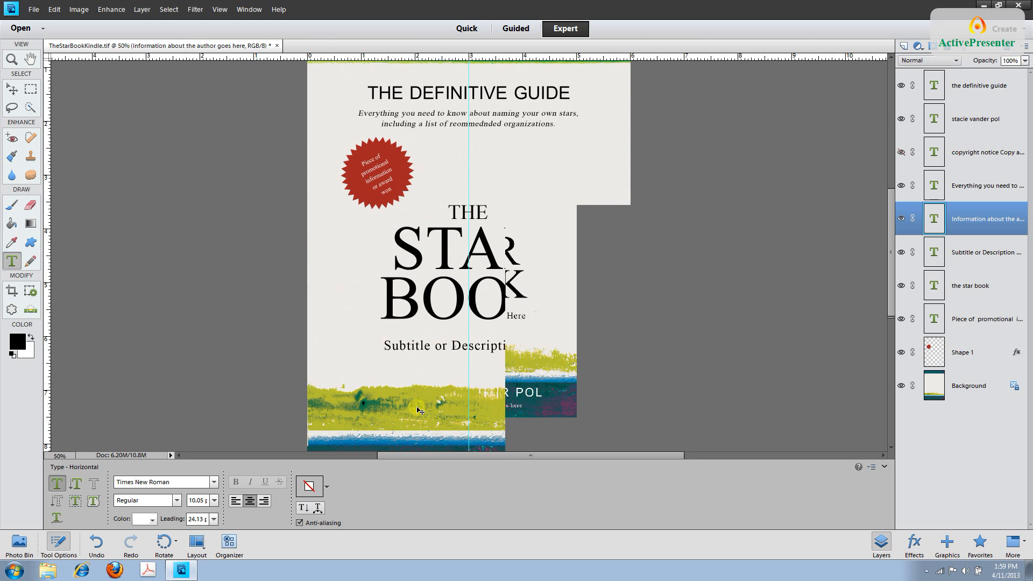
scroll(down, 3)
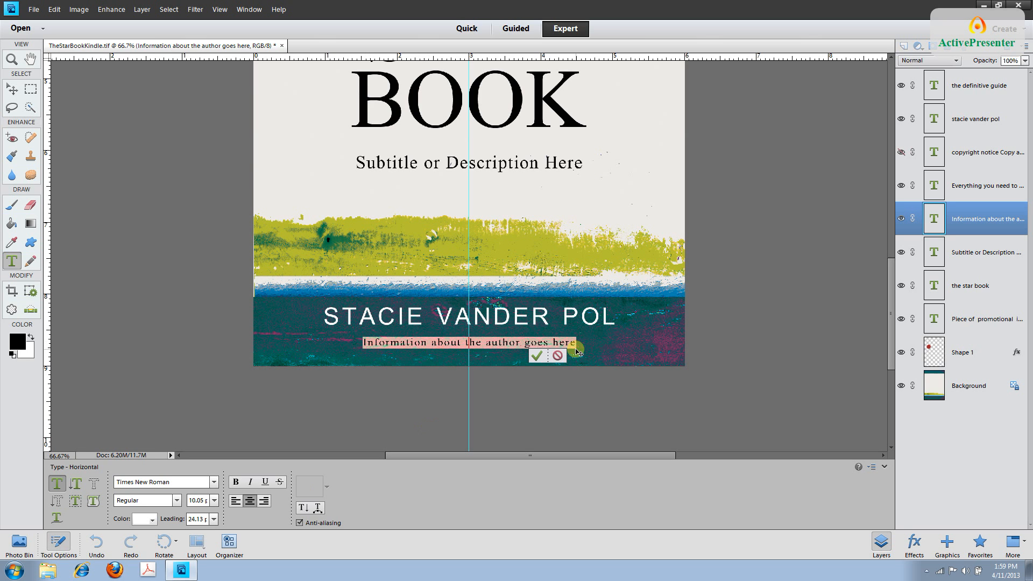
text(Night sky gazer and)
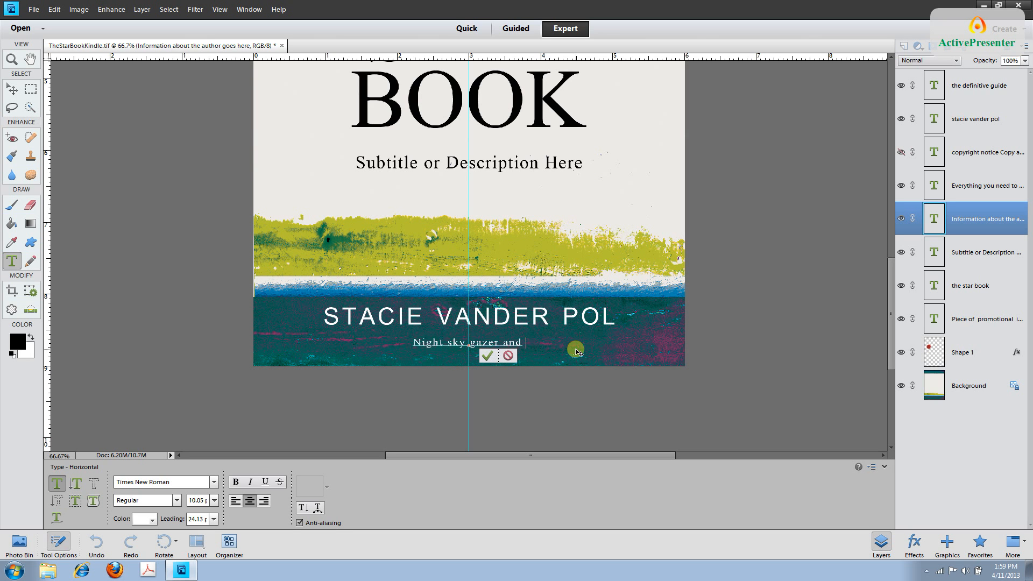
text(star naming)
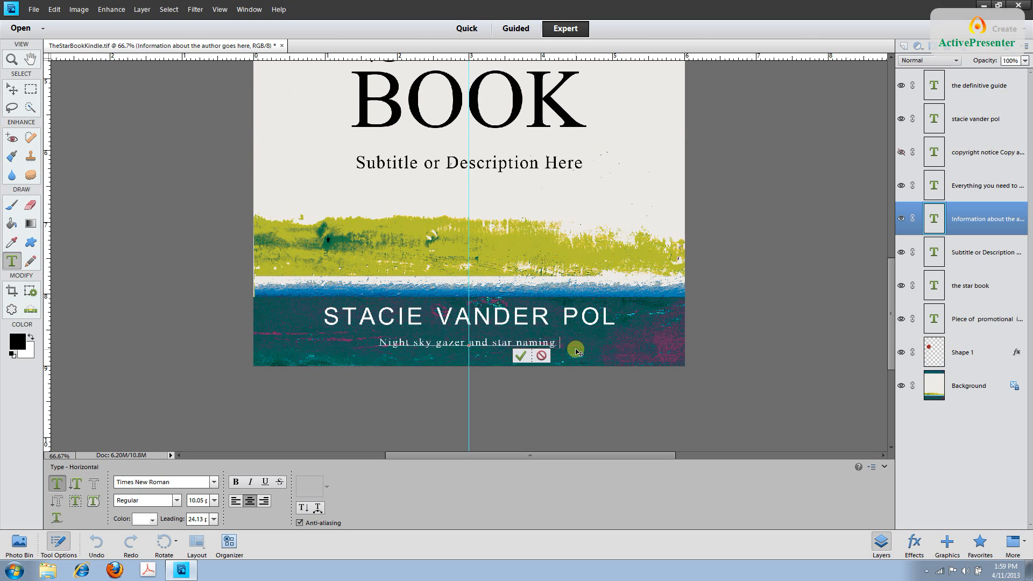
text(expert)
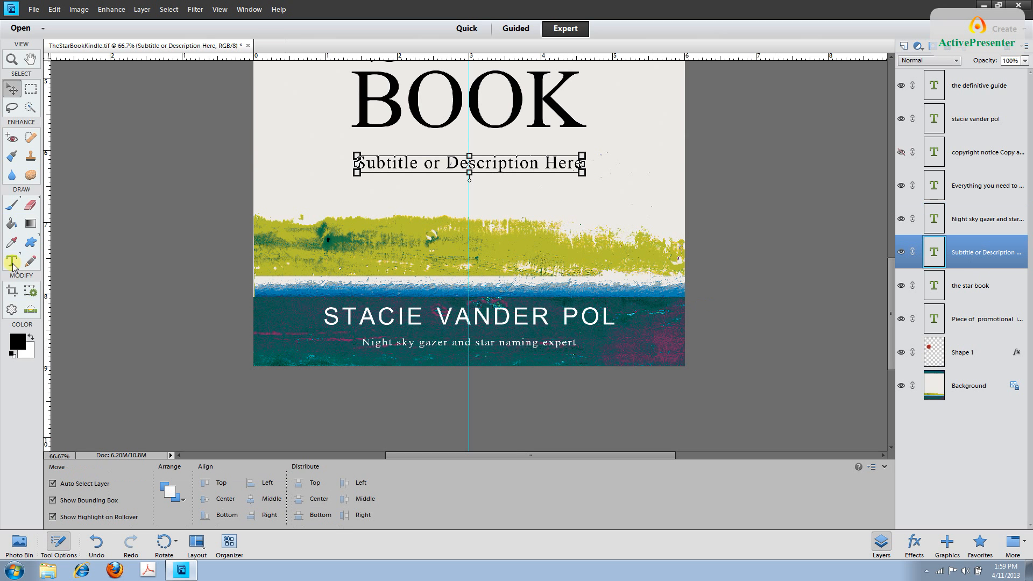
Retype the subtitle as 'The universe is your oyster', then select the starburst promotional text layer
click(12, 262)
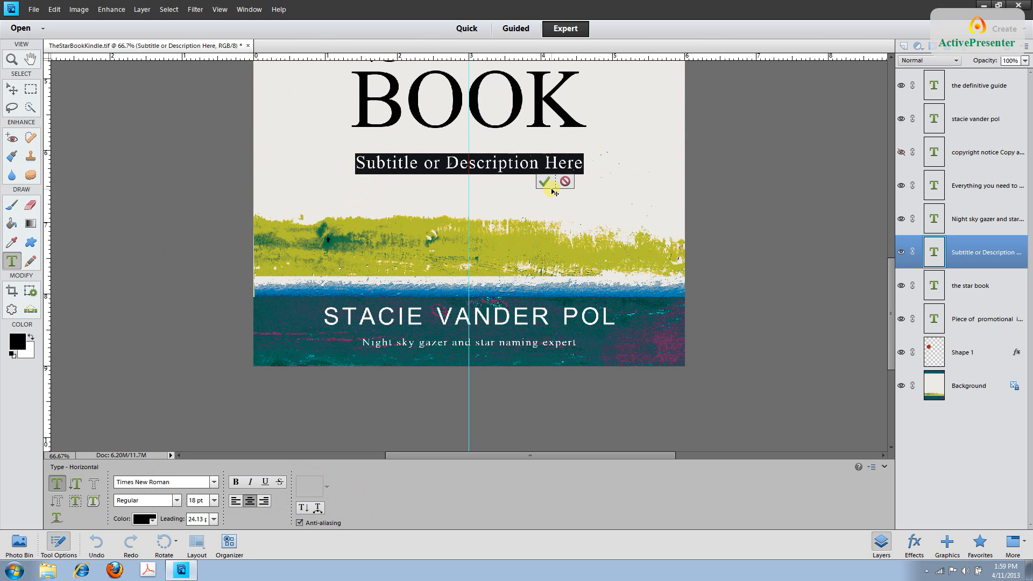
text(The universe is your oyster)
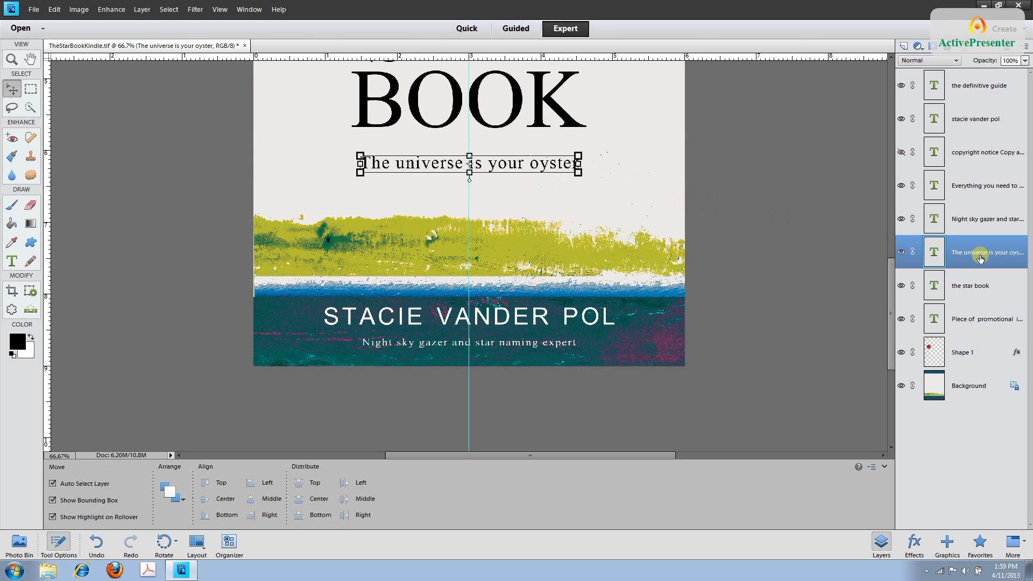
mouse_move(975, 289)
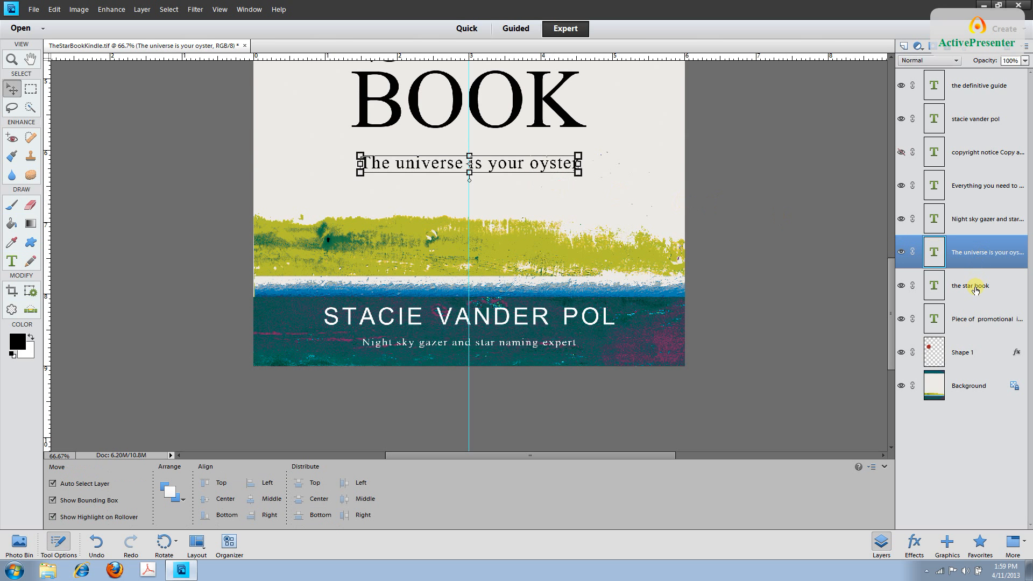
click(969, 285)
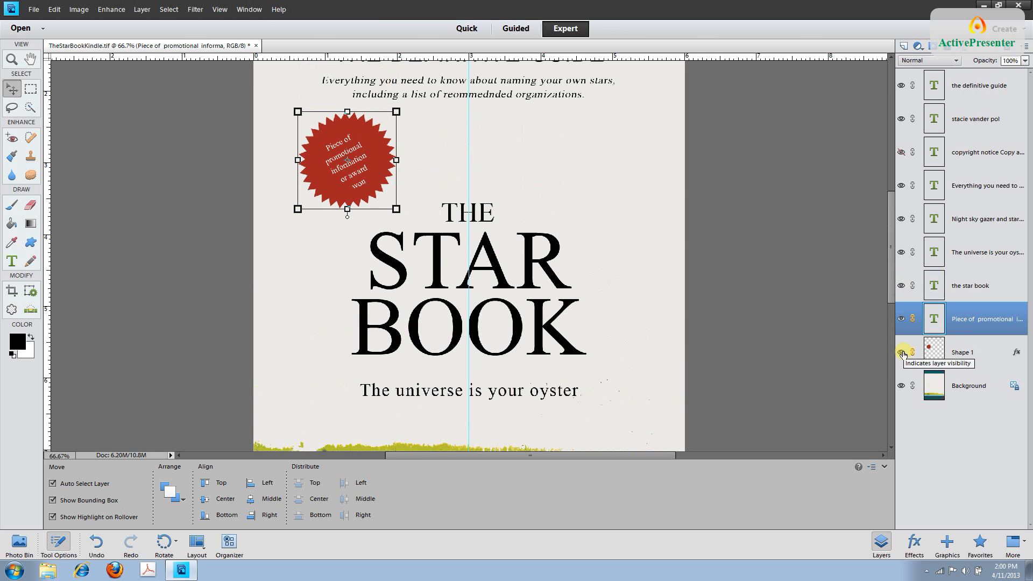
Retype the red starburst text as a new promotional blurb beginning 'The most complete re…'
click(901, 354)
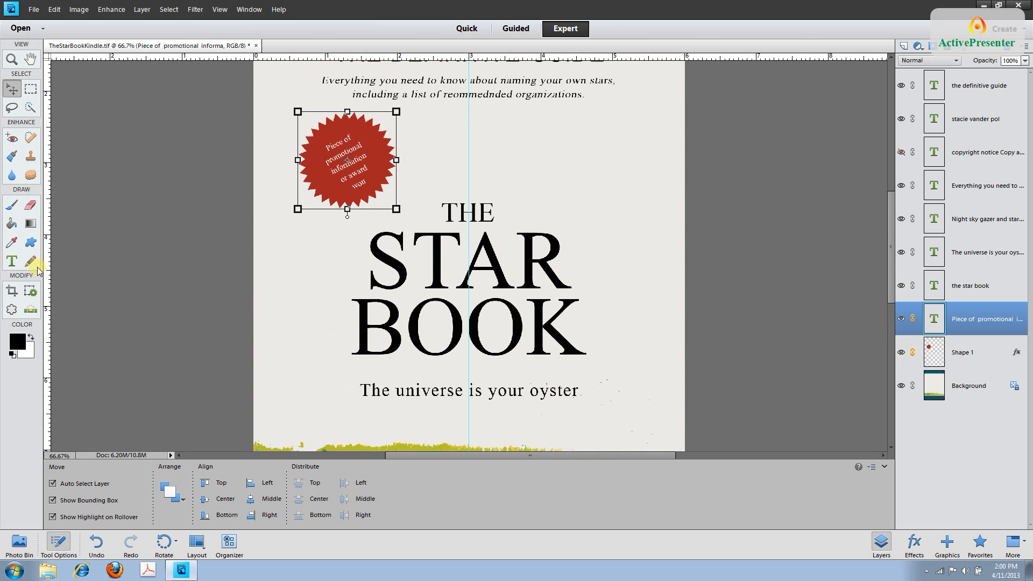
click(11, 262)
text(The most complete re)
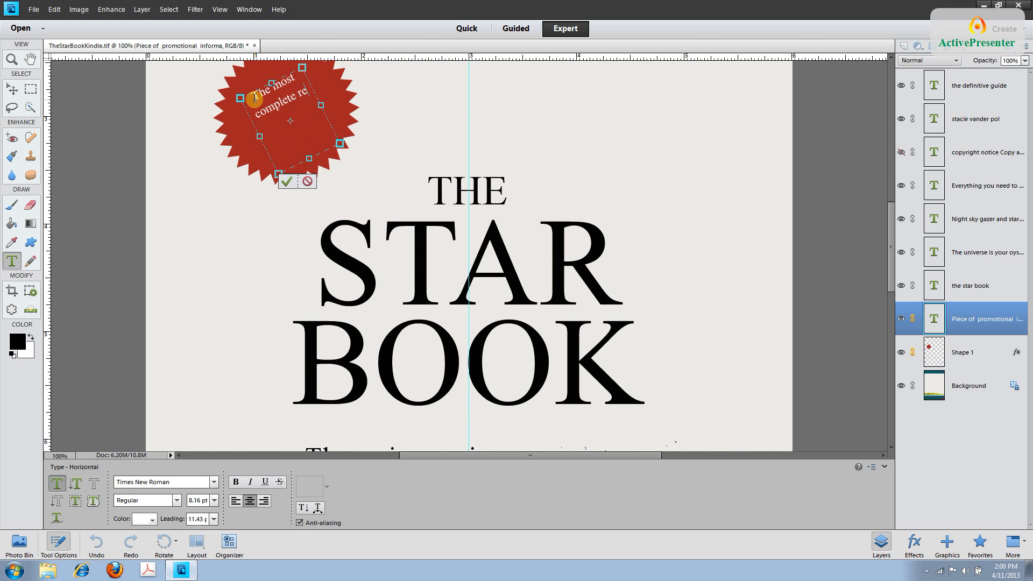
text(source on the topic)
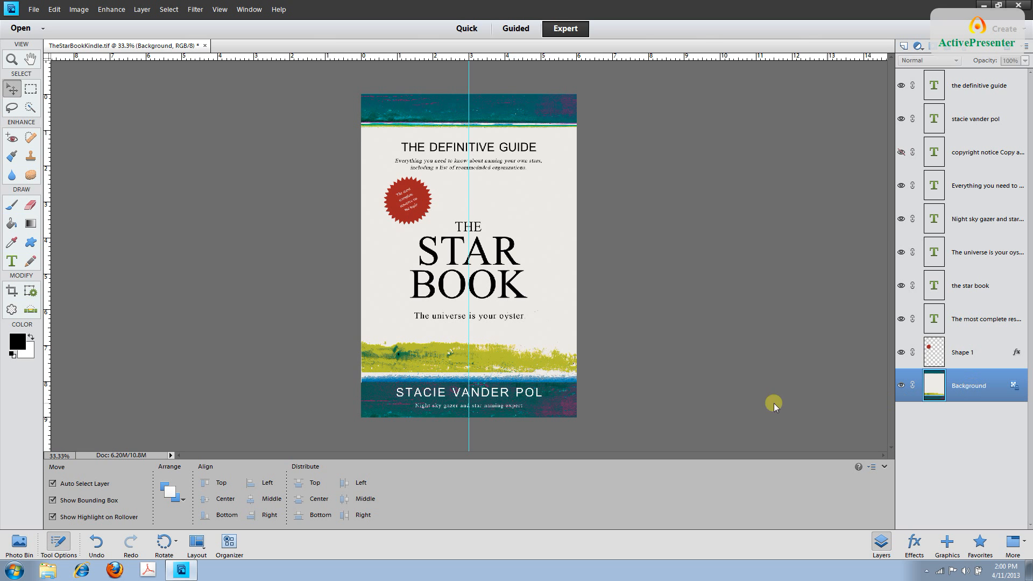
mouse_move(518, 308)
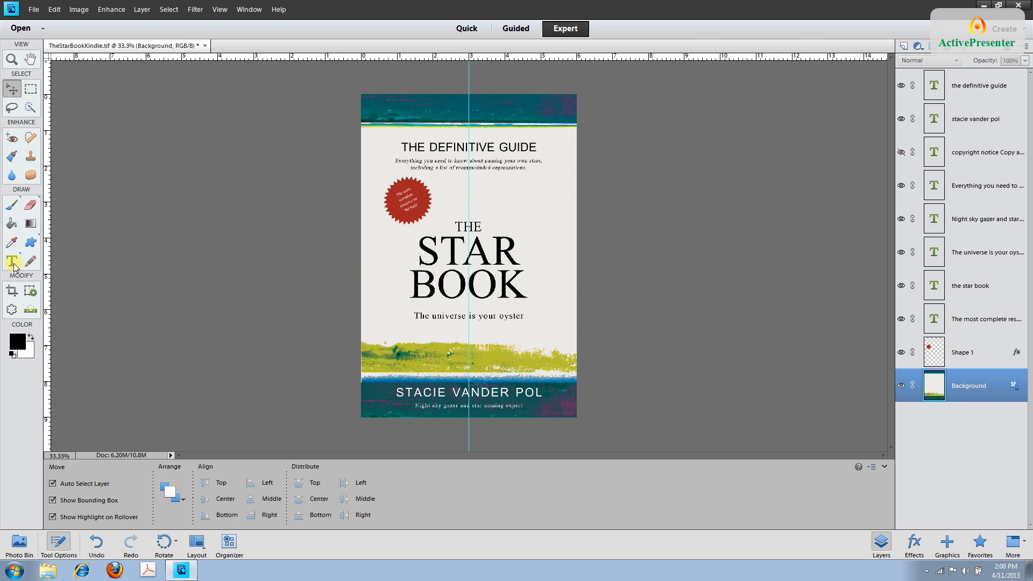
Select BOOK in 'the star book' title layer and retype it as HANDBOOK
click(12, 262)
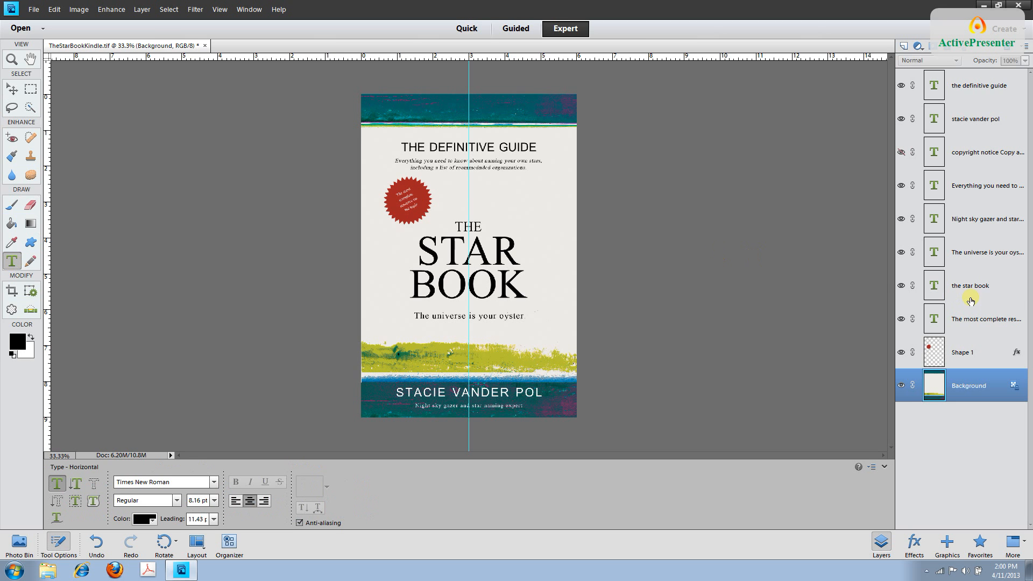
click(968, 285)
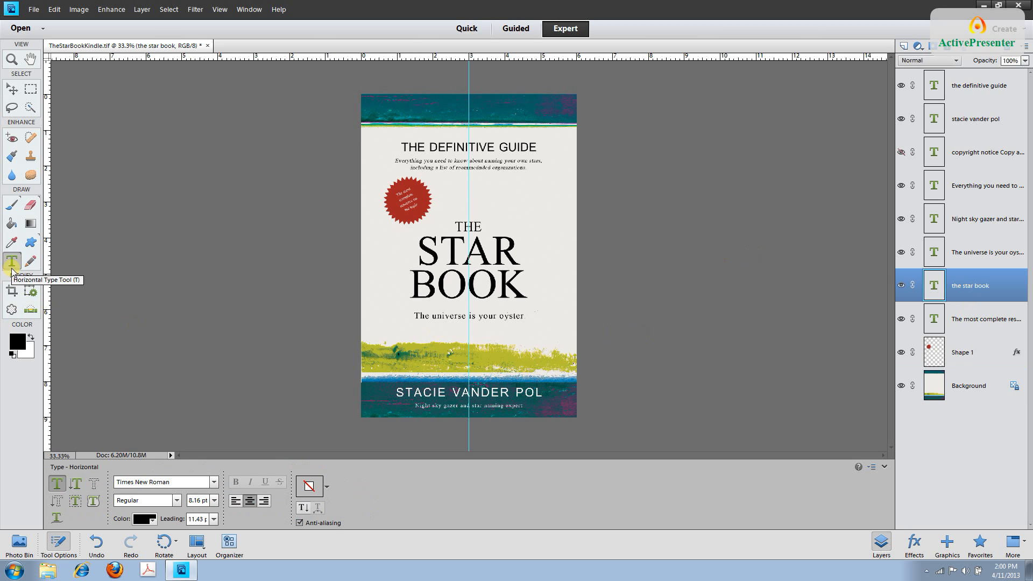
click(468, 257)
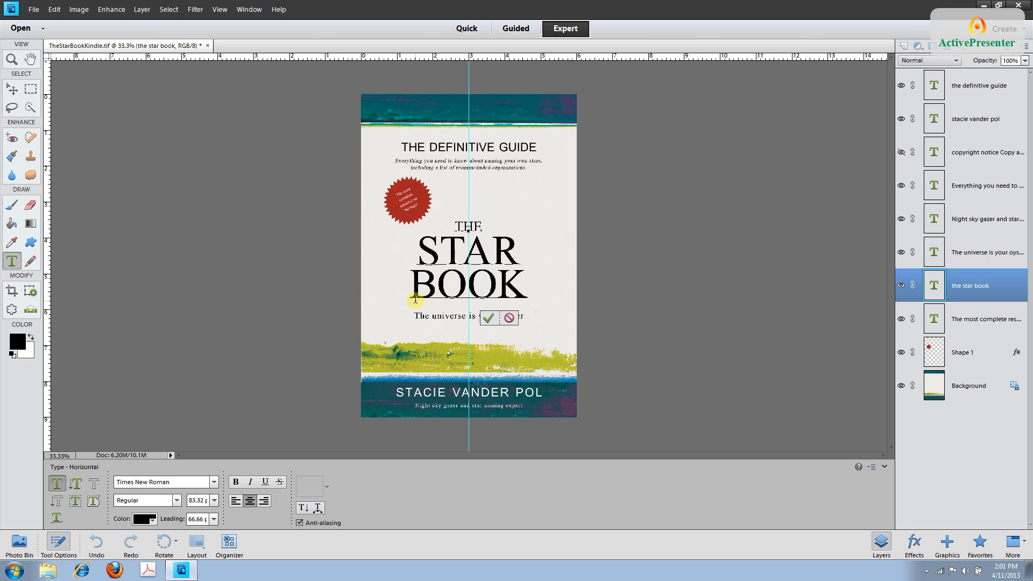
text(HANDBOOK)
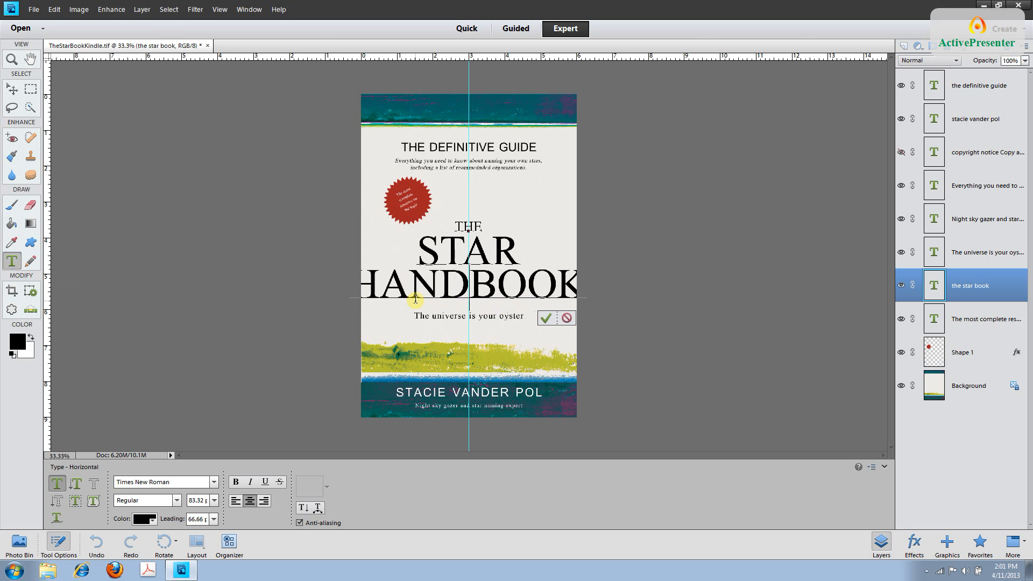
mouse_move(549, 304)
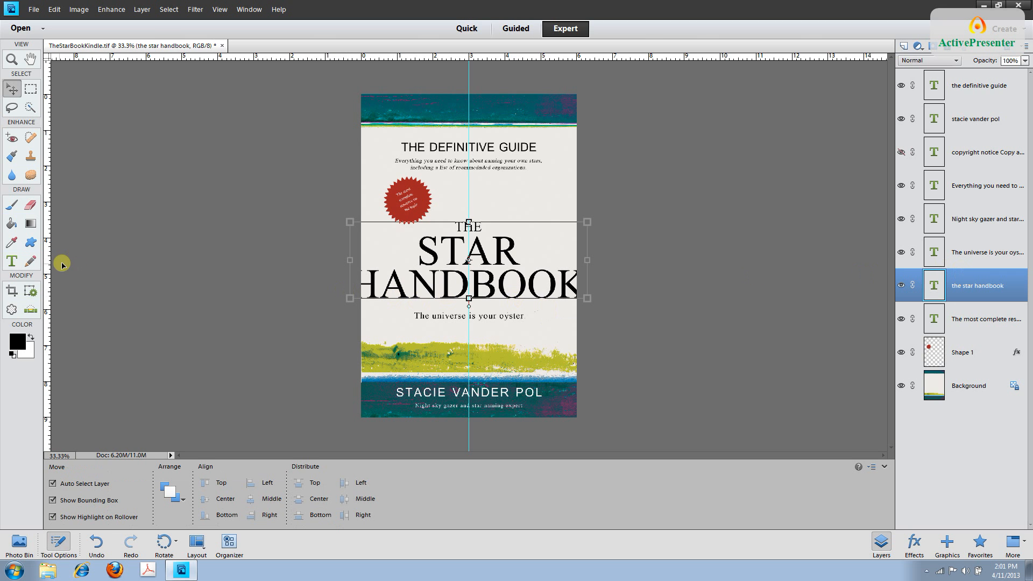
Reduce the whole 'THE STAR HANDBOOK' title to 60 pt via the Tool Options size dropdown and commit
click(11, 261)
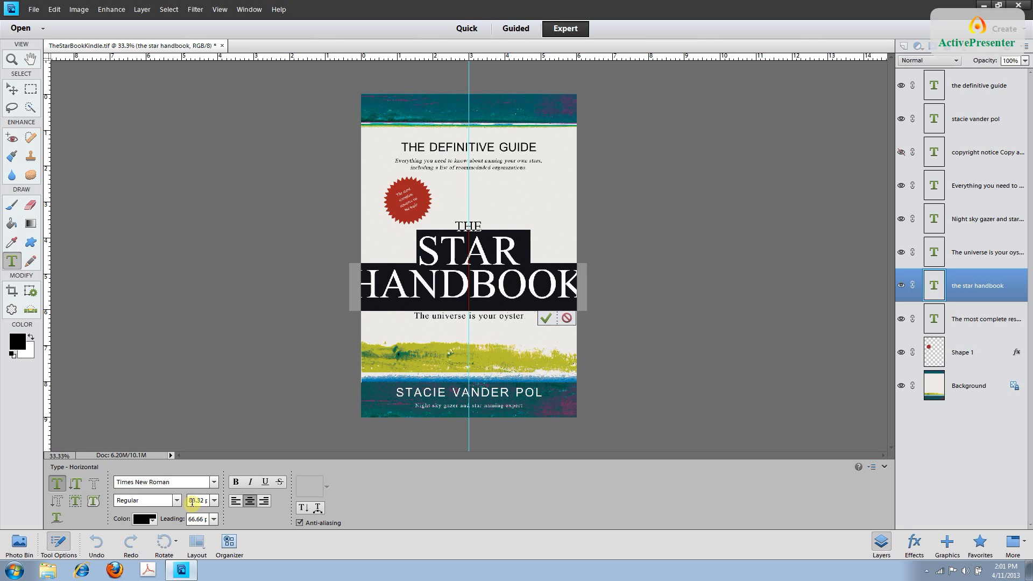
click(213, 503)
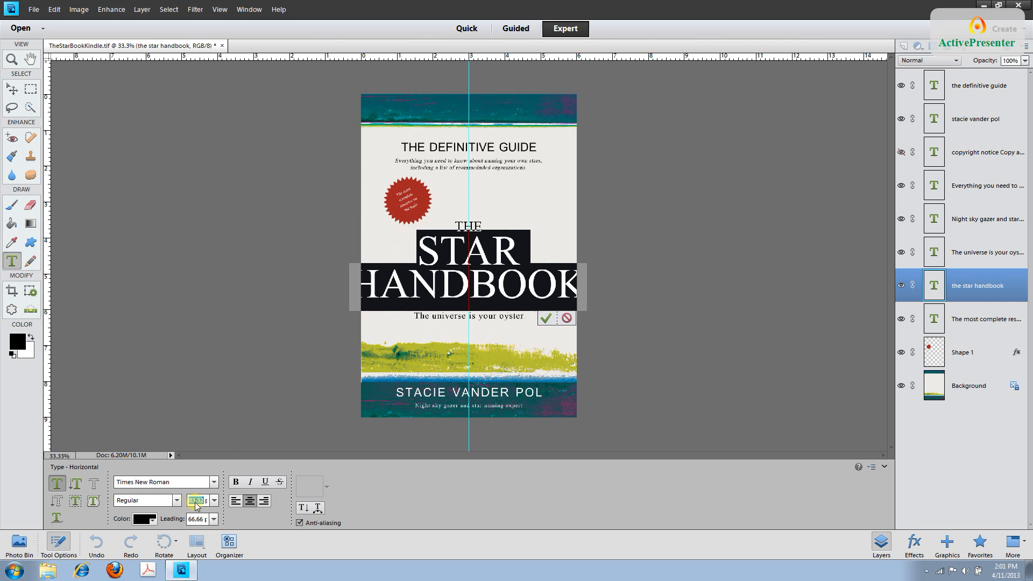
click(196, 500)
text(72)
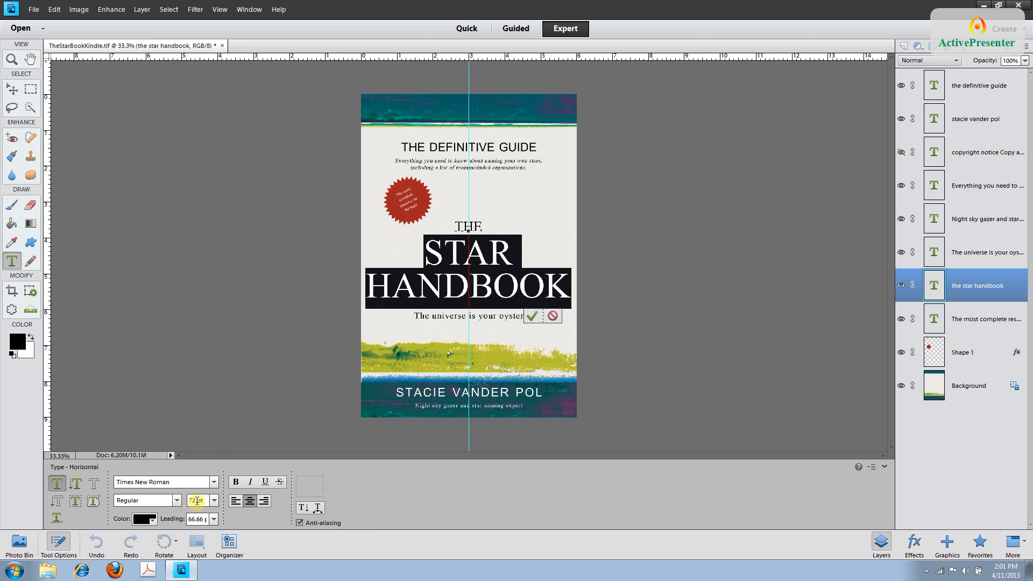
click(212, 500)
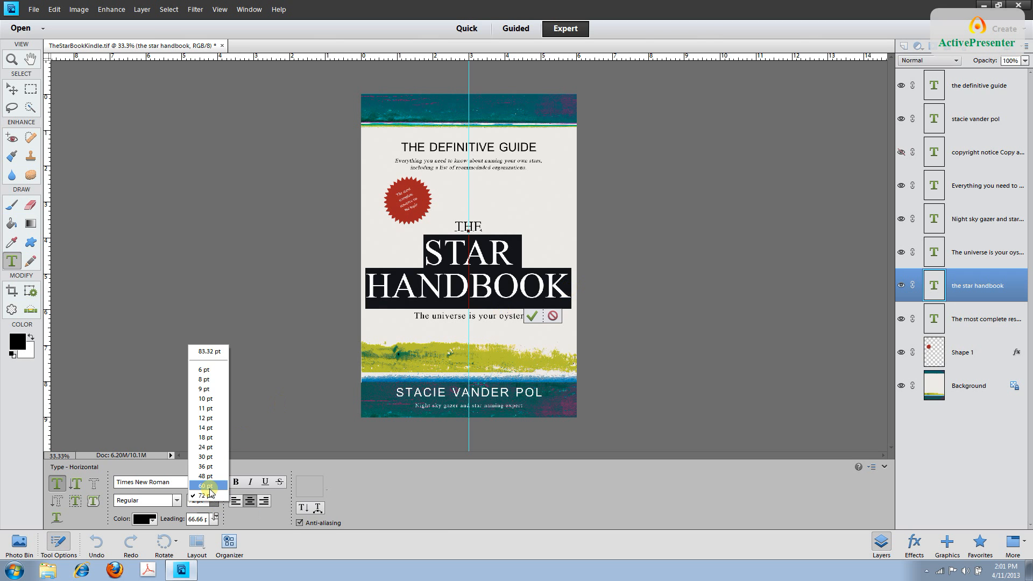
click(204, 485)
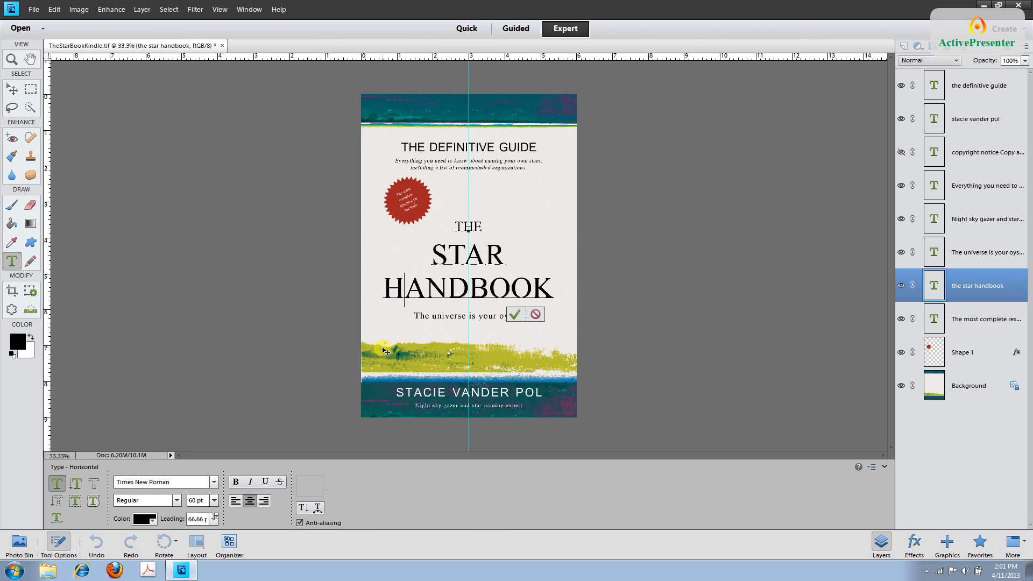
click(516, 314)
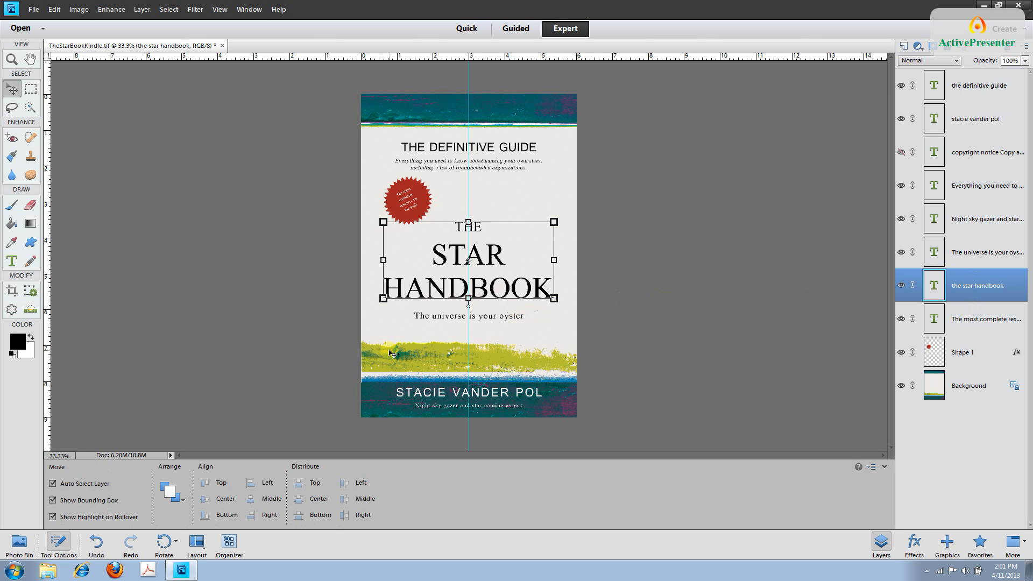
click(11, 262)
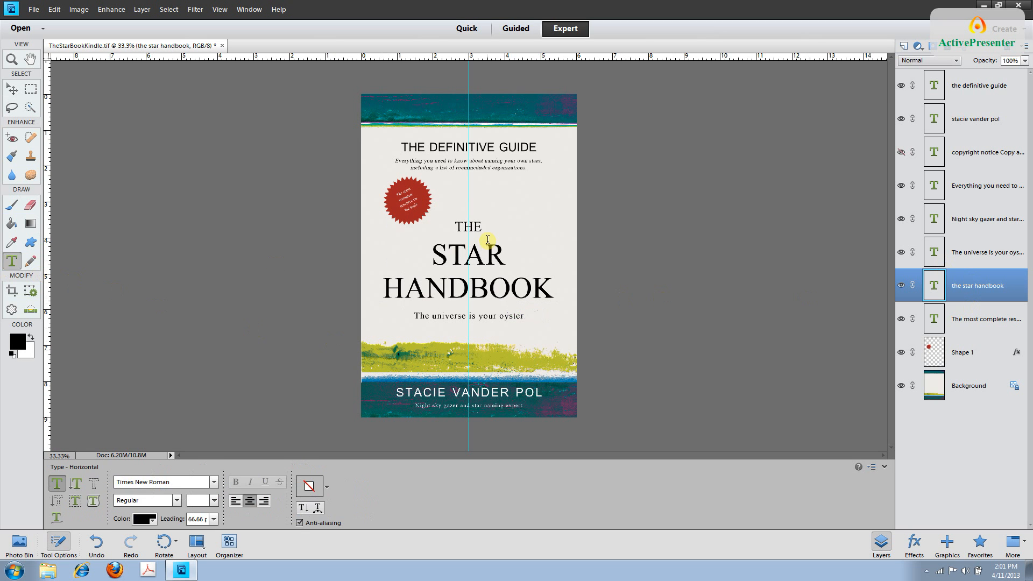
mouse_move(486, 277)
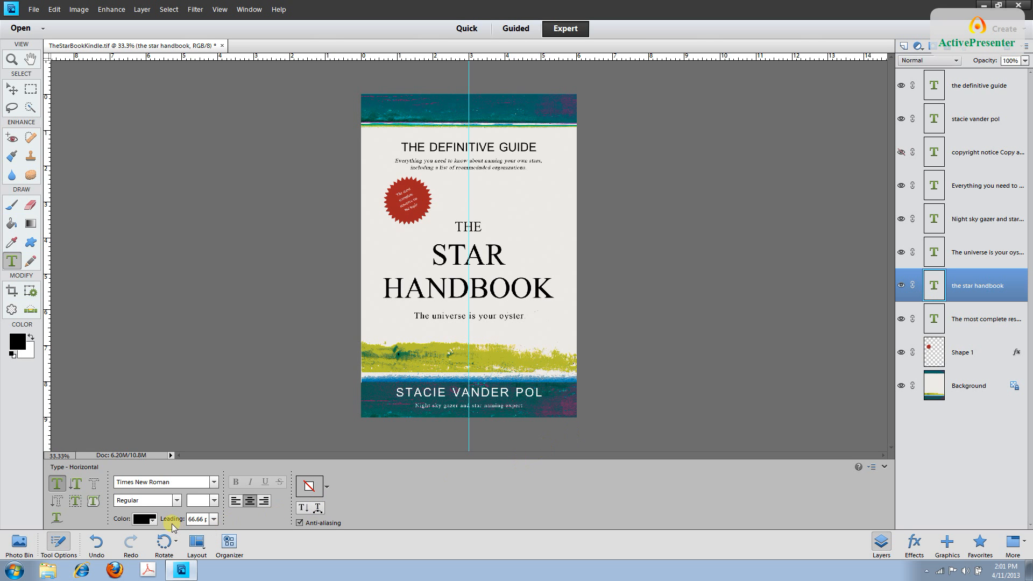
click(213, 520)
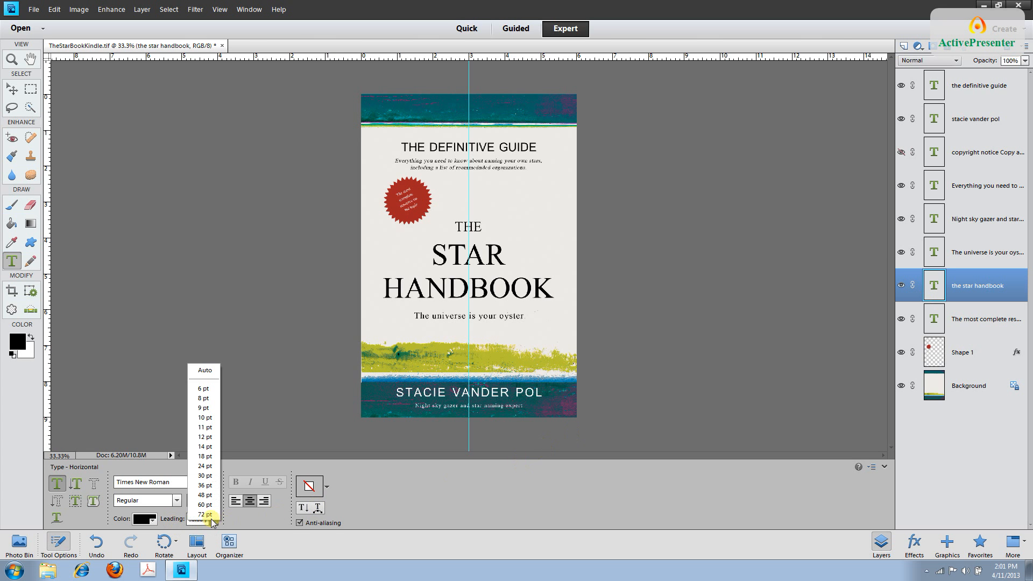
click(203, 505)
text(55)
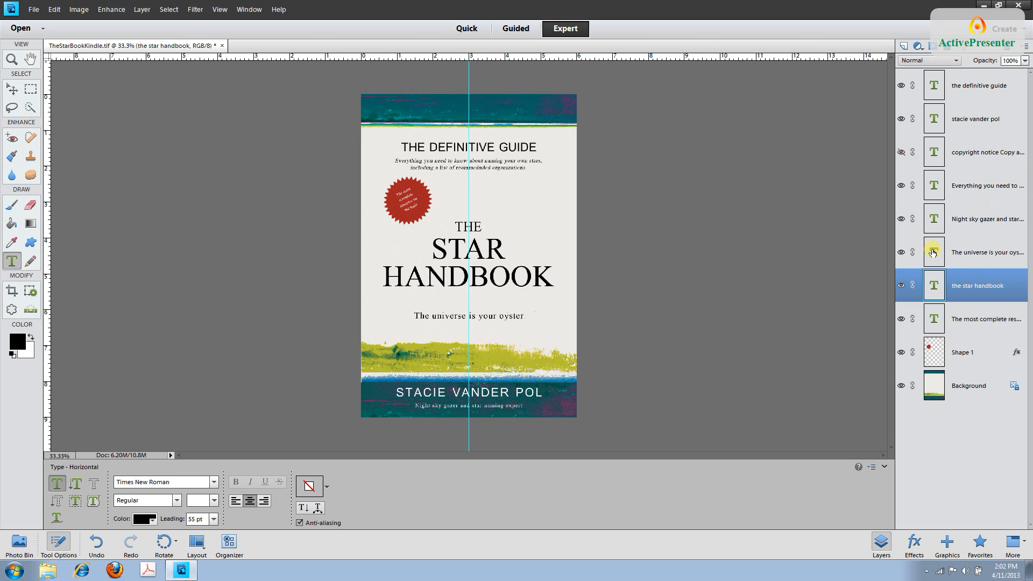
mouse_move(969, 285)
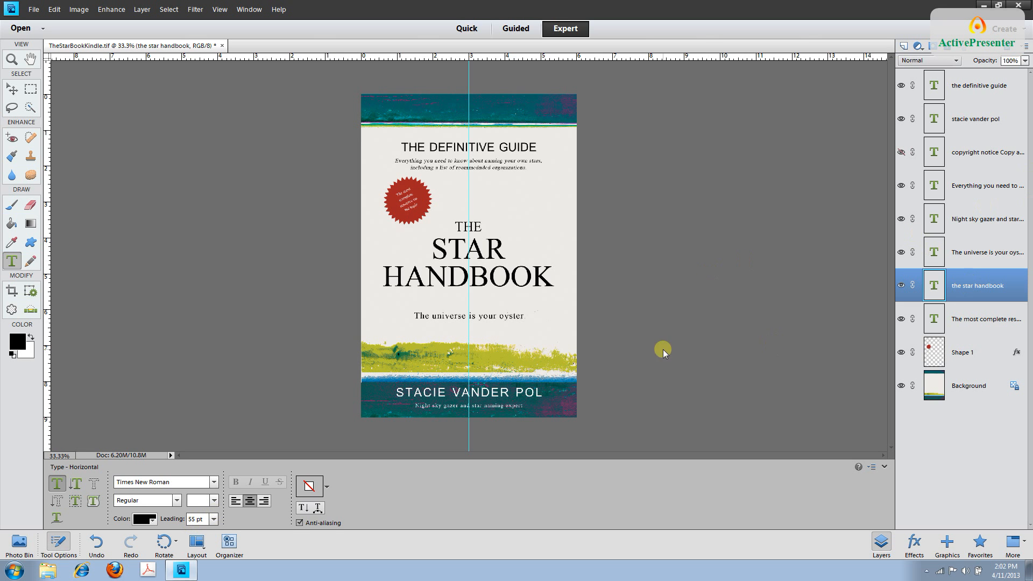
mouse_move(497, 222)
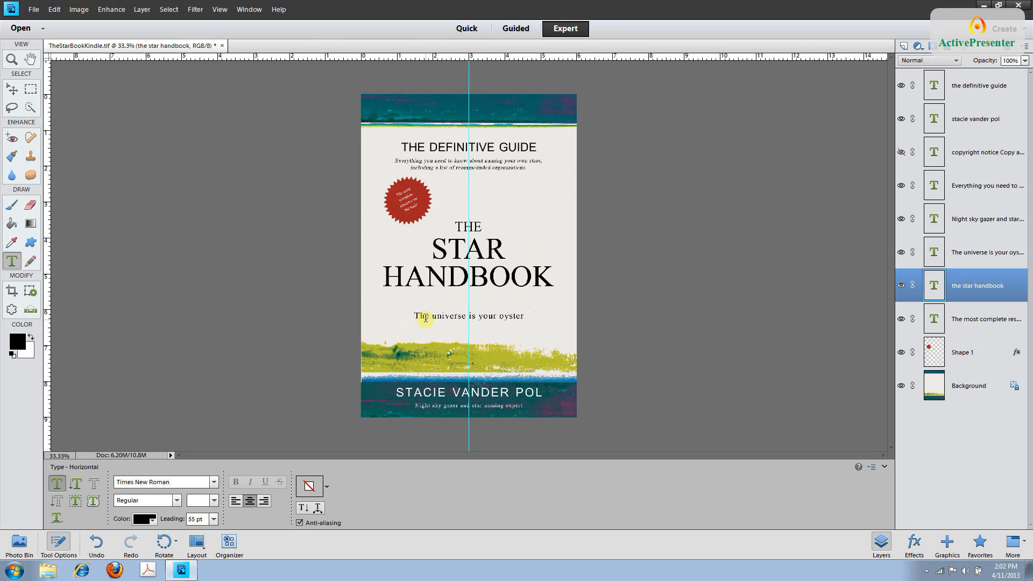
mouse_move(518, 317)
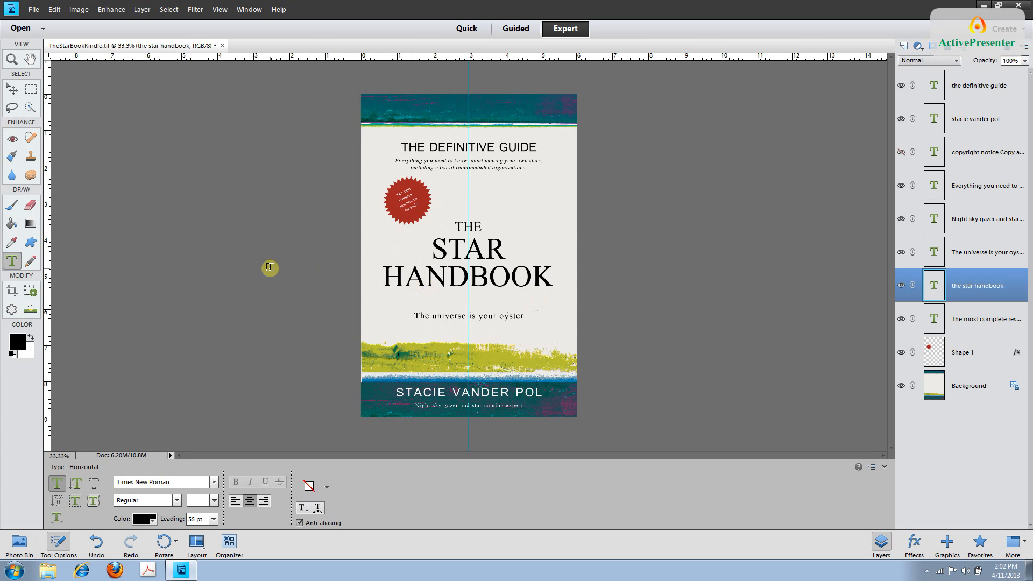
Drag the title layer down with the Move tool so it sits just above the subtitle
click(10, 89)
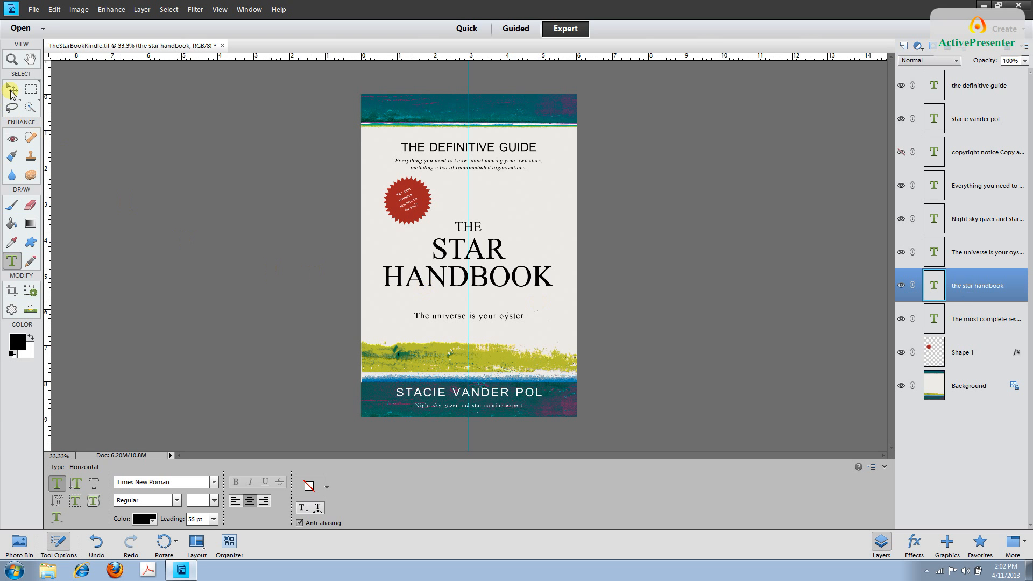
click(11, 89)
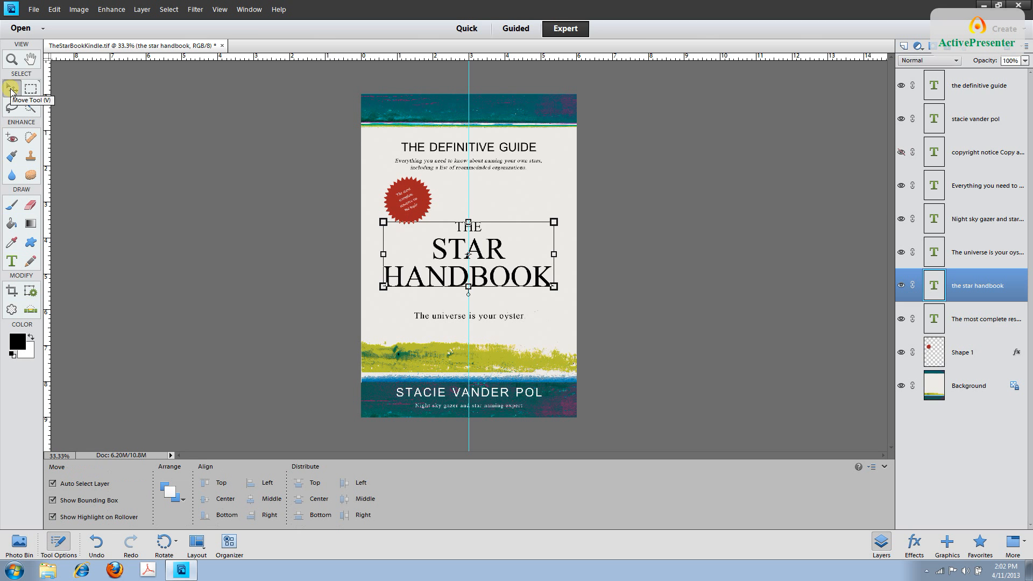
mouse_move(200, 457)
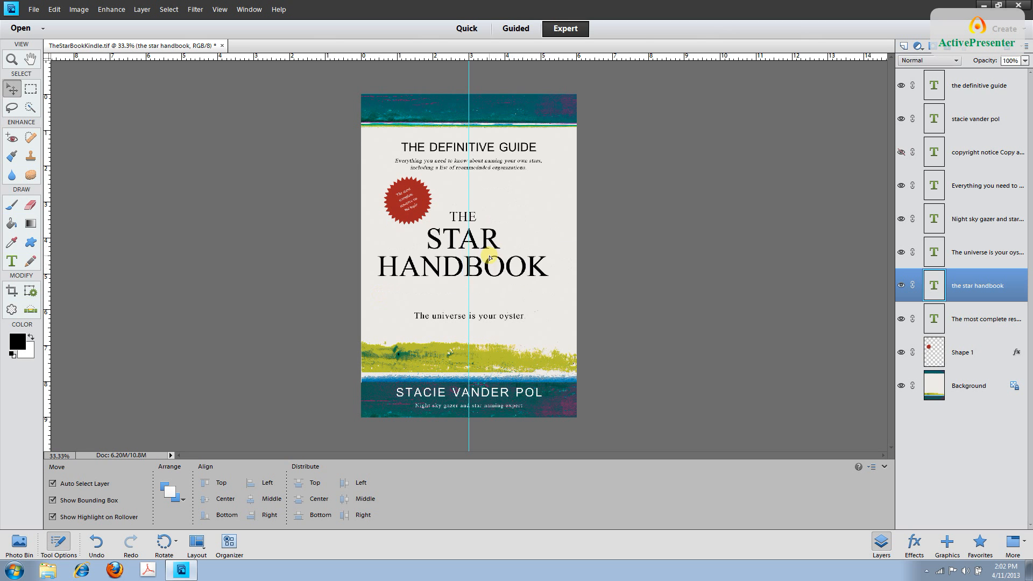
drag(490, 256, 494, 273)
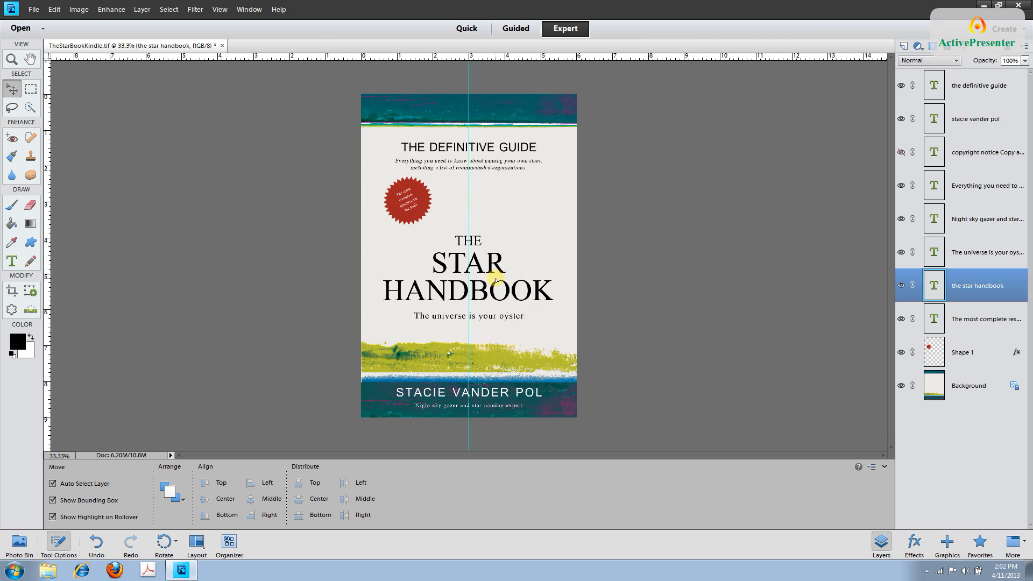
click(468, 270)
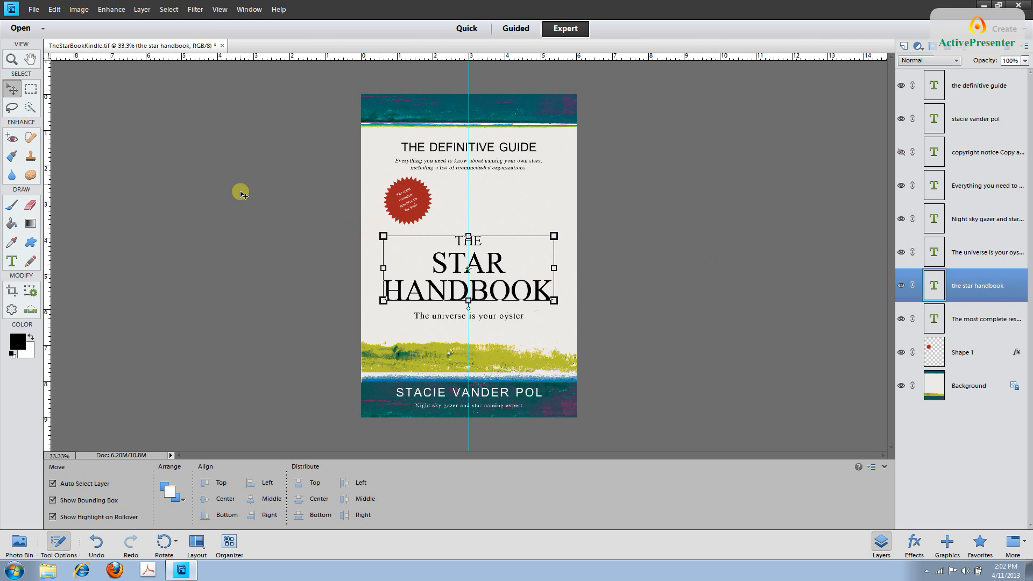
Compare via Undo Move and Redo Move, then retype the title as THE STAR BOOK
click(54, 10)
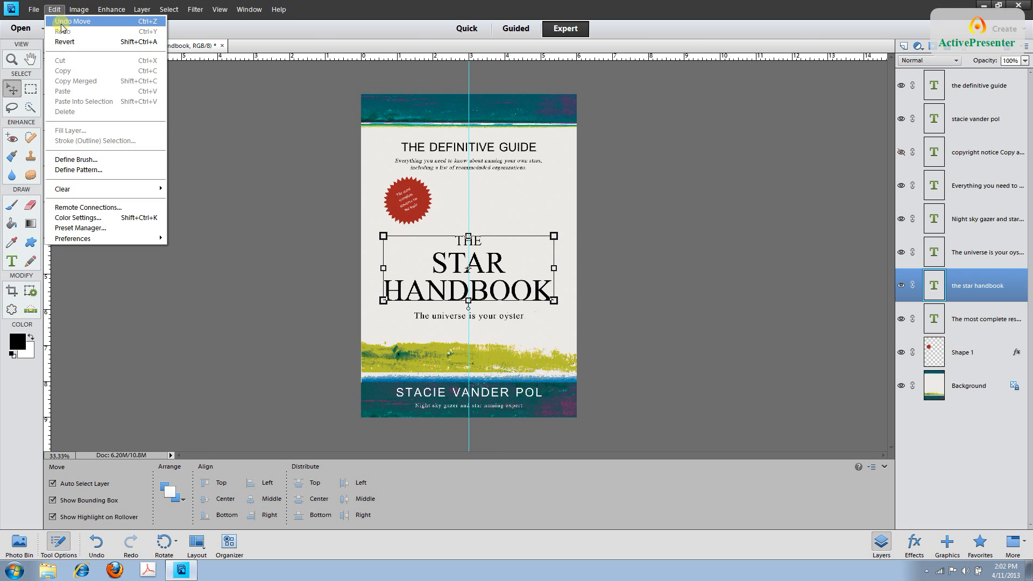
click(73, 21)
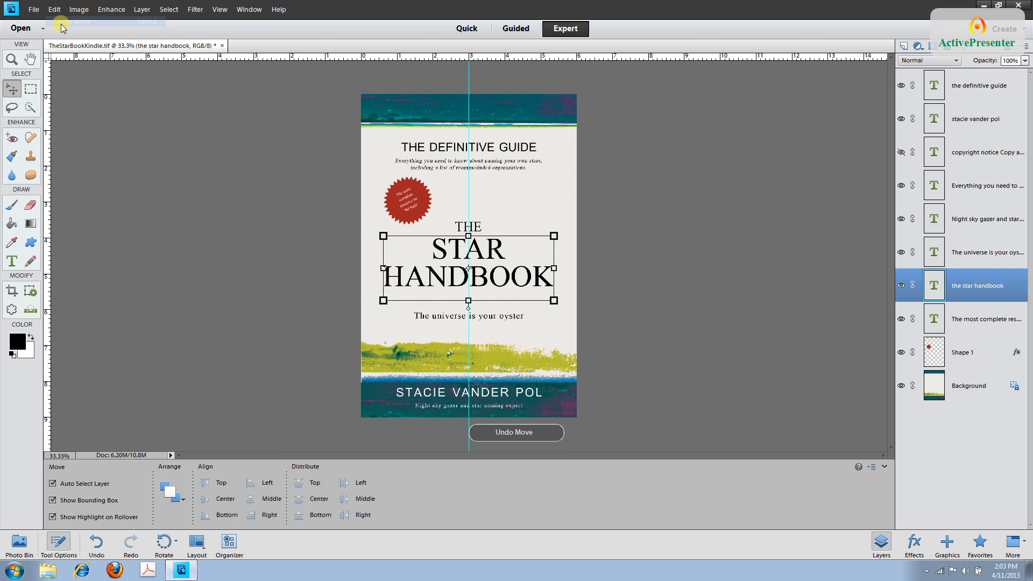
click(54, 10)
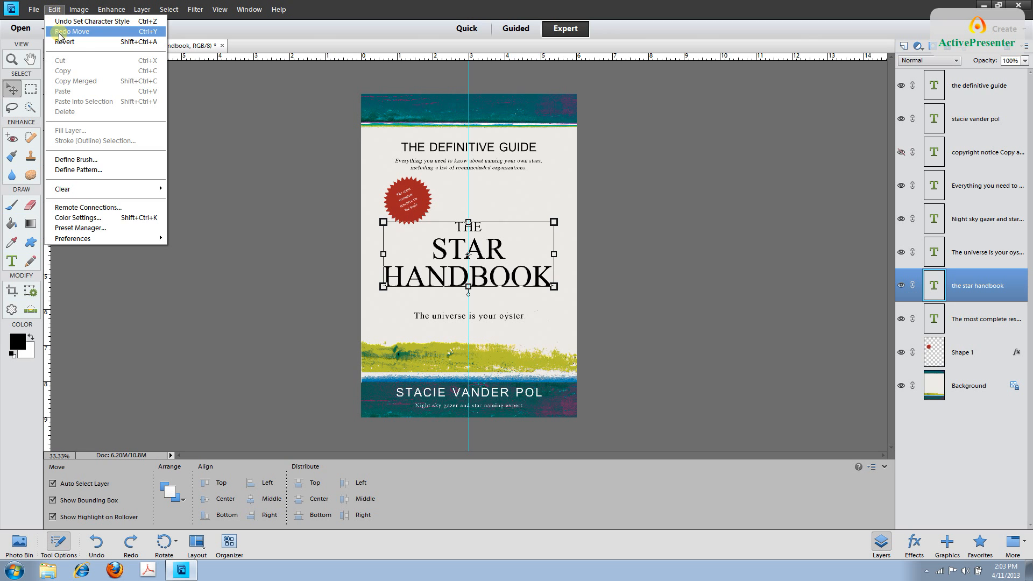
click(76, 31)
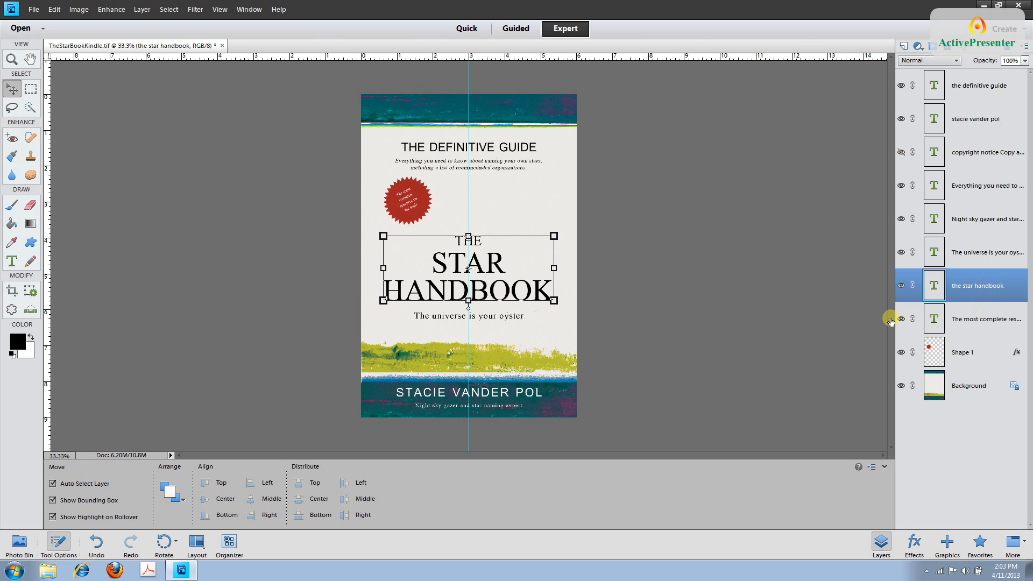
click(11, 262)
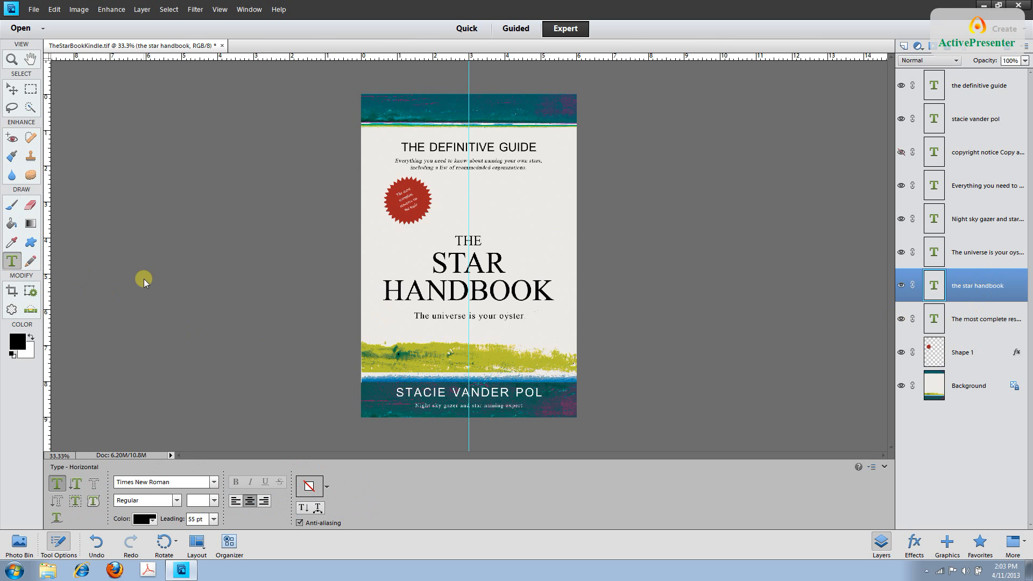
click(54, 9)
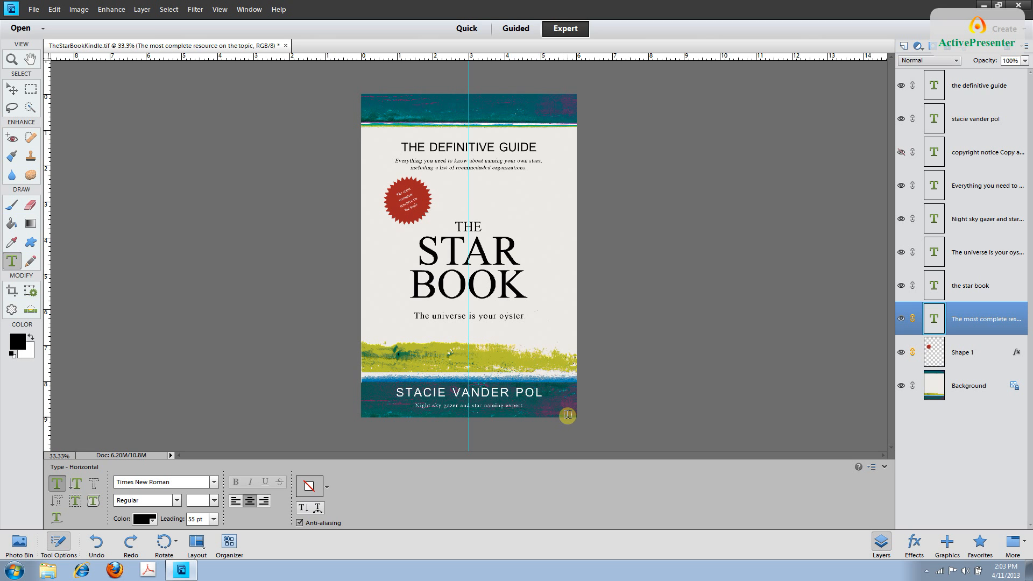
Save As a layered TIFF named TheStarBookKindleEmbed.tif, accepting the TIFF compression options
click(33, 10)
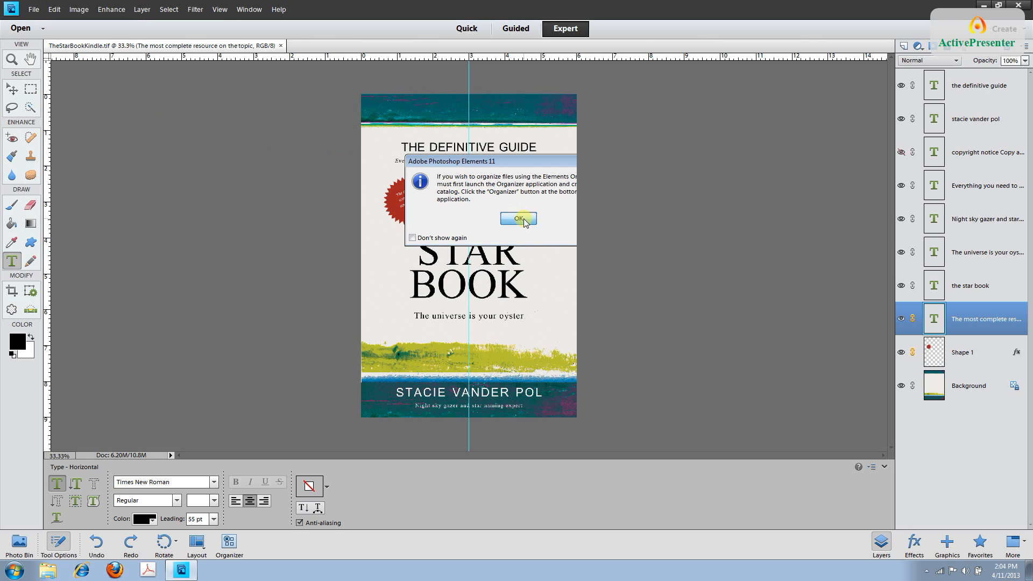
click(518, 218)
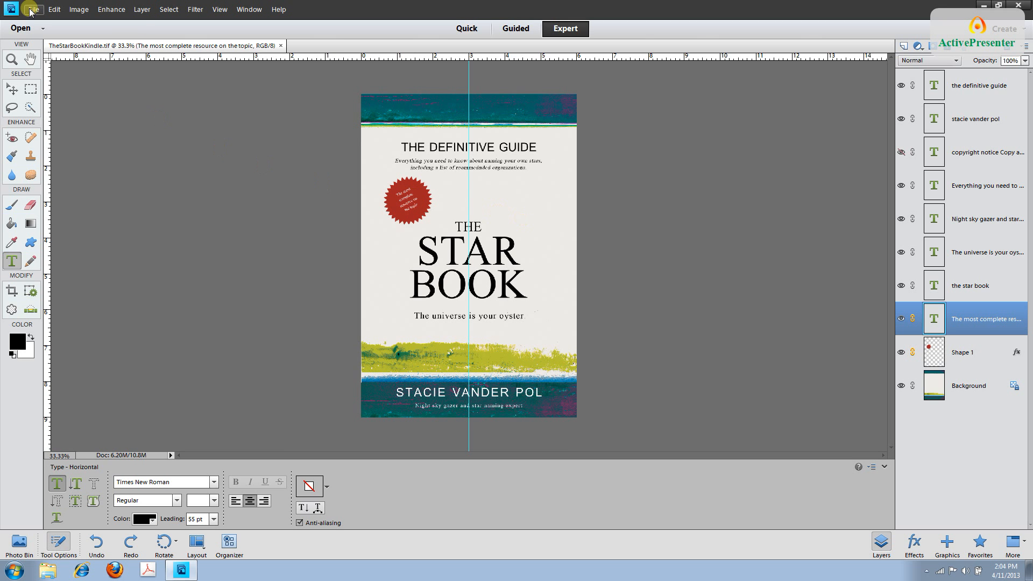
click(229, 542)
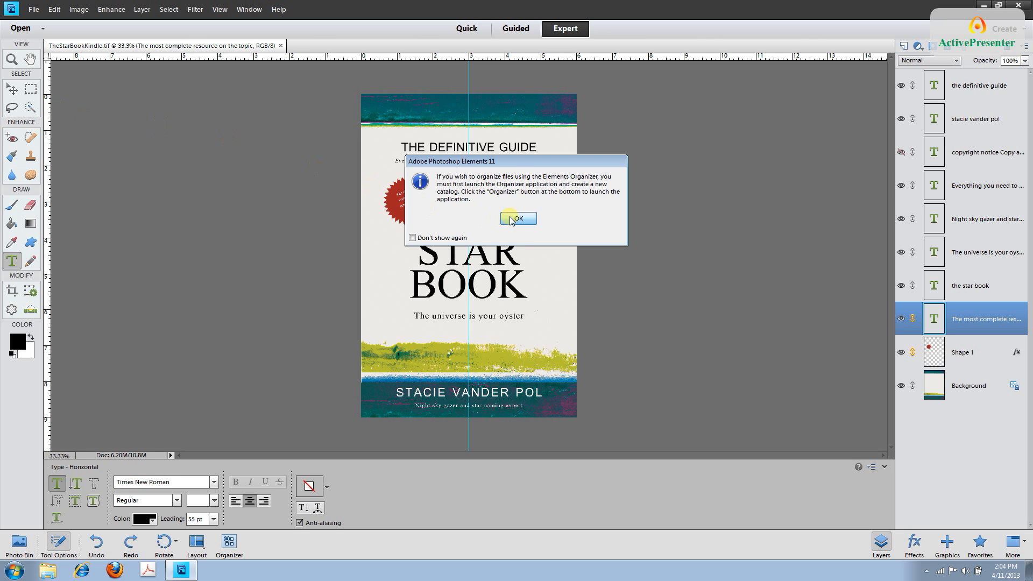
click(517, 218)
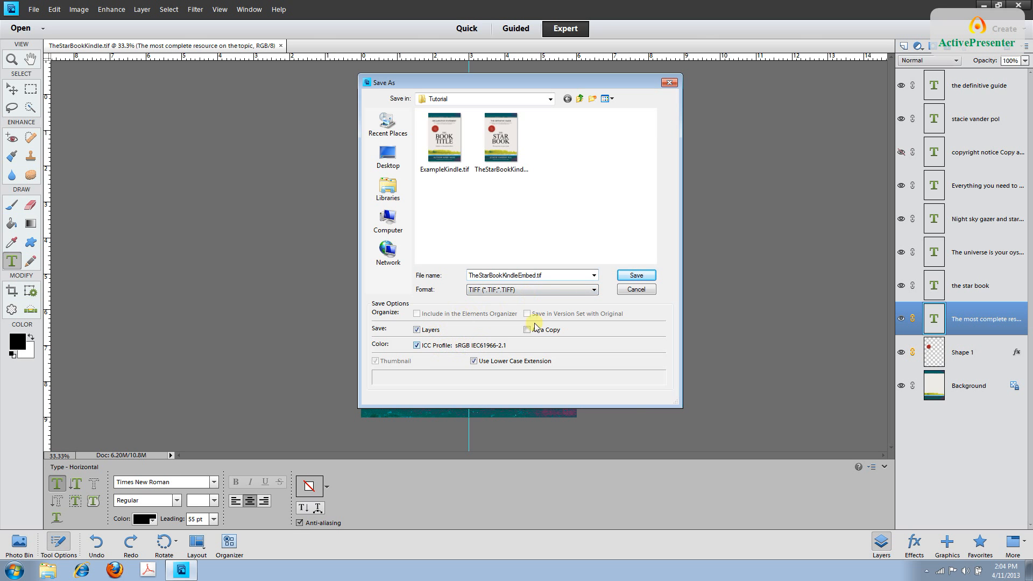
click(635, 275)
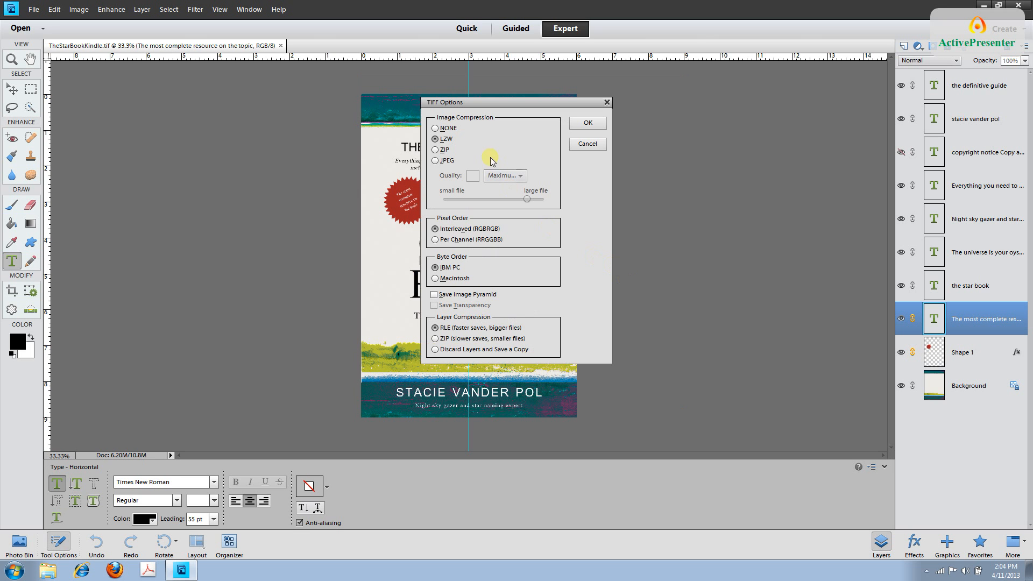
click(585, 122)
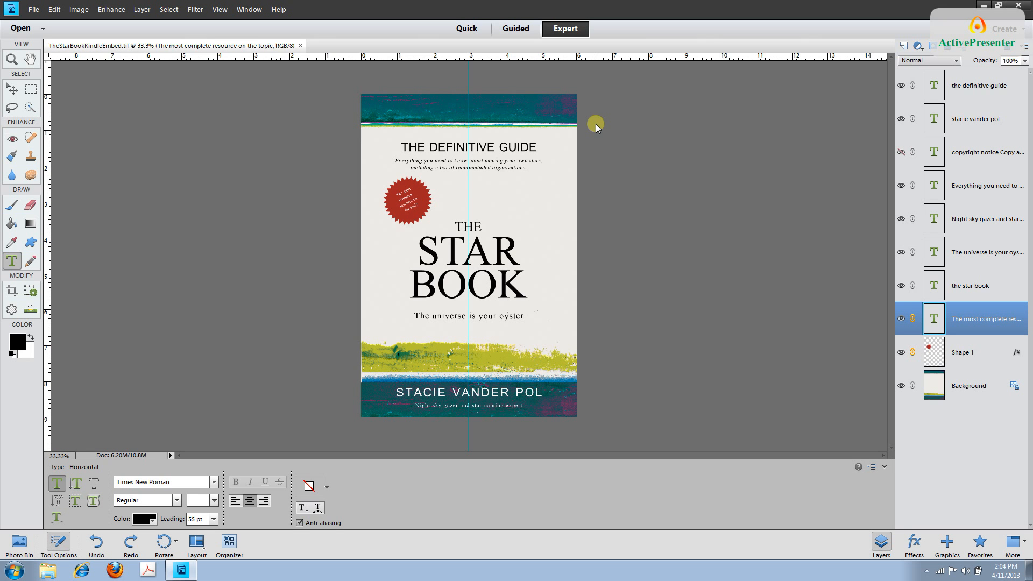
mouse_move(130, 108)
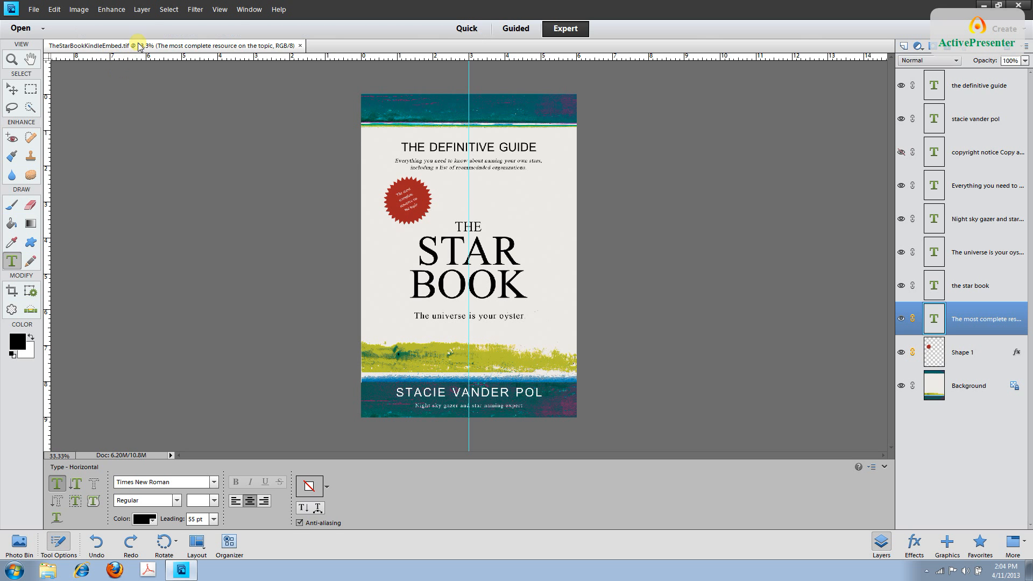
Flatten Image into a single Background layer, discarding hidden layers, and begin Save As
click(142, 9)
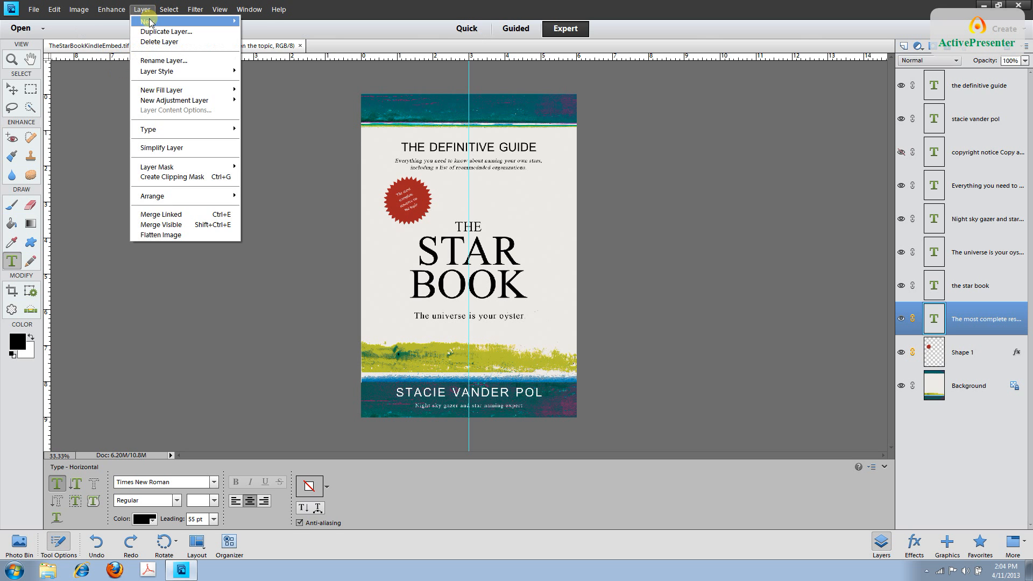
click(160, 234)
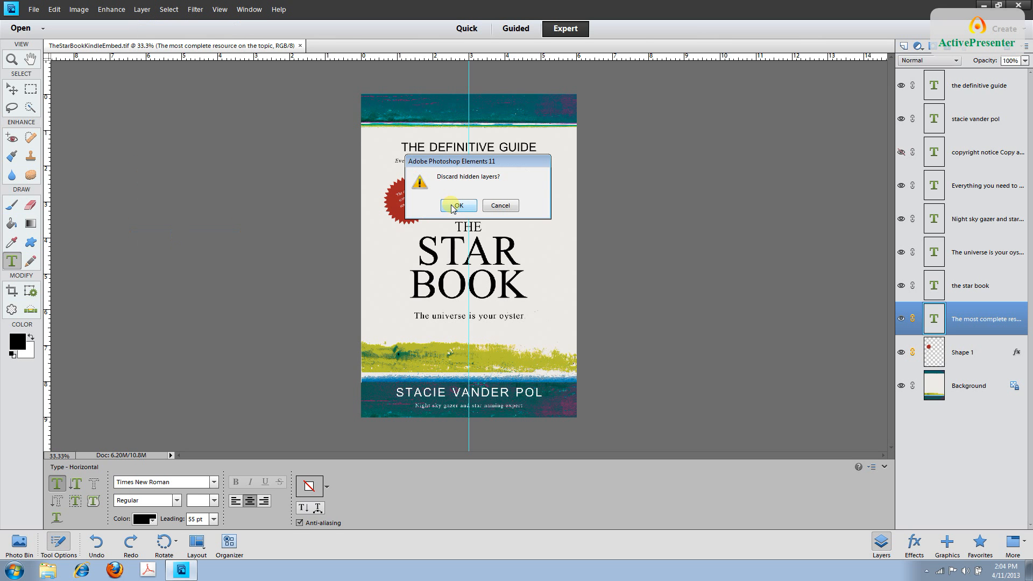
click(457, 206)
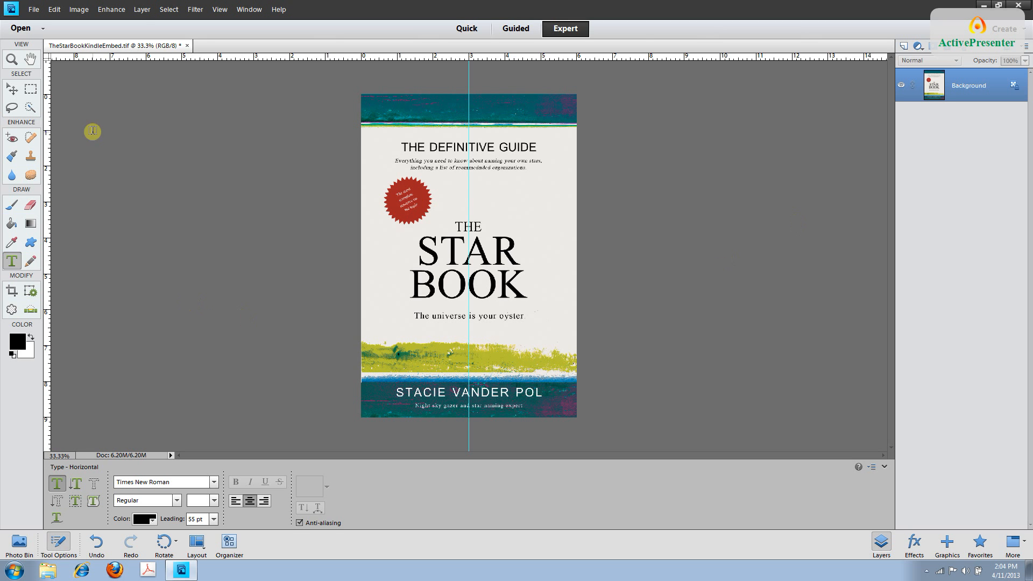
click(33, 10)
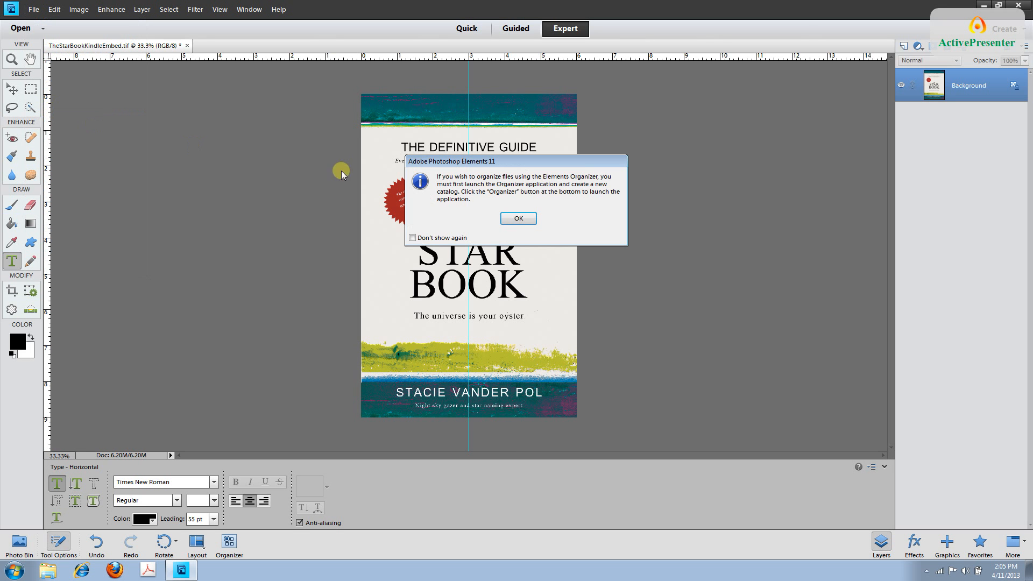
Set Save As format to JPEG for TheStarBookKindleEmbed.jpg, review the top-quality JPEG Options and close
click(517, 218)
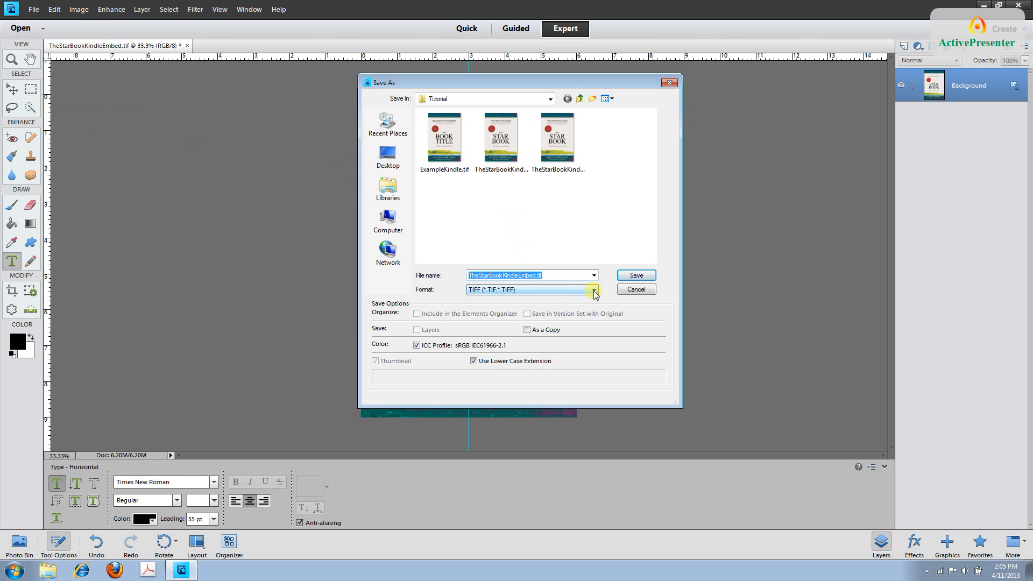
click(592, 290)
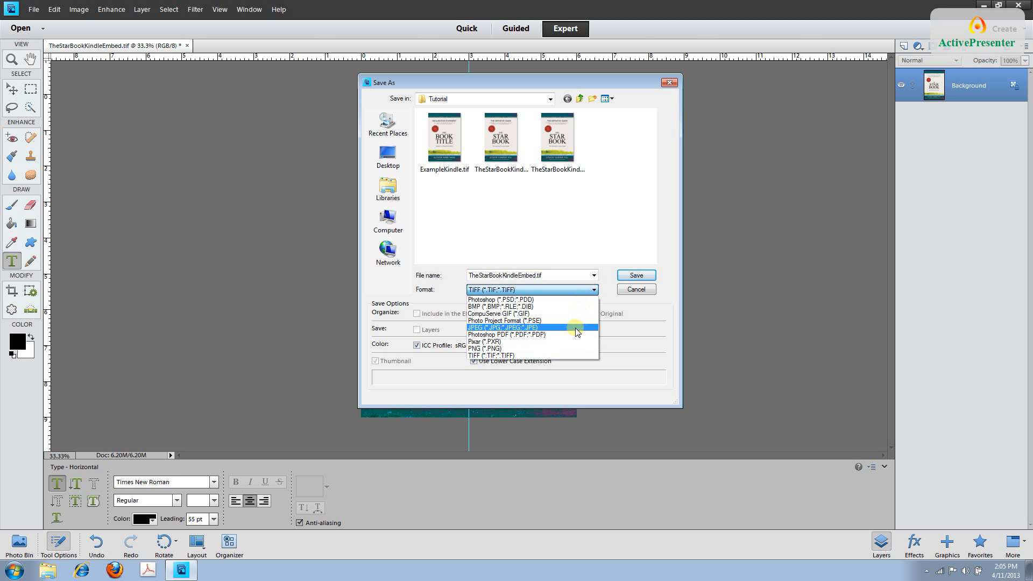
click(503, 327)
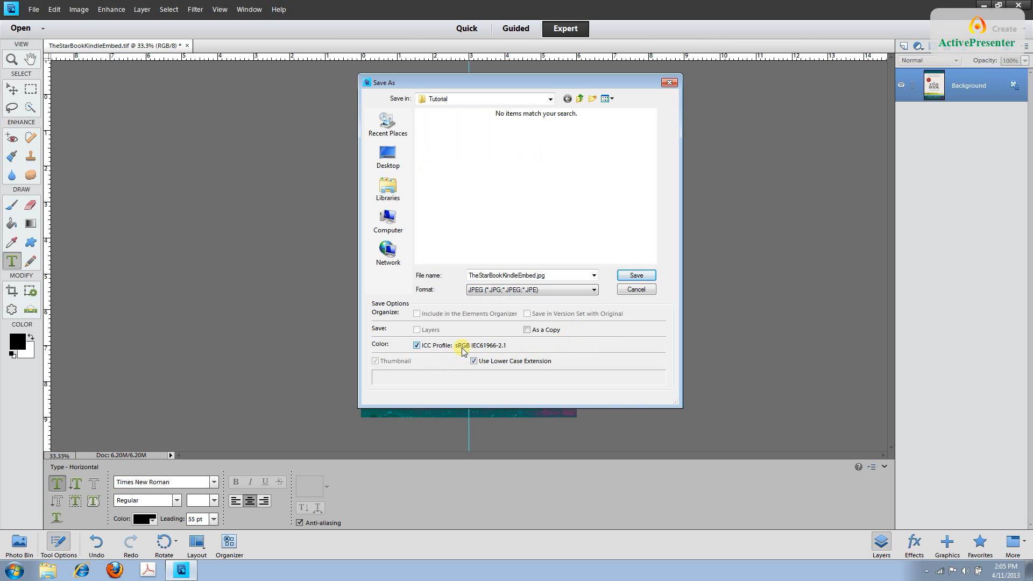
click(633, 275)
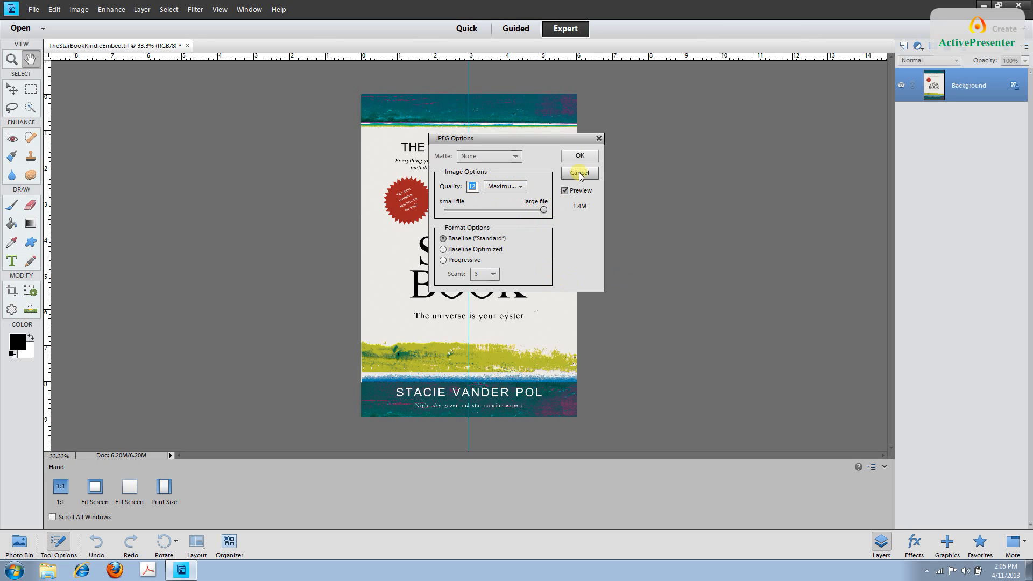
click(578, 173)
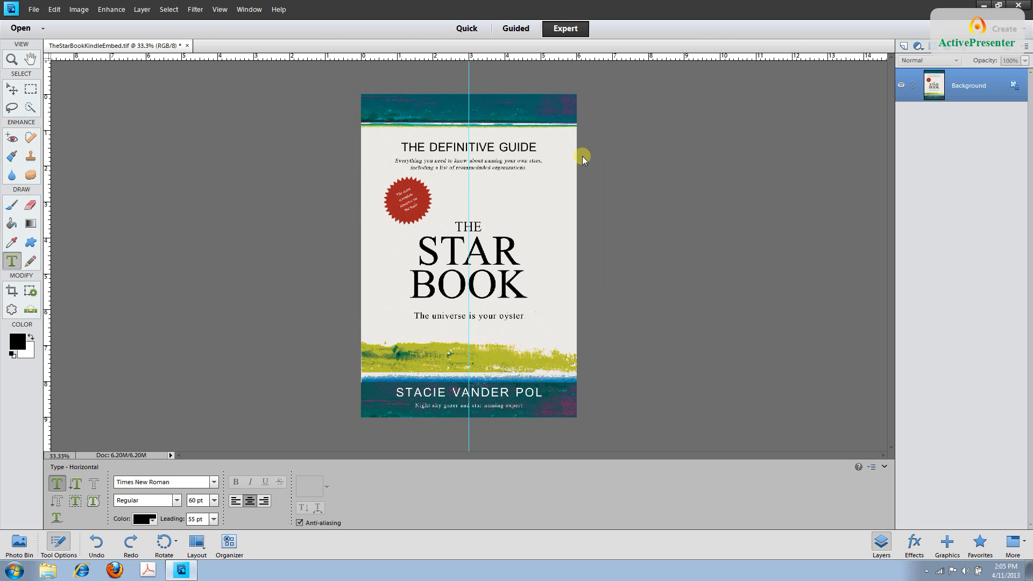